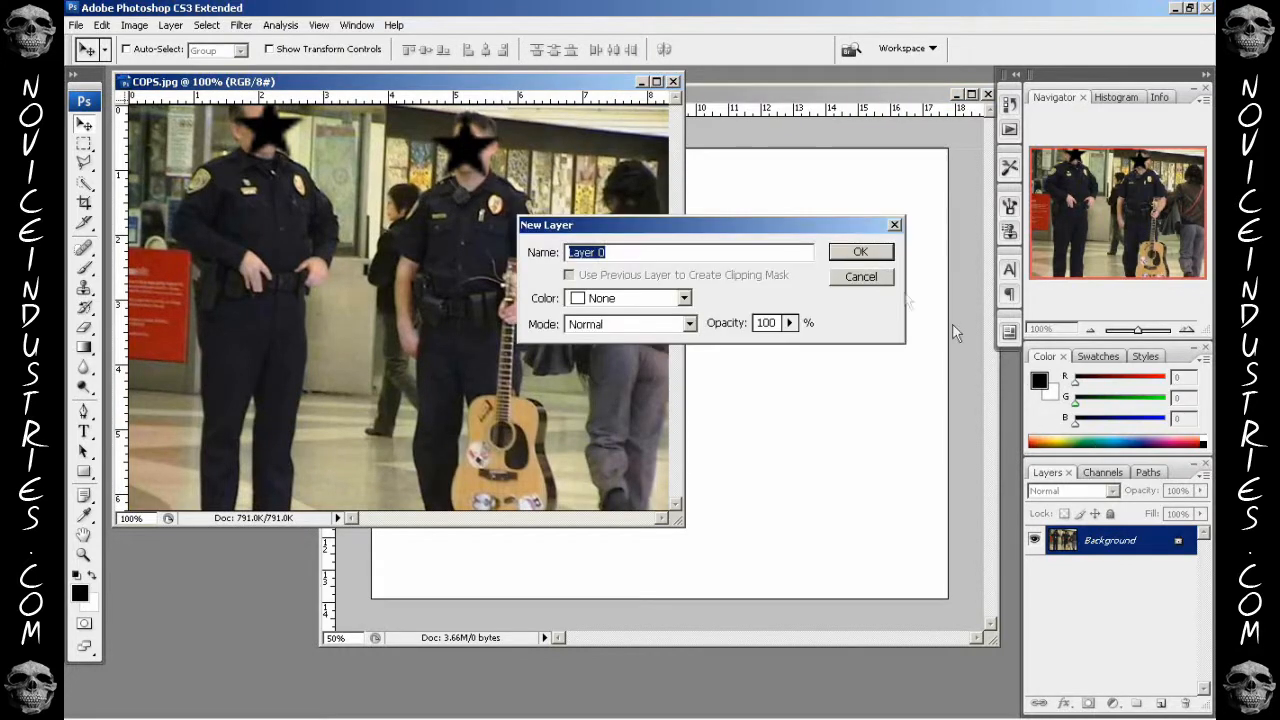
- Confirm the New Layer dialog so the locked Background becomes editable Layer 0
left_click(860, 252)
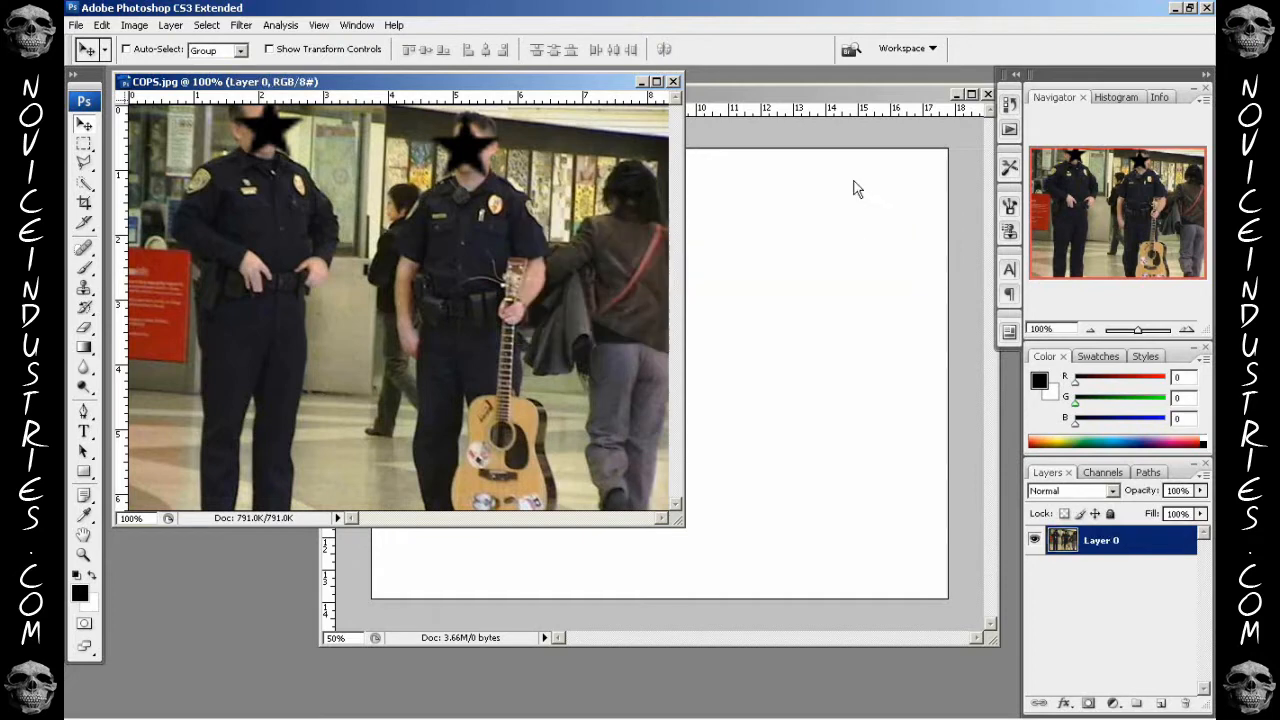
mouse_move(500, 8)
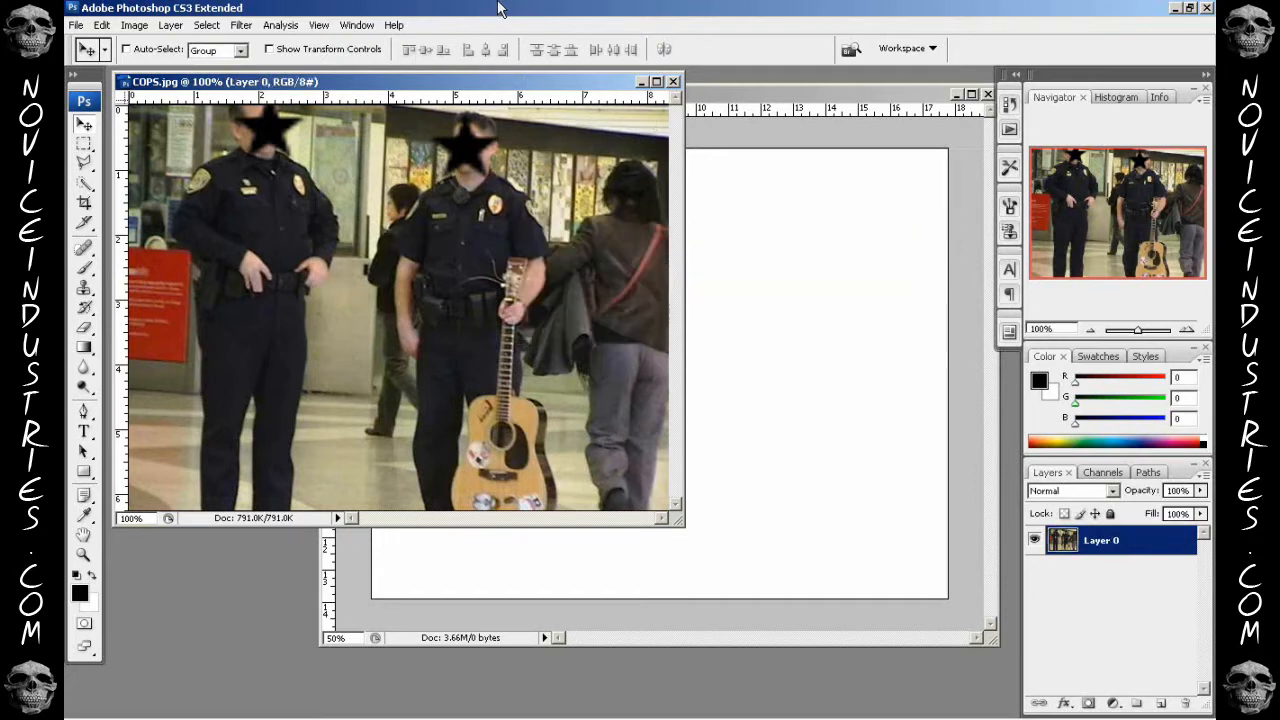
mouse_move(542, 22)
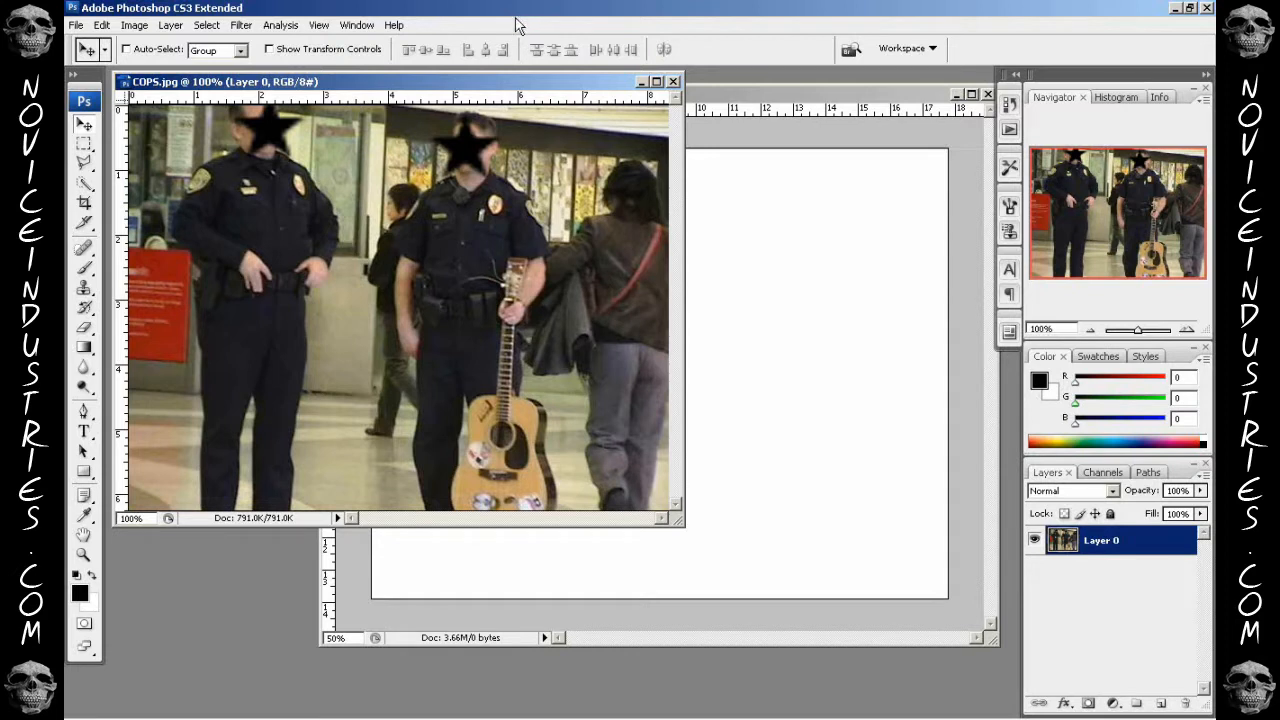
mouse_move(520, 22)
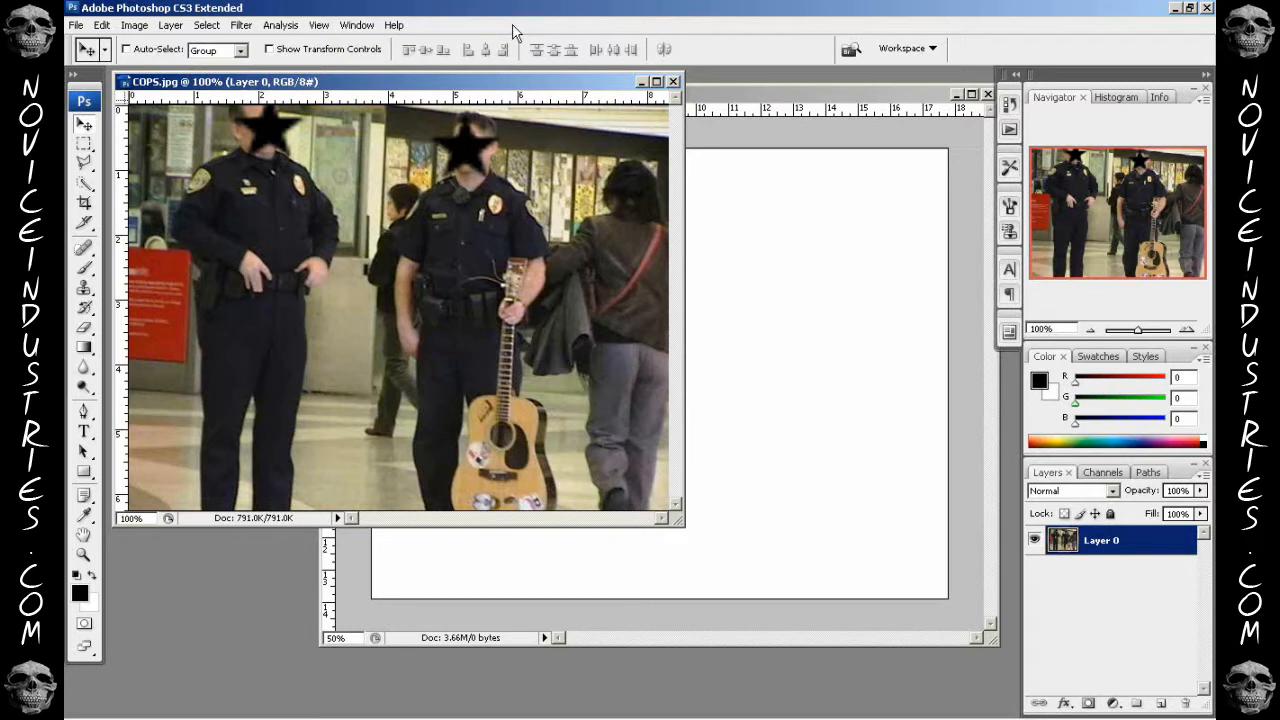
mouse_move(576, 30)
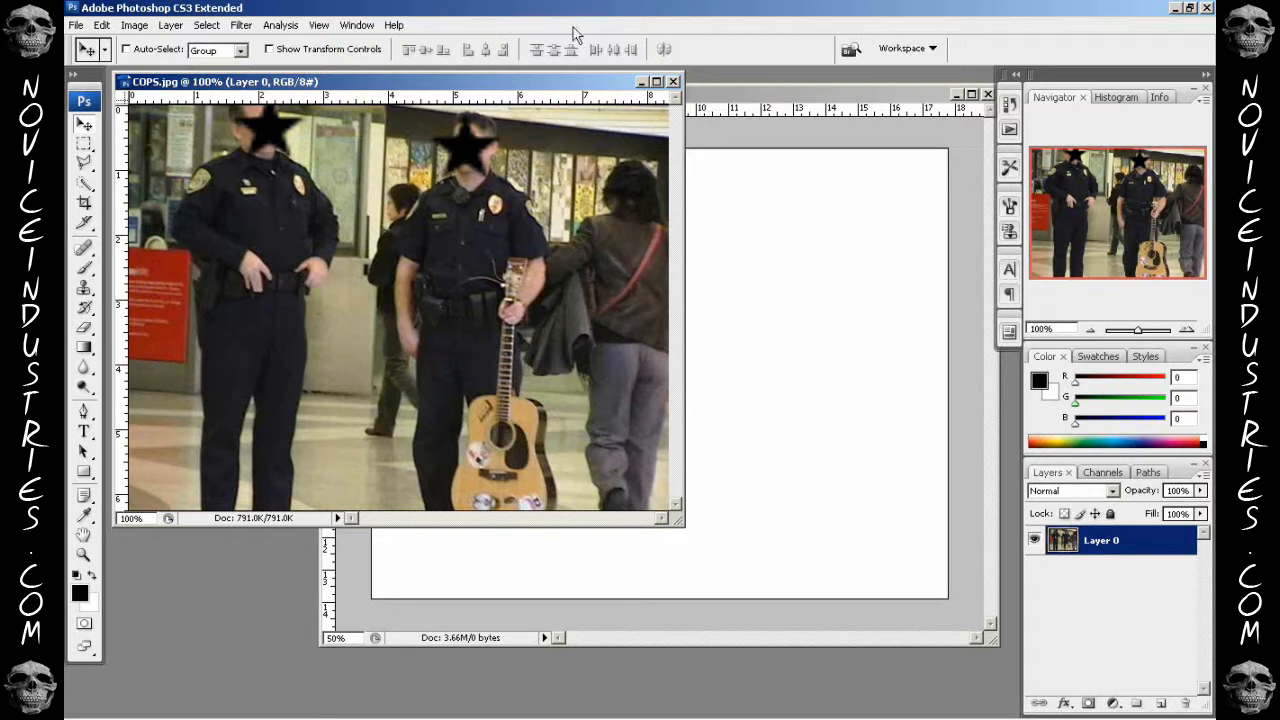
mouse_move(564, 36)
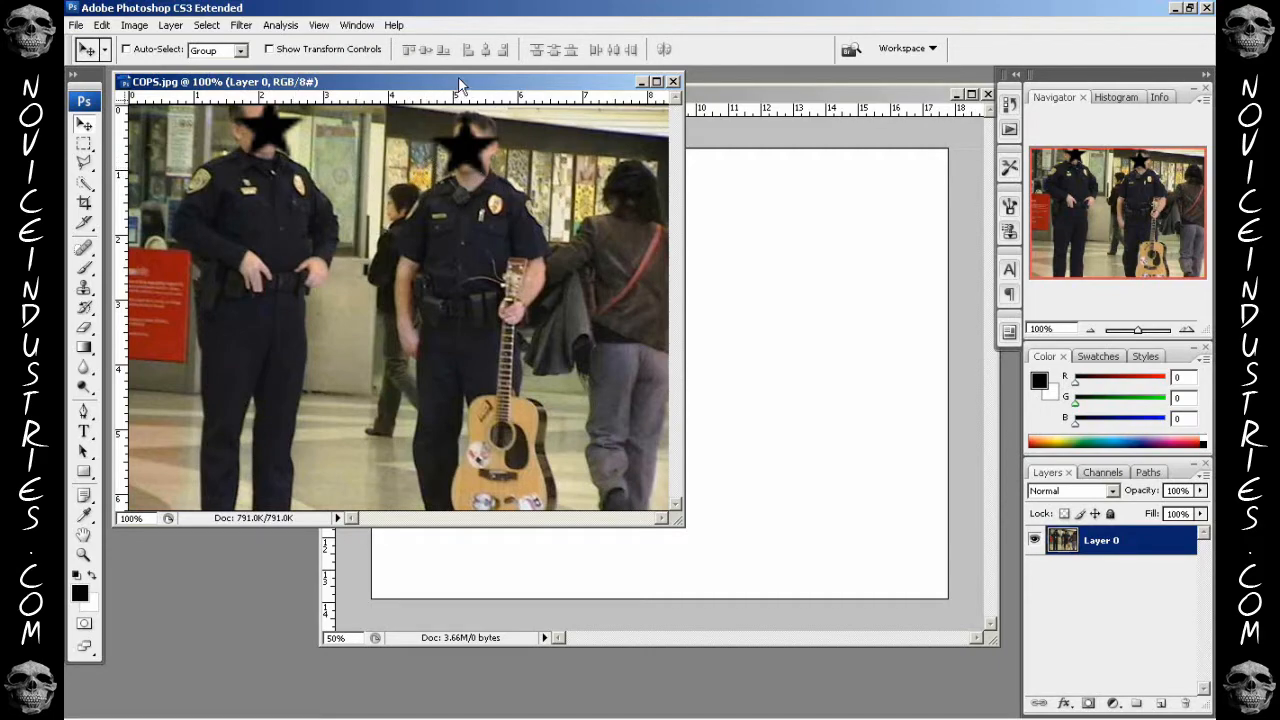
- Reposition the COPS.jpg window and pick the Move tool to drag the photo into Untitled-1
left_click_drag(460, 82, 496, 96)
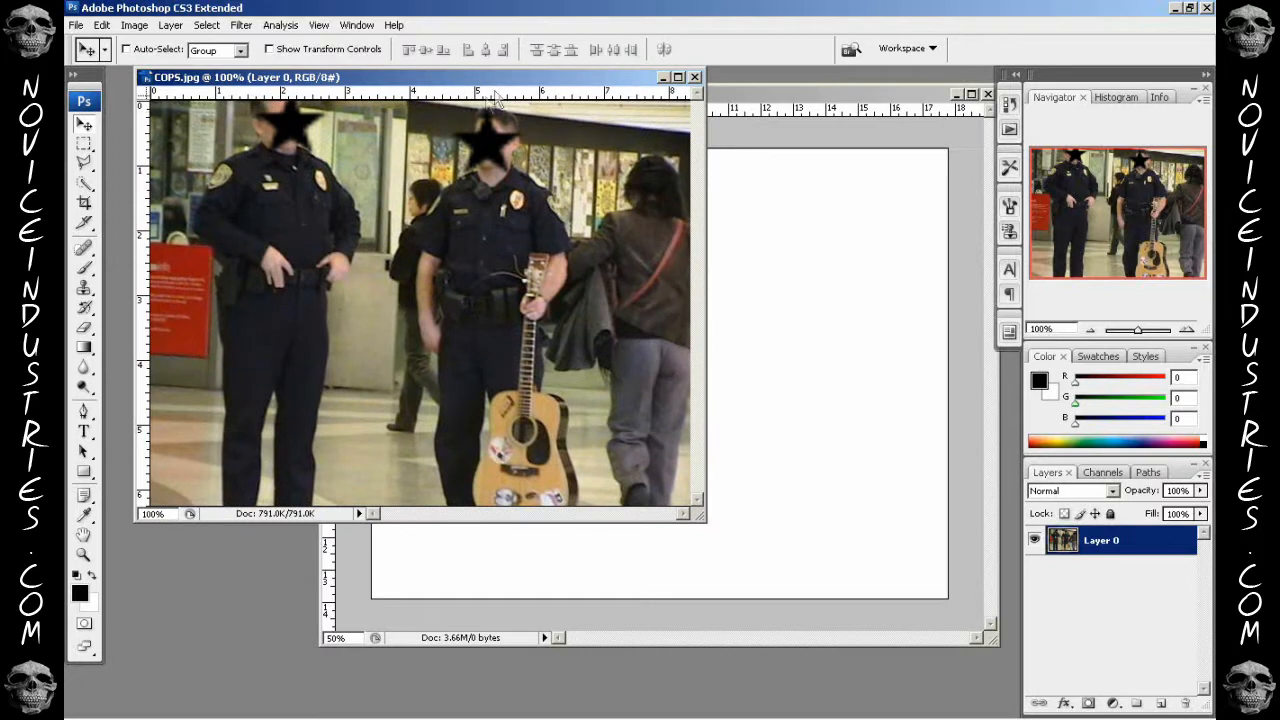
mouse_move(82, 148)
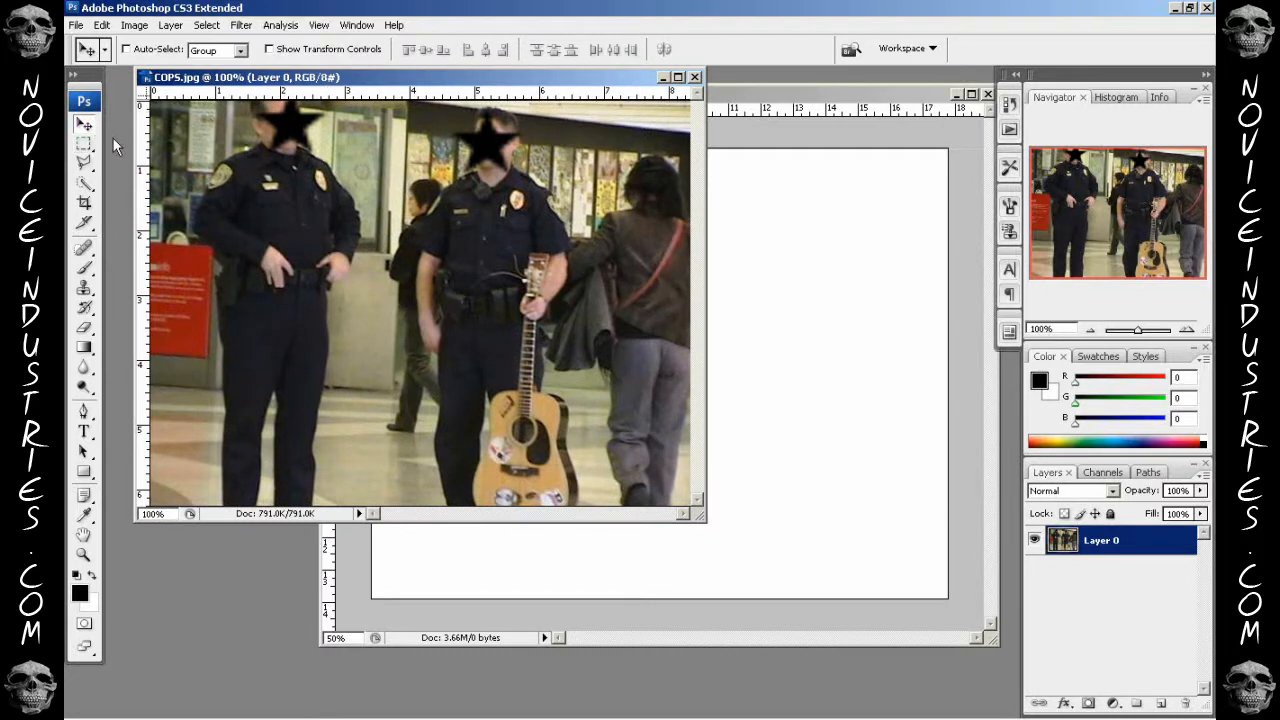
mouse_move(88, 148)
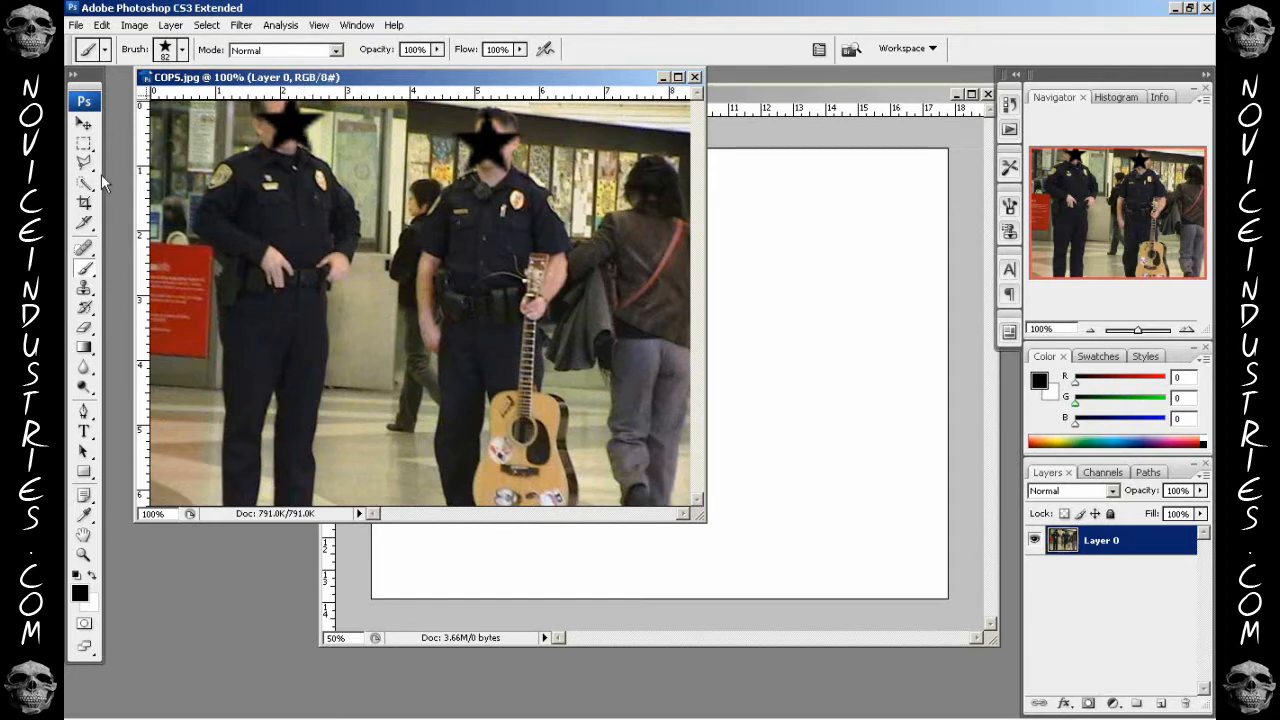
mouse_move(130, 174)
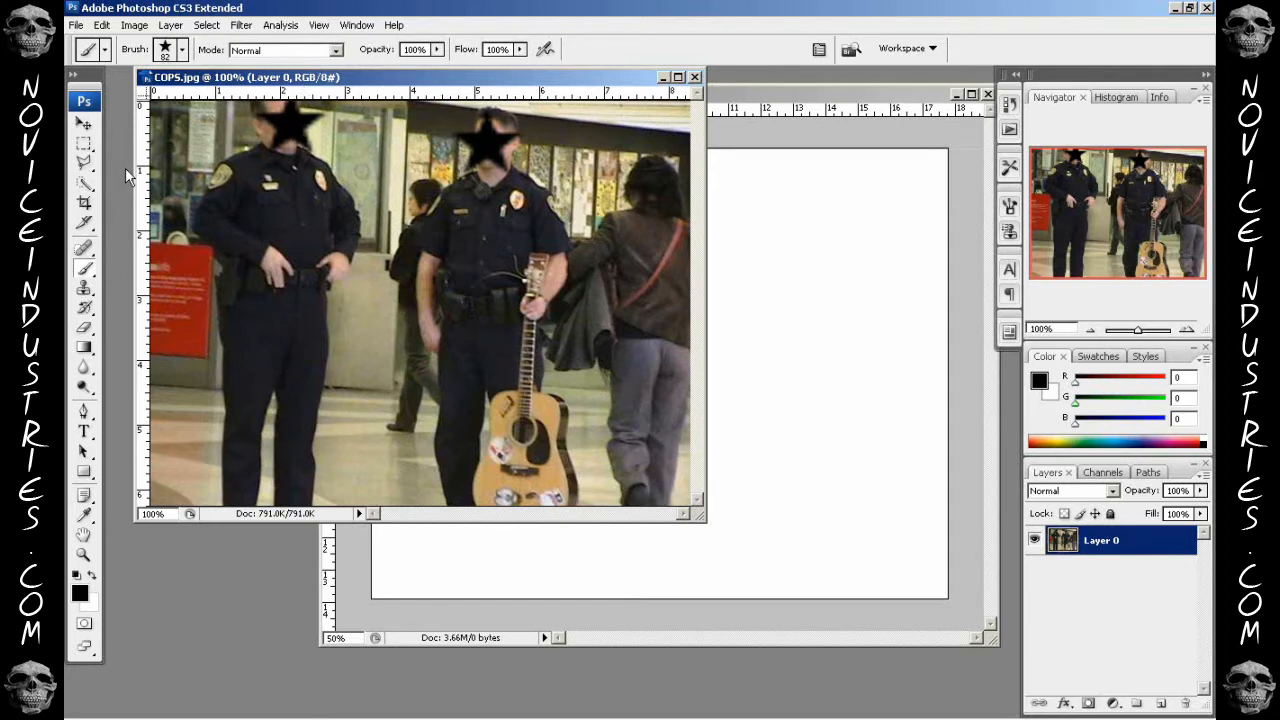
left_click(80, 122)
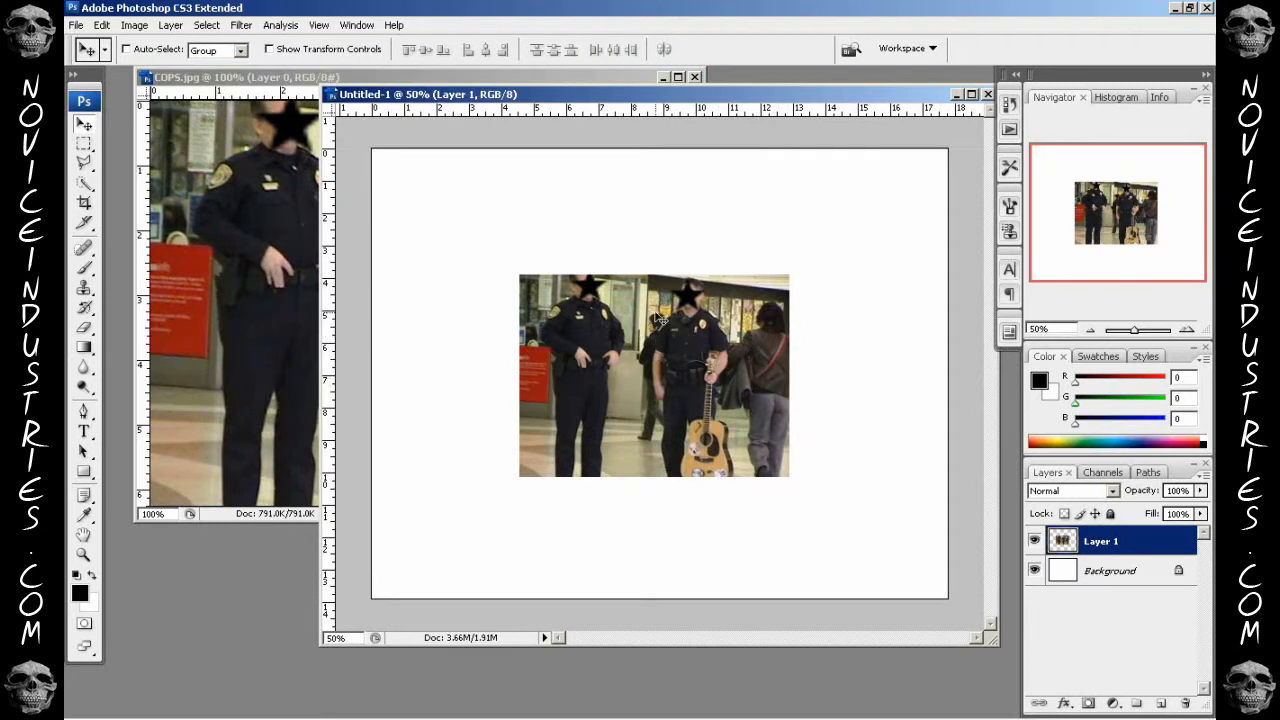
mouse_move(616, 100)
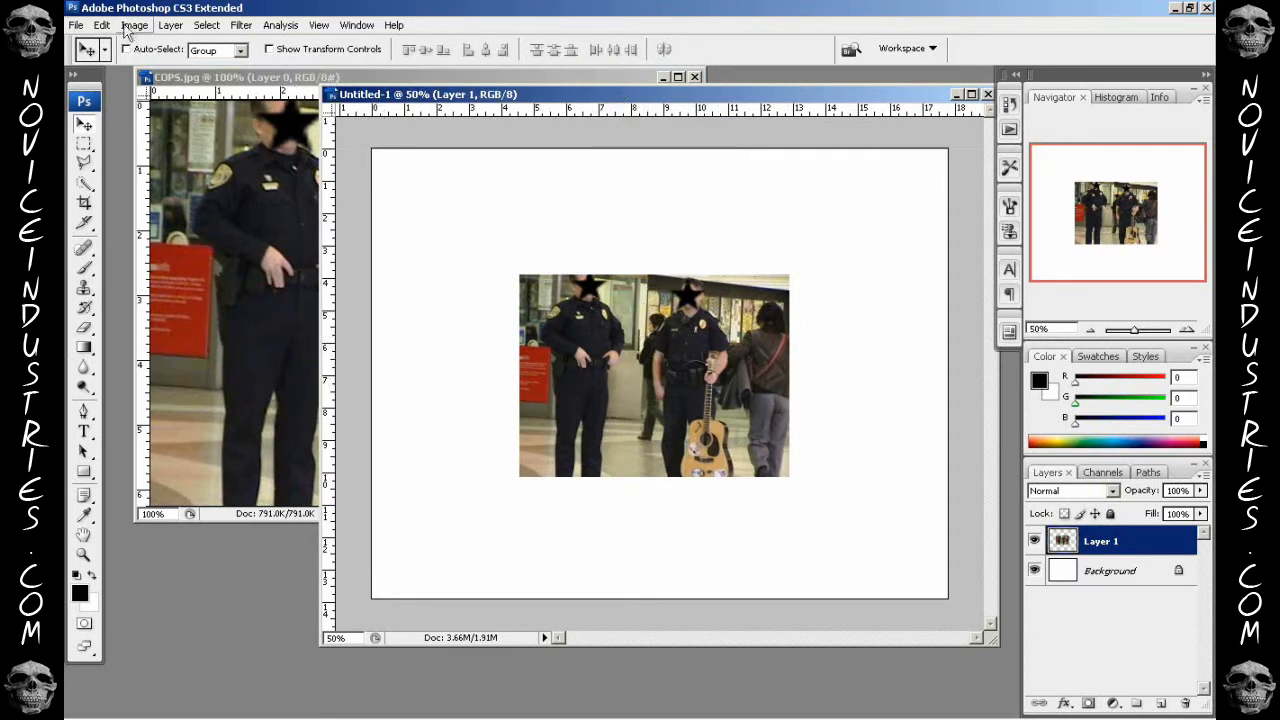
- Check Image Size without changes, then move the cops photo layer toward the canvas left
left_click(132, 24)
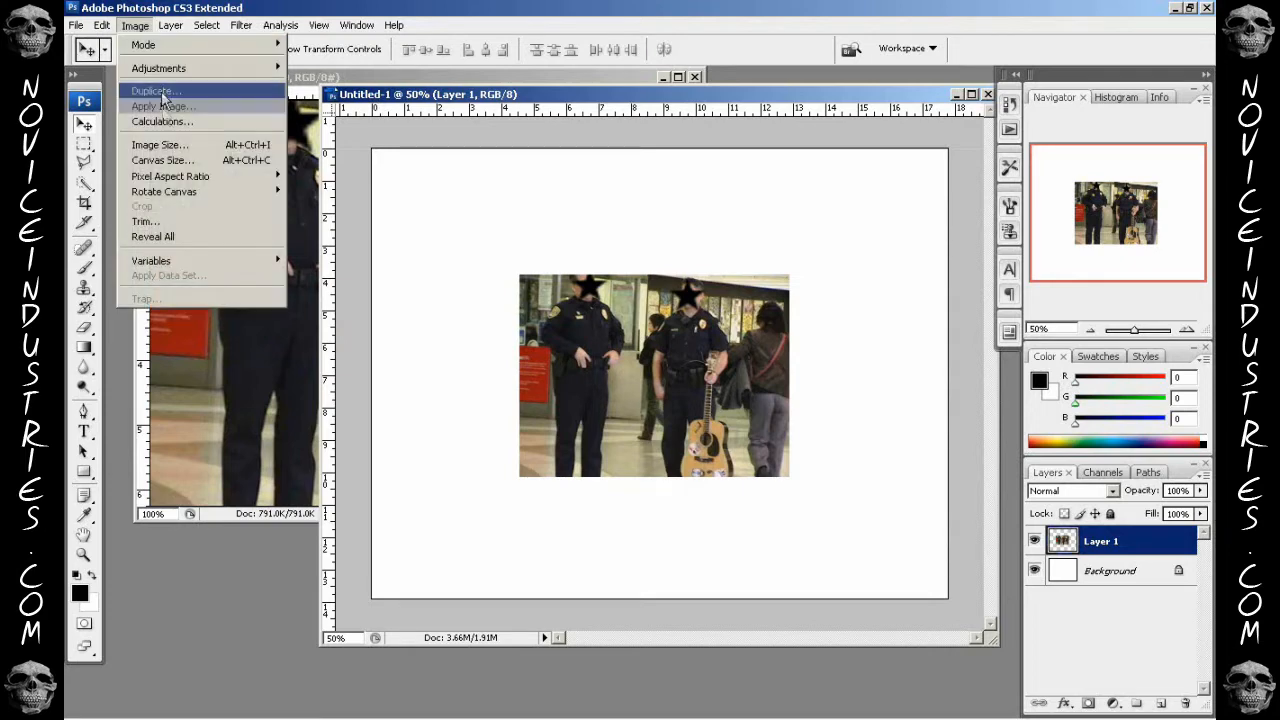
left_click(162, 144)
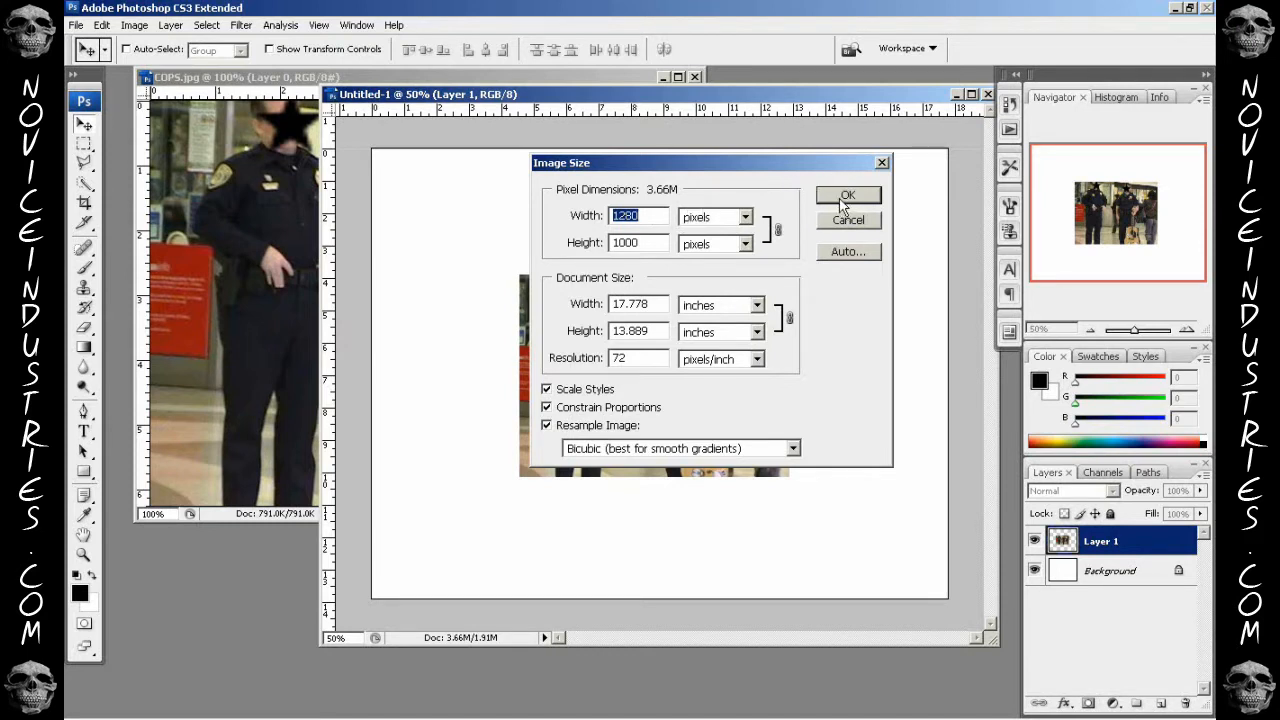
left_click(848, 194)
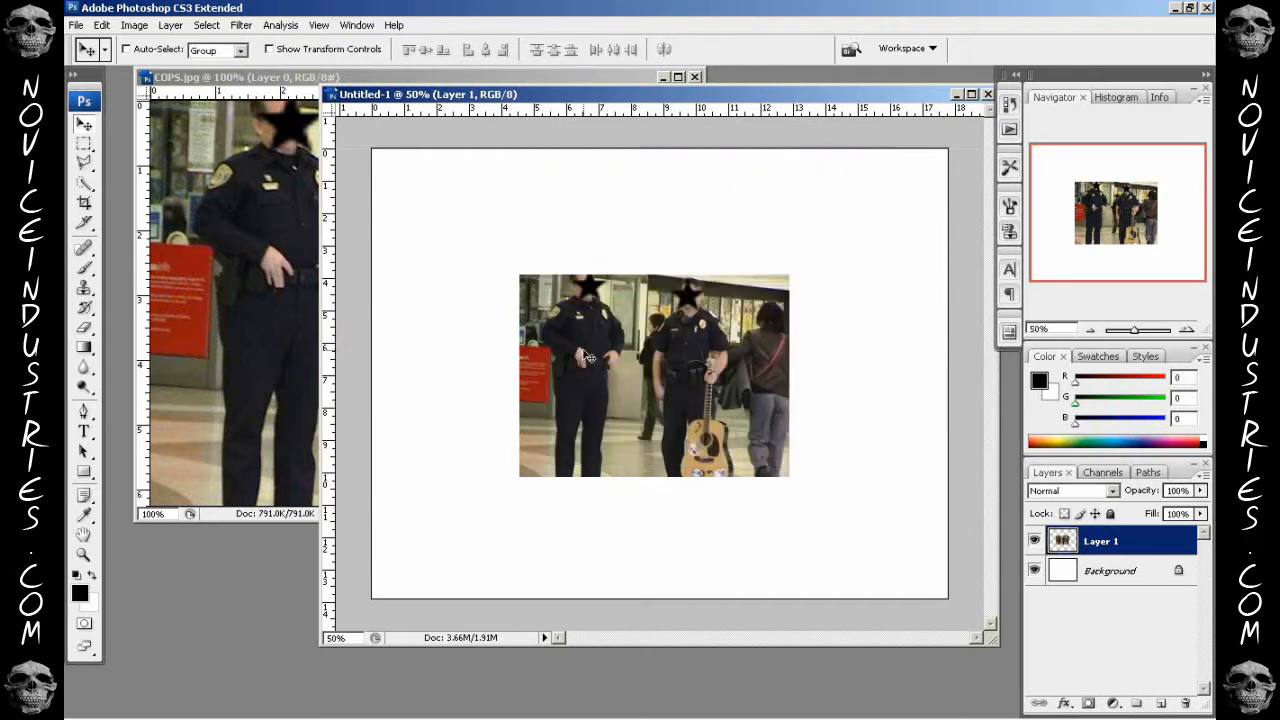
mouse_move(652, 388)
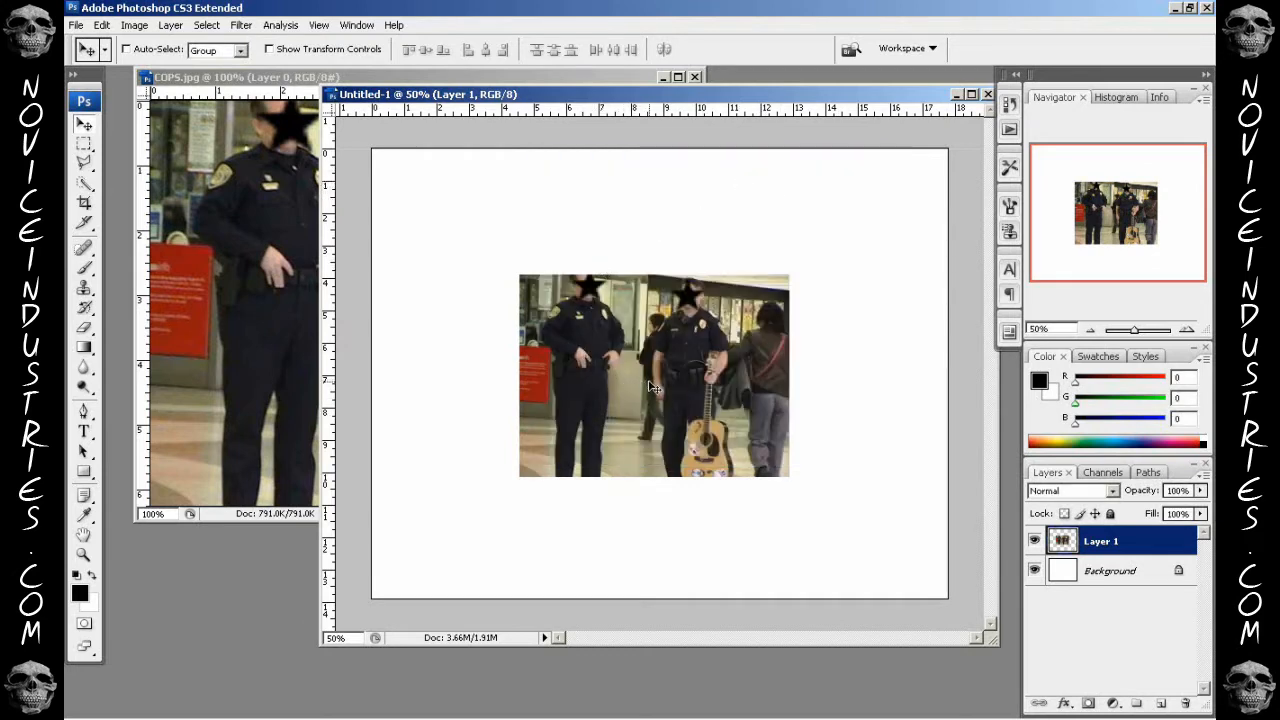
left_click_drag(654, 376, 530, 412)
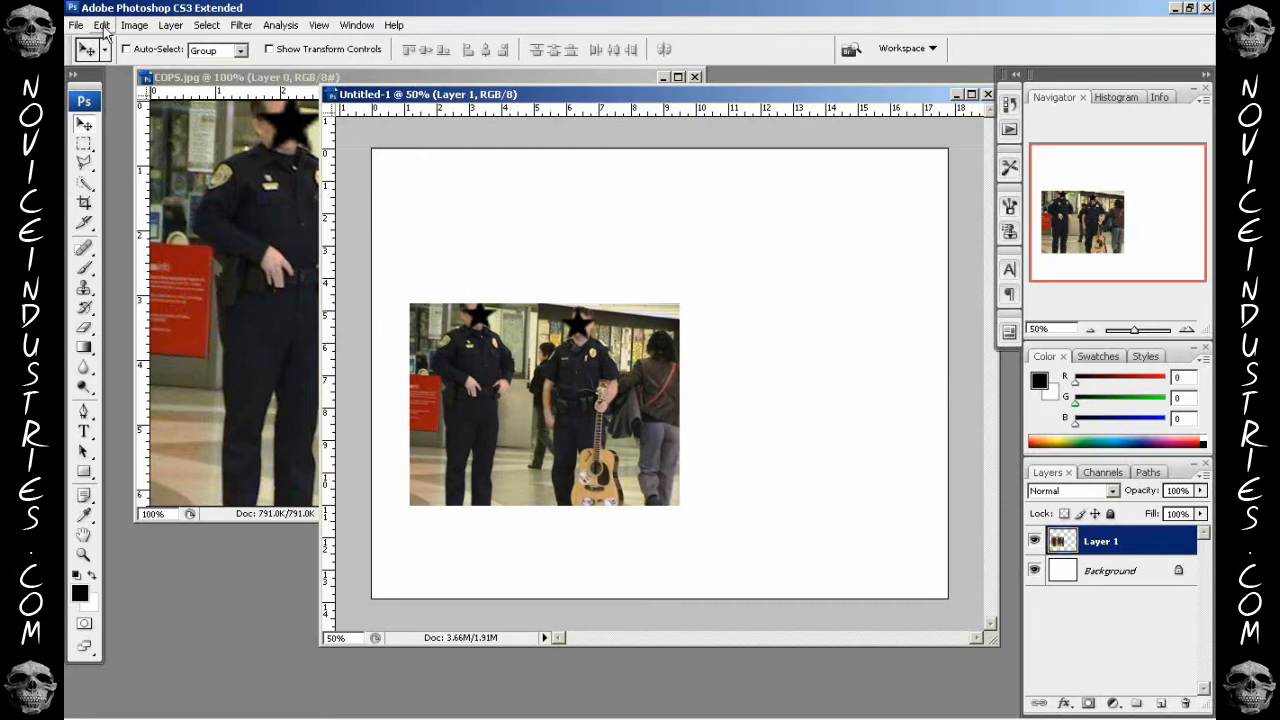
- Free Transform the police photo layer, stretching it taller and wider across the canvas
left_click(96, 24)
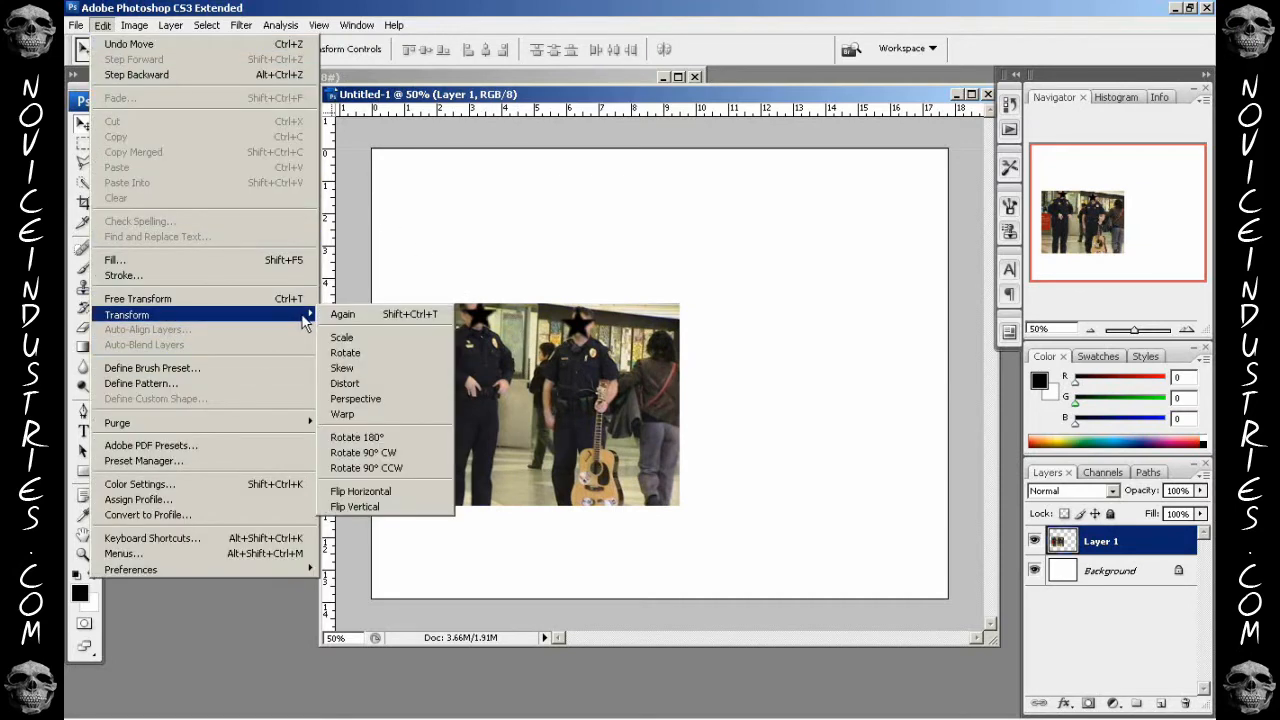
mouse_move(342, 336)
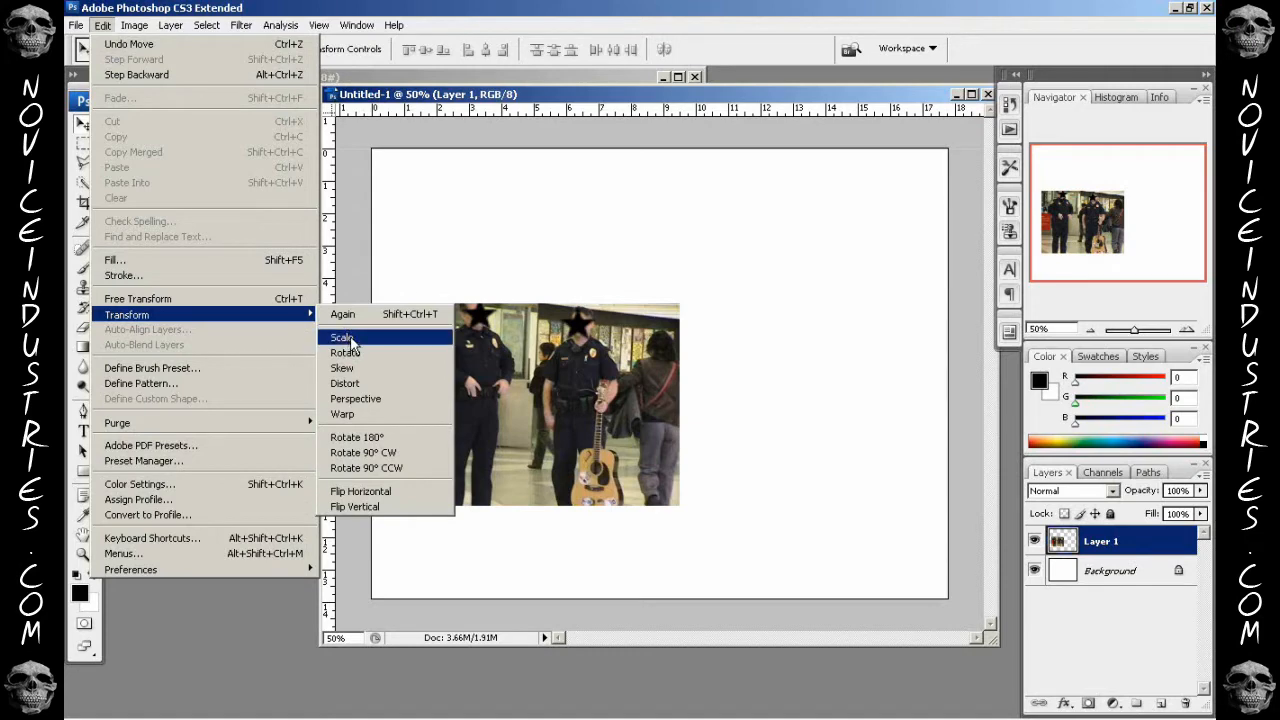
left_click(340, 336)
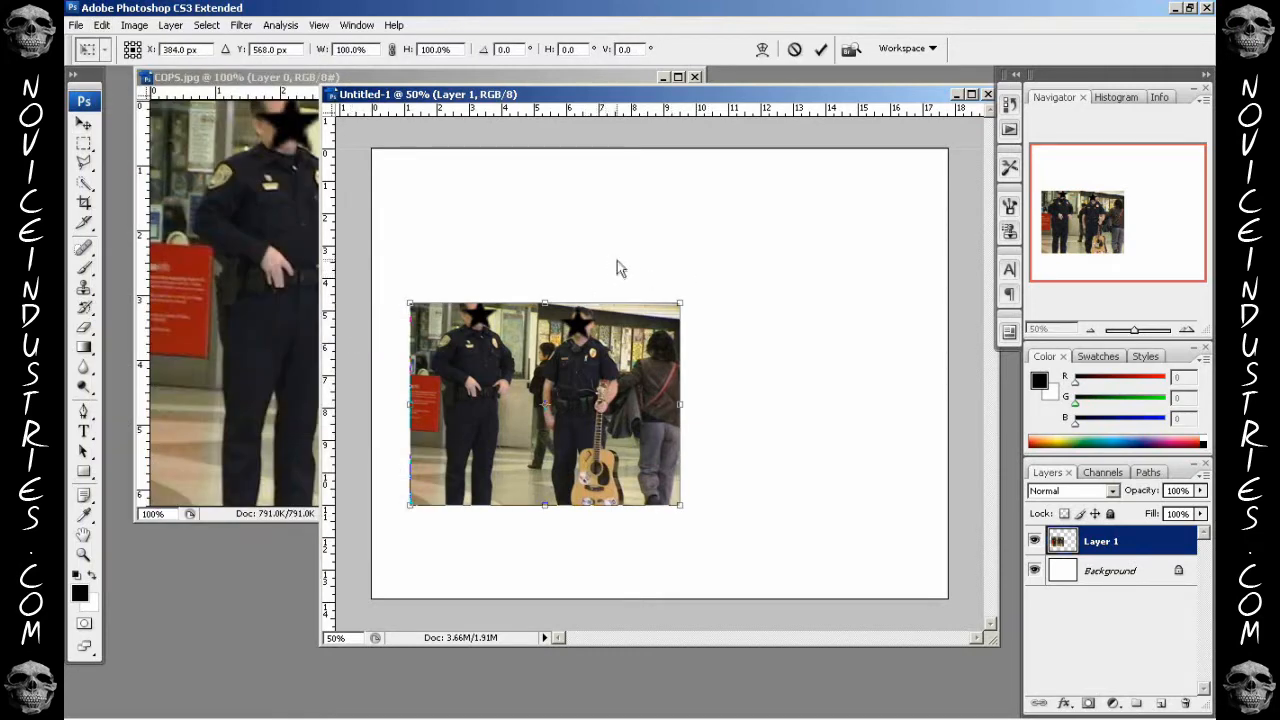
mouse_move(548, 300)
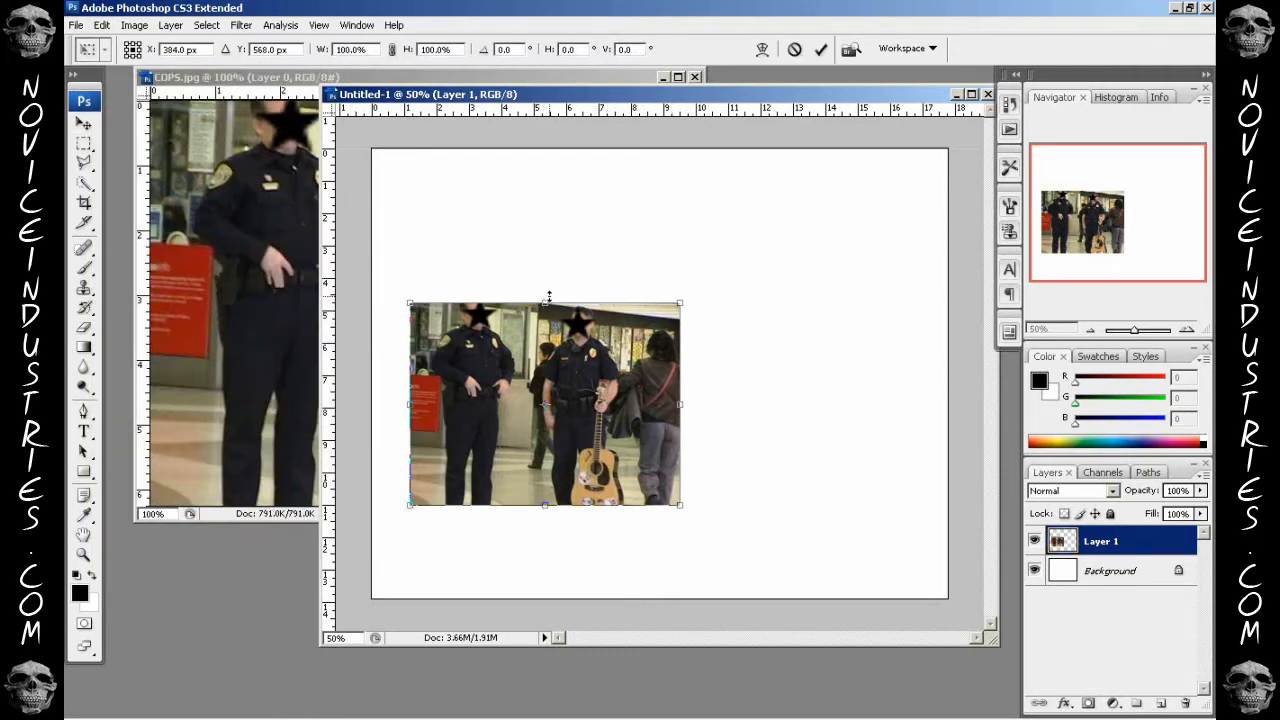
mouse_move(564, 316)
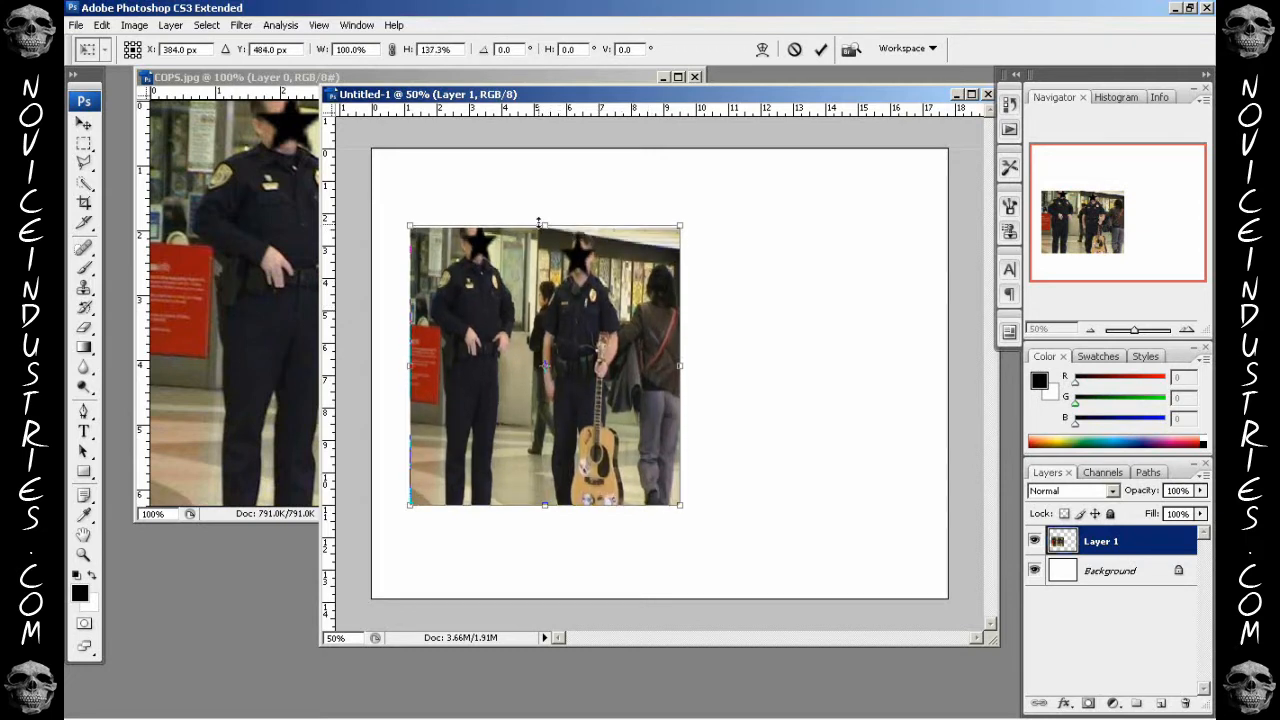
left_click_drag(544, 224, 544, 218)
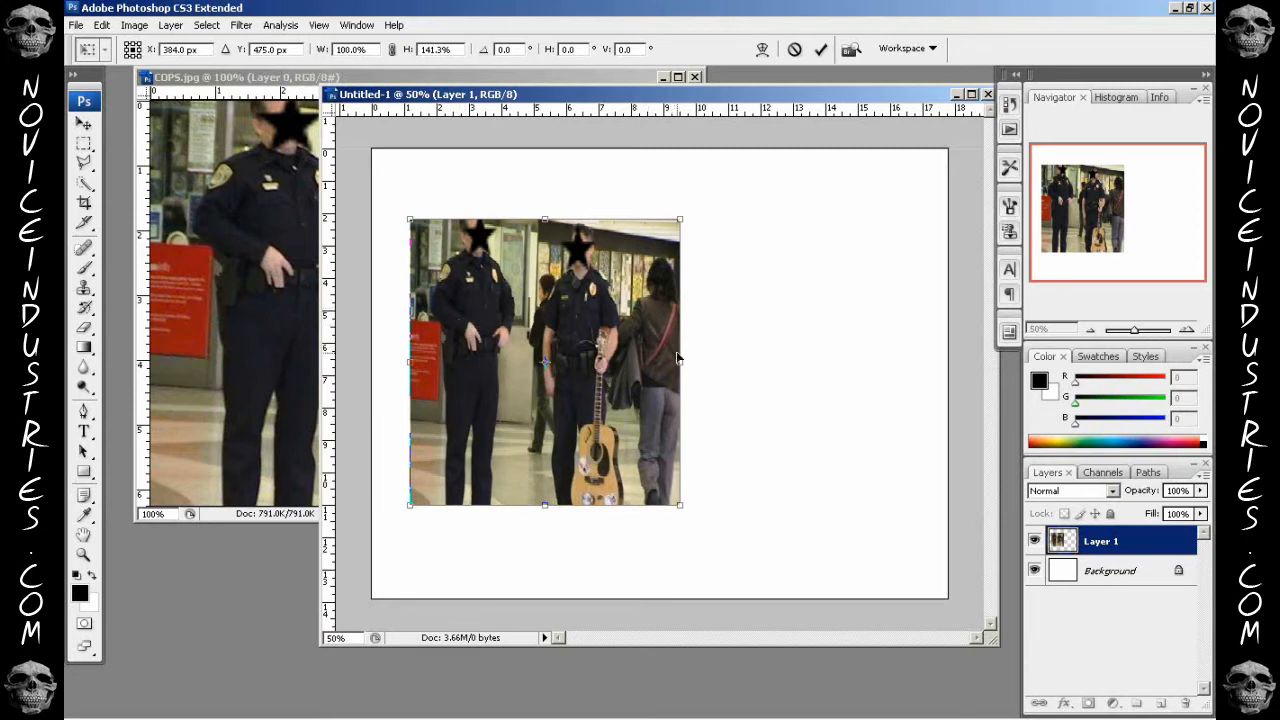
left_click_drag(680, 362, 712, 362)
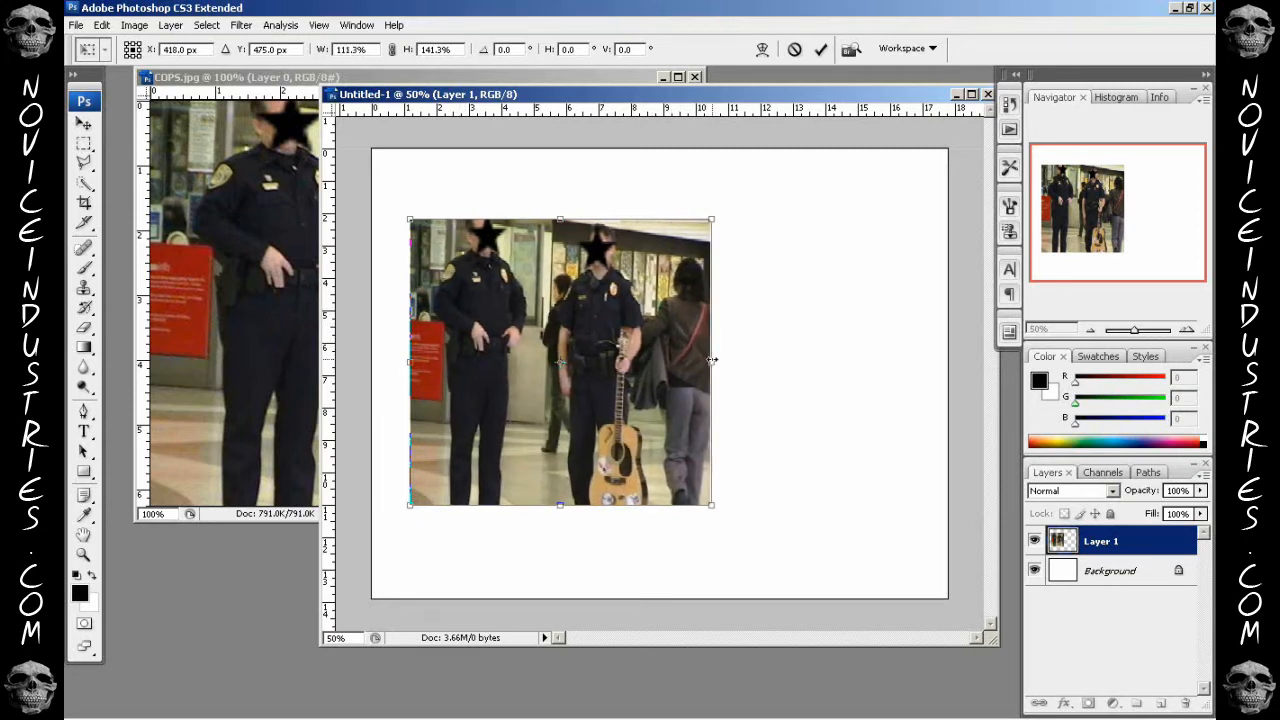
left_click_drag(560, 504, 564, 544)
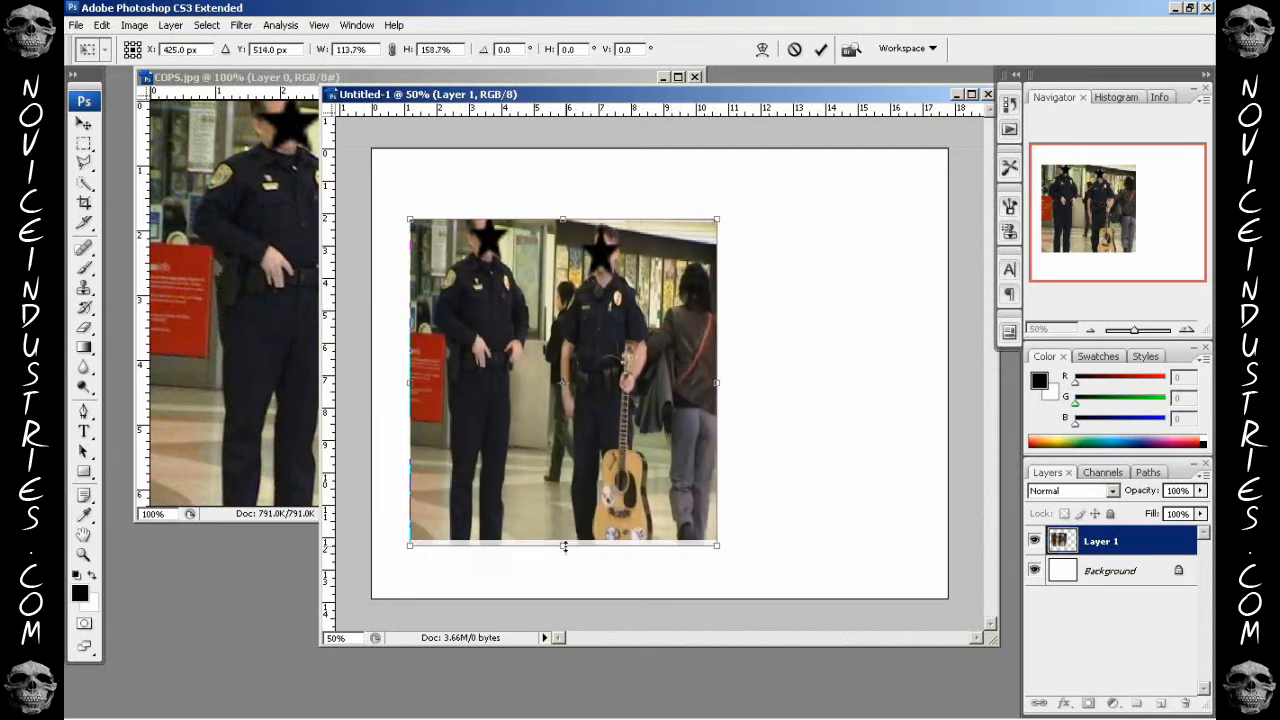
left_click_drag(564, 544, 564, 584)
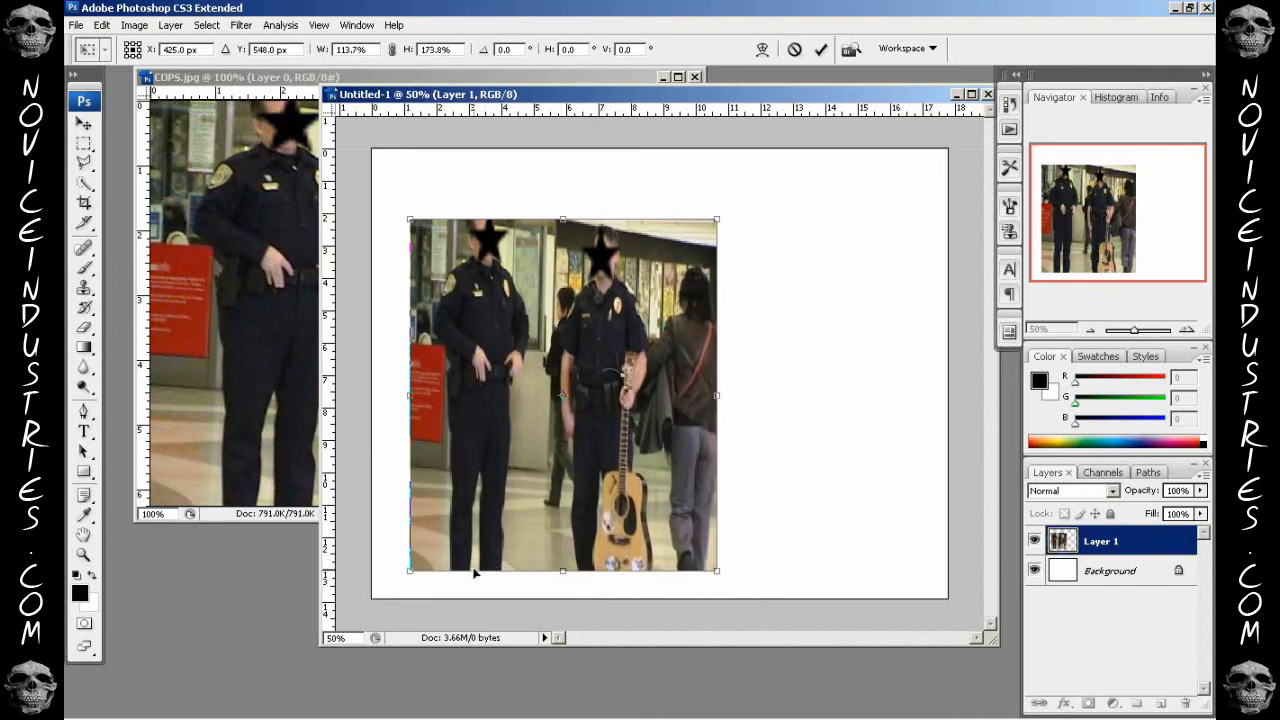
mouse_move(564, 574)
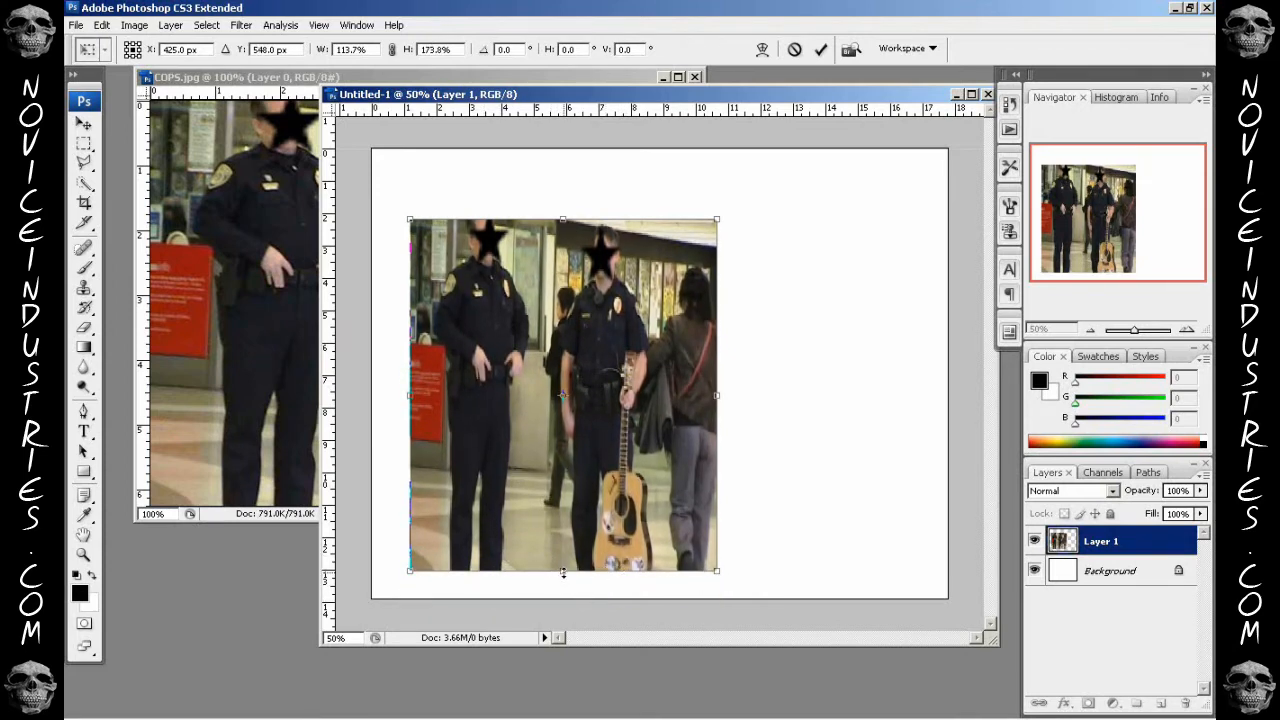
left_click_drag(564, 572, 564, 598)
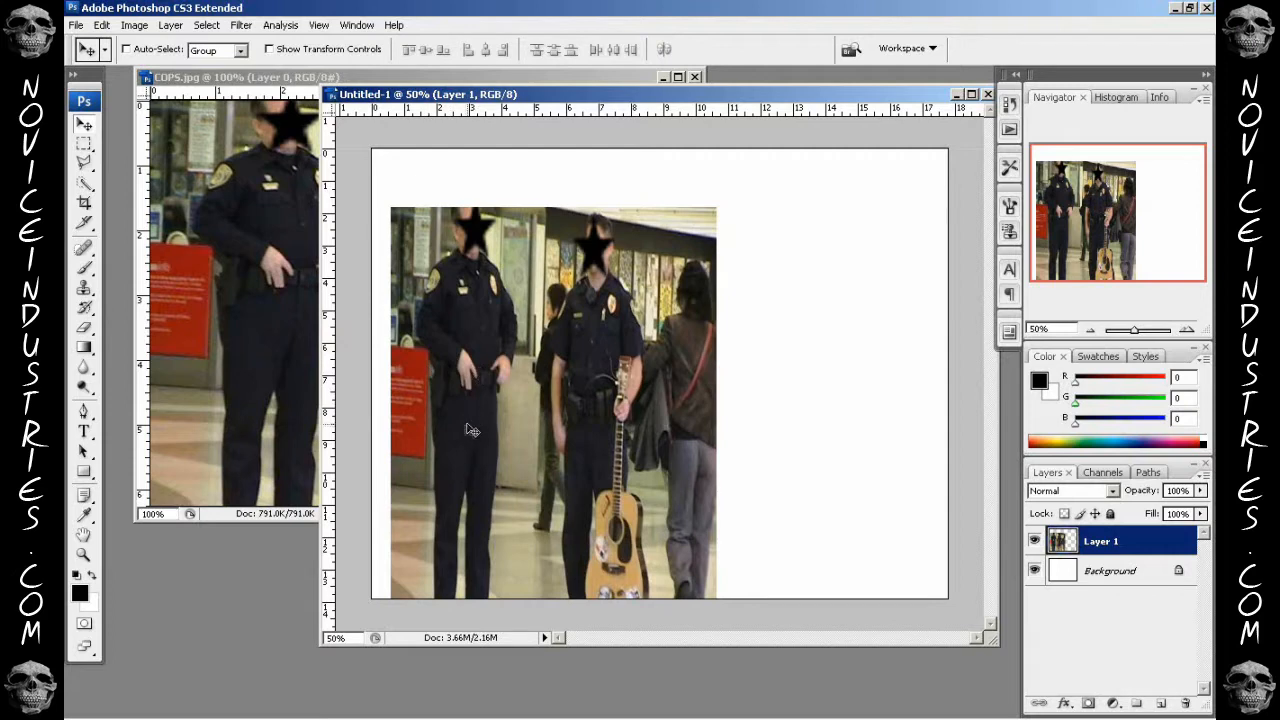
mouse_move(324, 660)
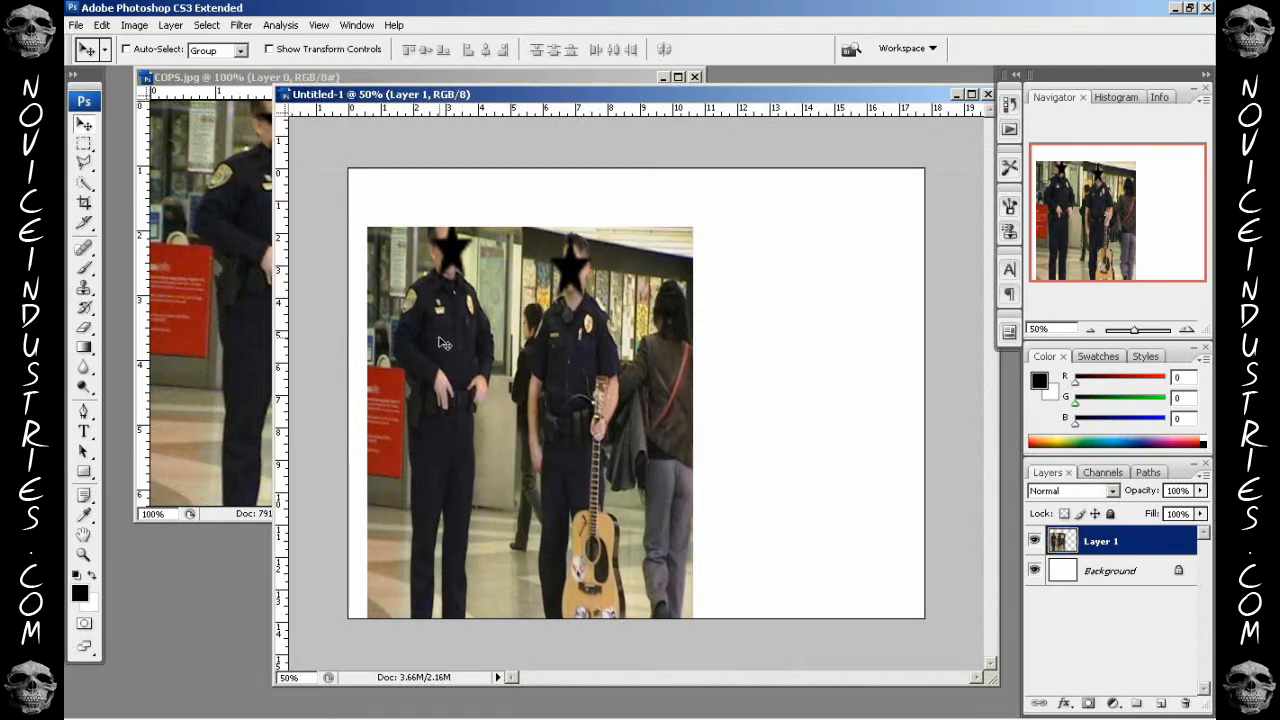
mouse_move(564, 328)
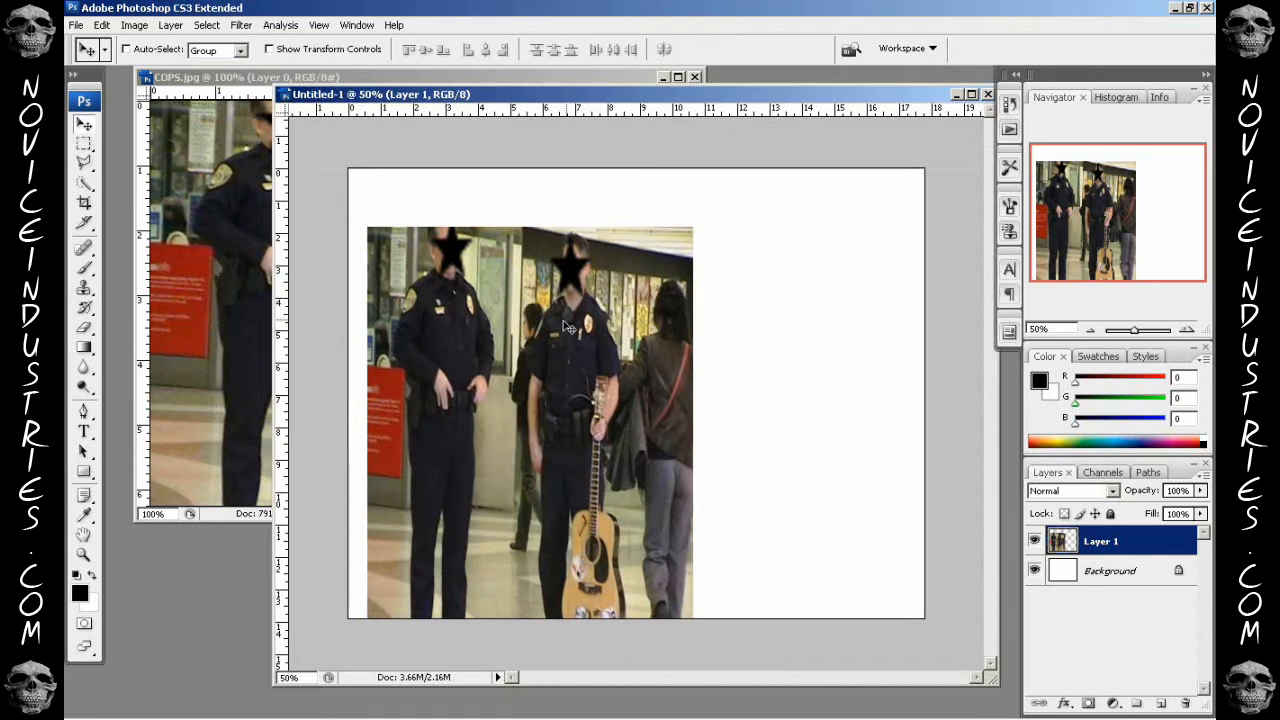
mouse_move(460, 410)
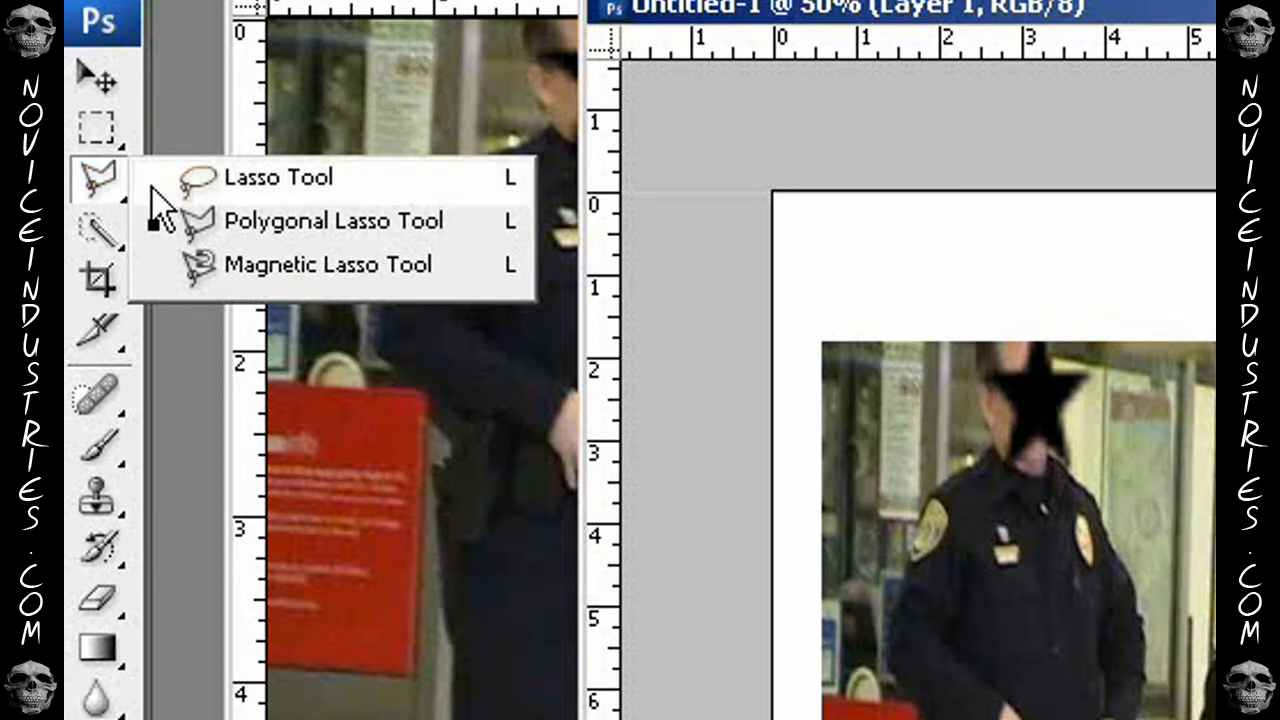
mouse_move(290, 250)
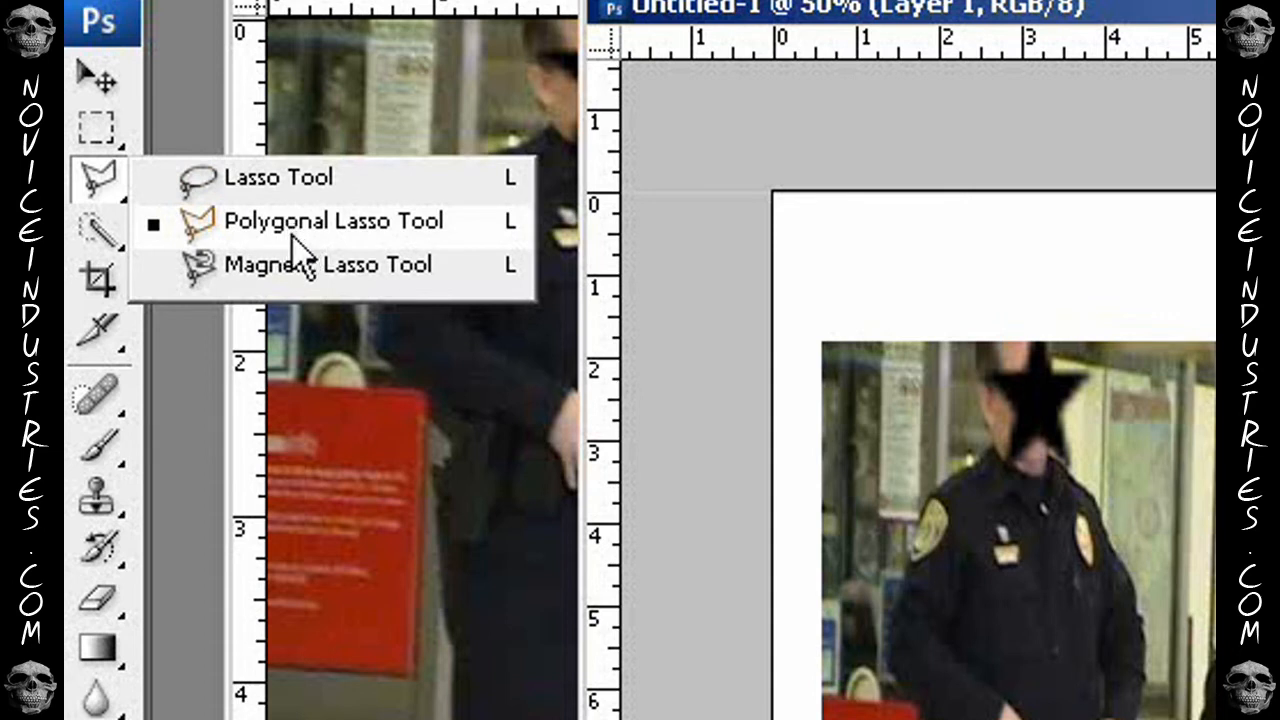
mouse_move(300, 276)
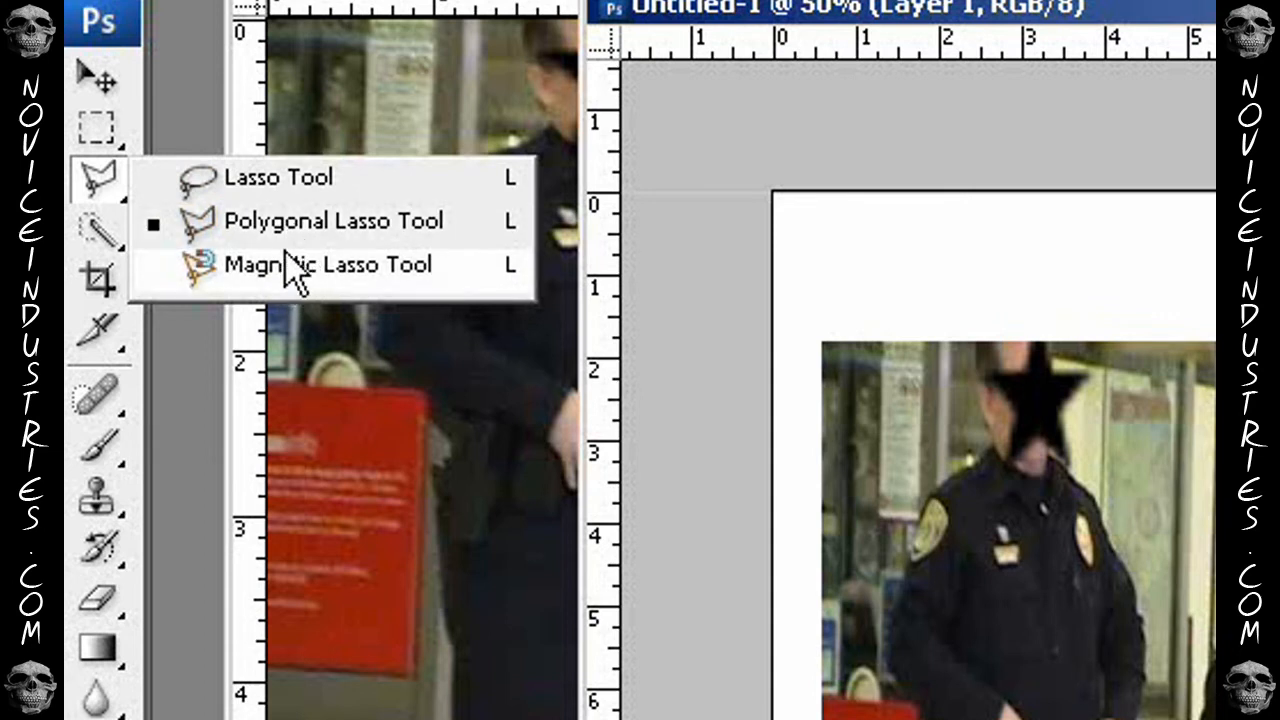
mouse_move(318, 284)
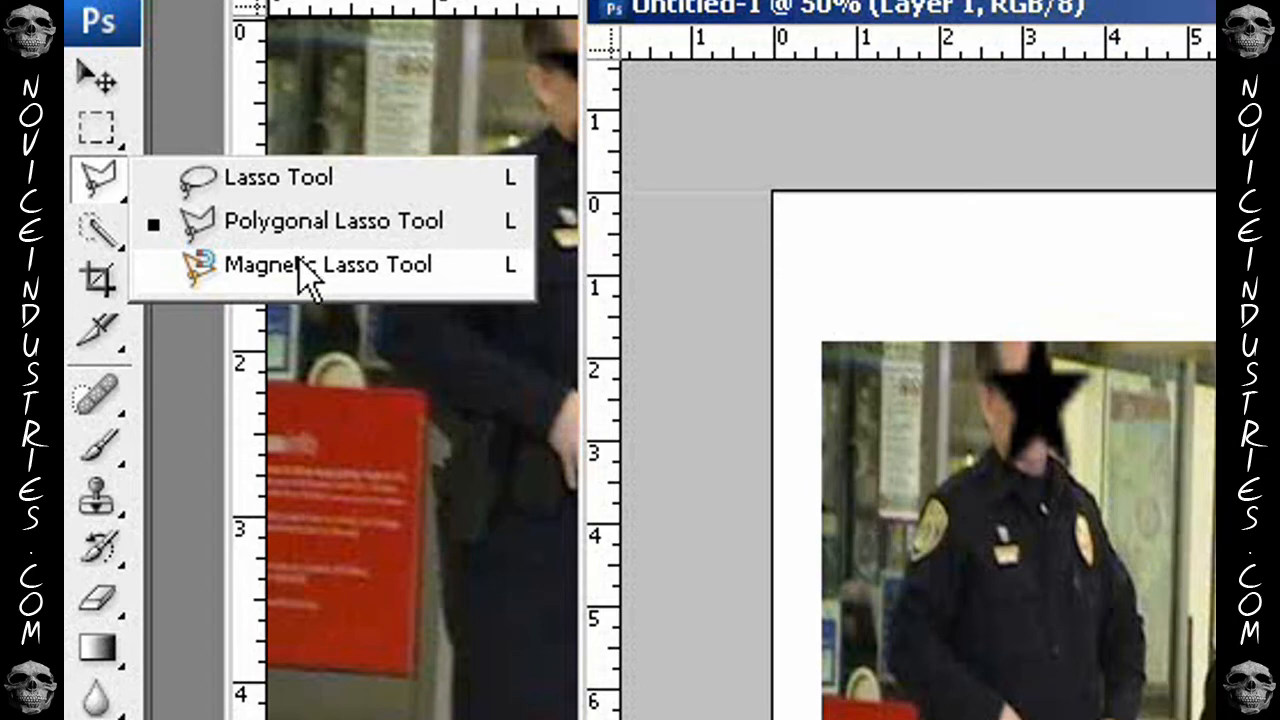
- Choose the Magnetic Lasso Tool from the Lasso flyout for tracing the left officer
left_click(312, 264)
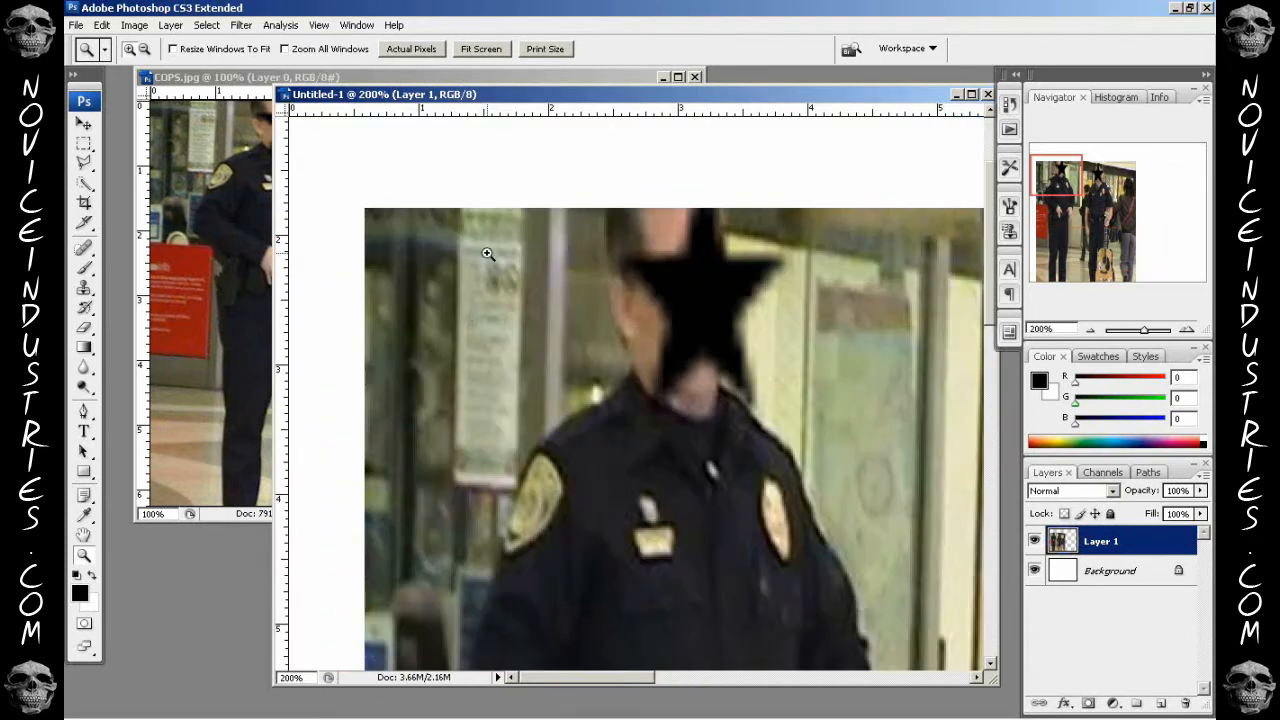
mouse_move(884, 110)
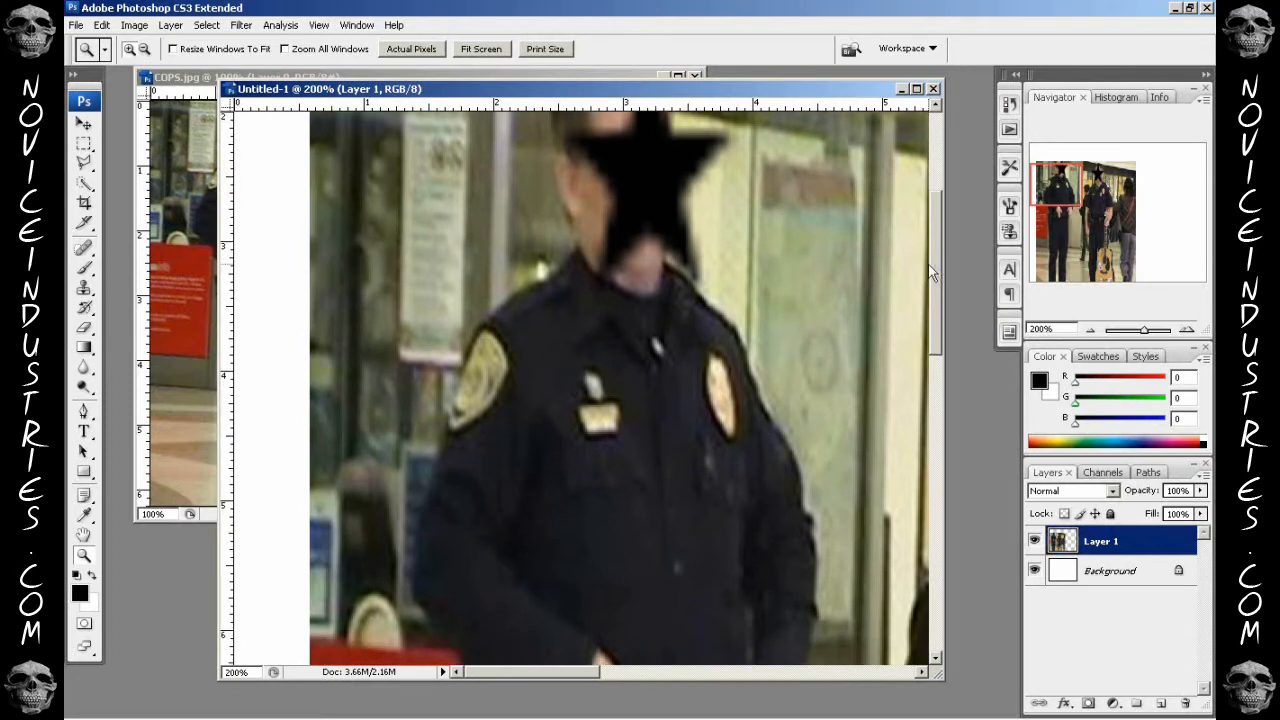
mouse_move(934, 280)
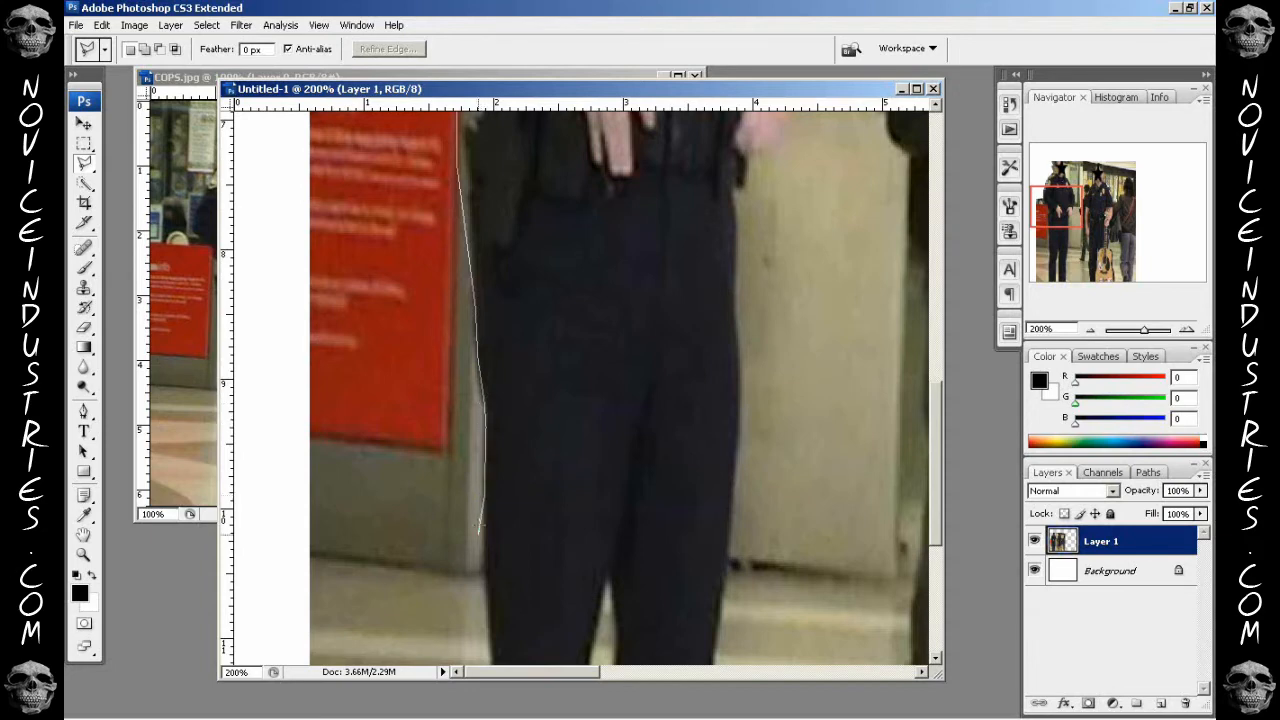
- Anchor the Magnetic Lasso outline along the officer's leg edge and scroll down to continue
left_click(496, 616)
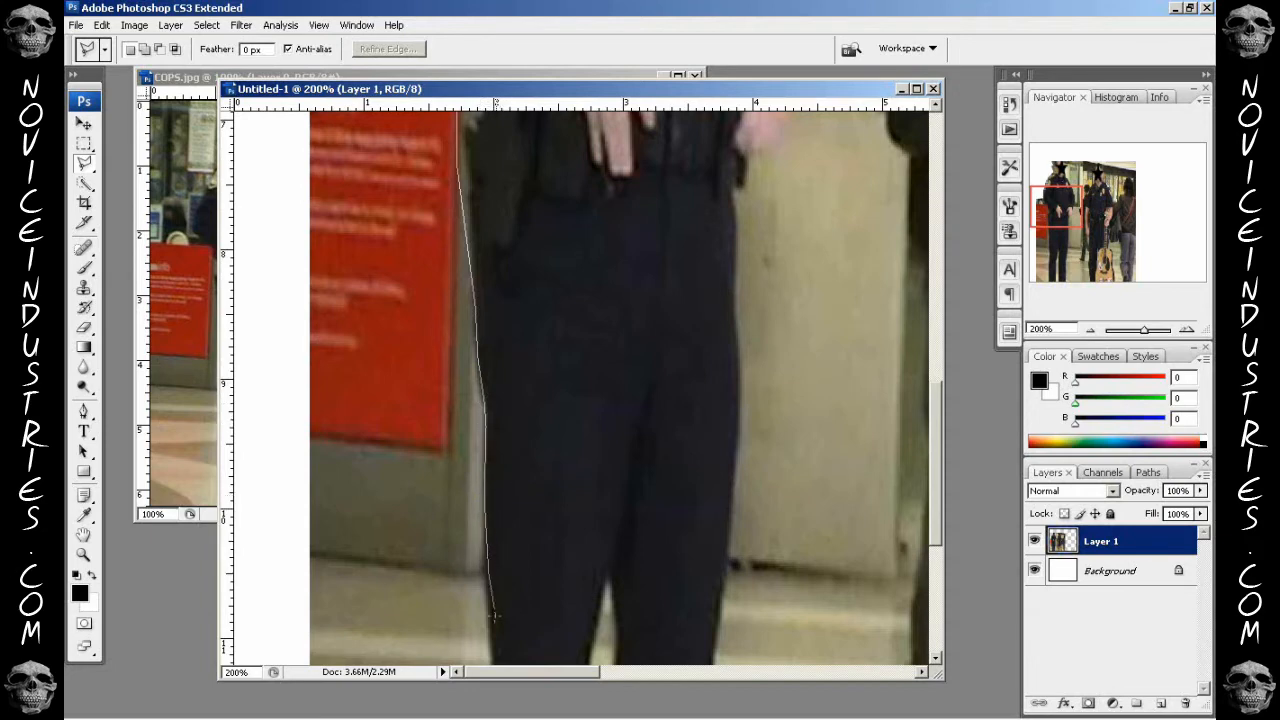
scroll("down", 3)
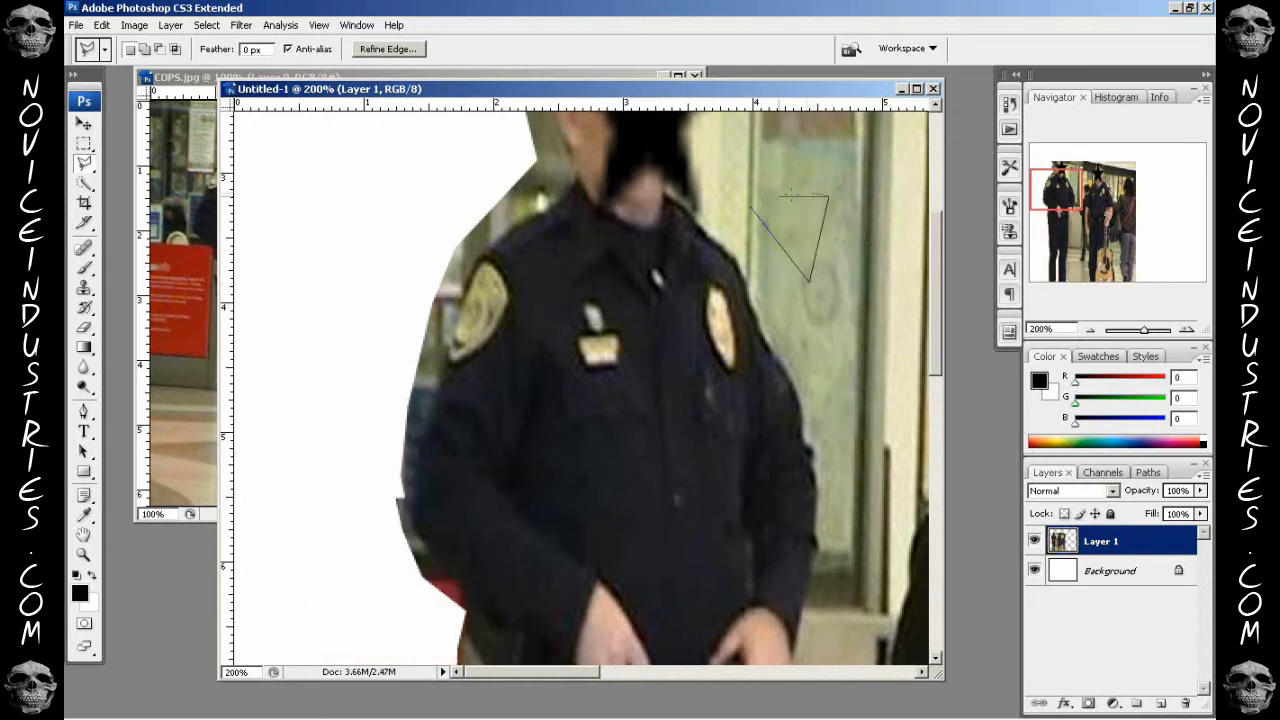
- Begin a new Magnetic Lasso outline for the background area between the officers
left_click(782, 216)
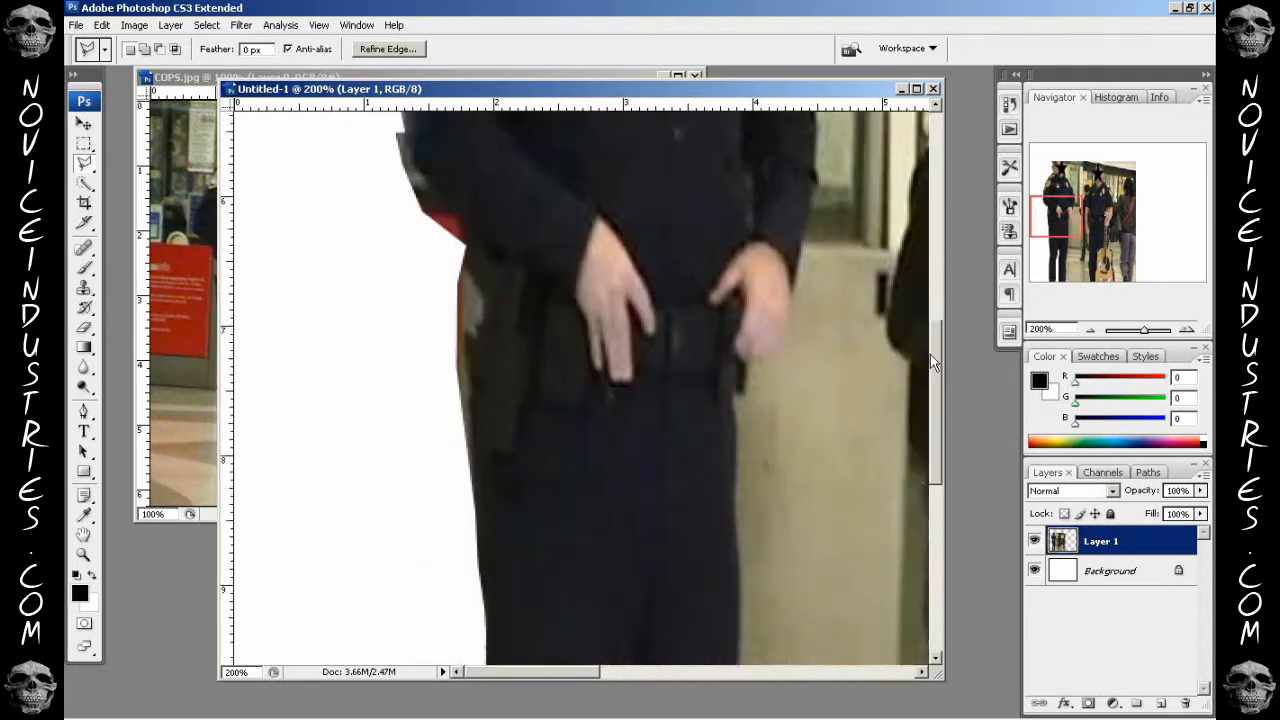
scroll("down", 3)
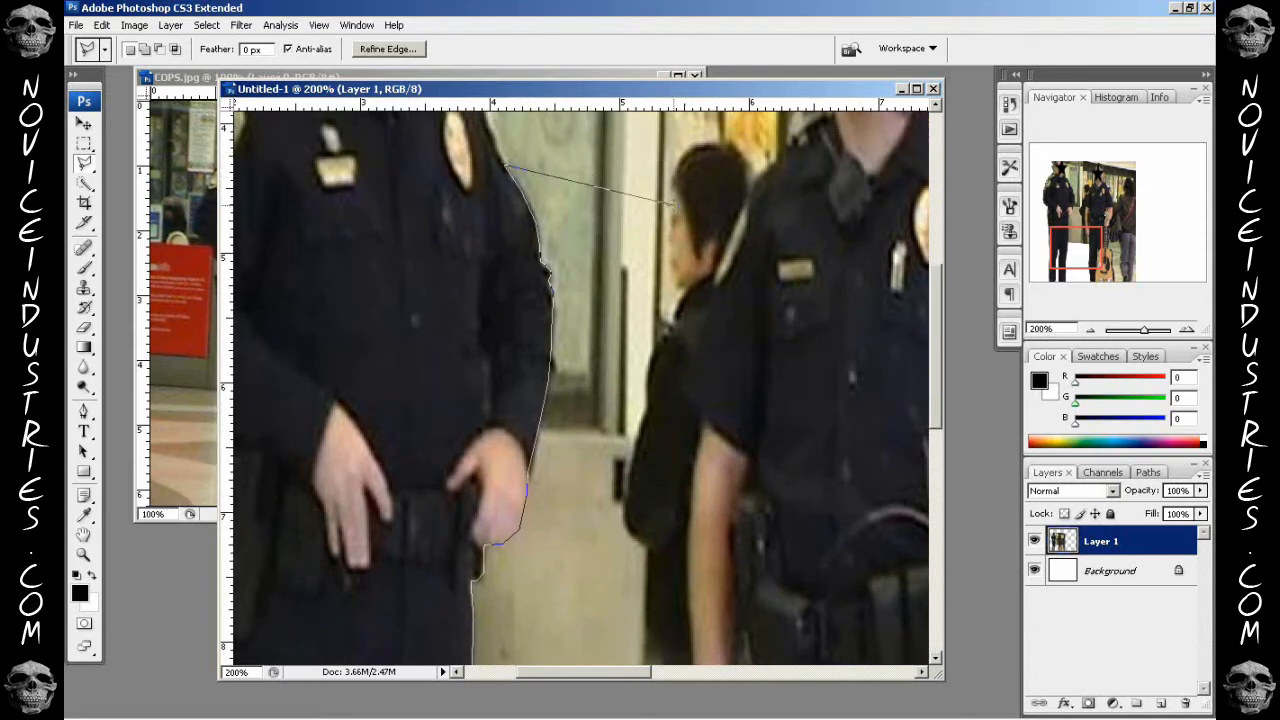
- Continue the lasso outline along the officer's arm and down to the guitar's edge
left_click(716, 440)
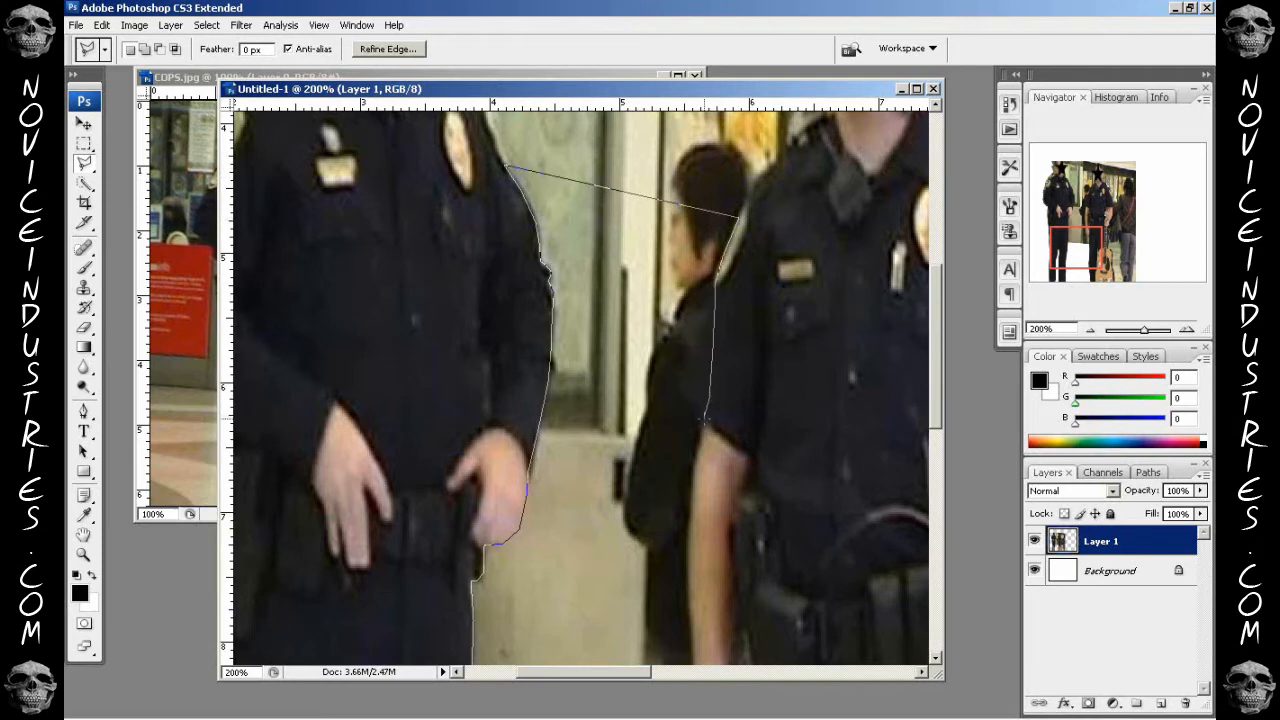
scroll("down", 3)
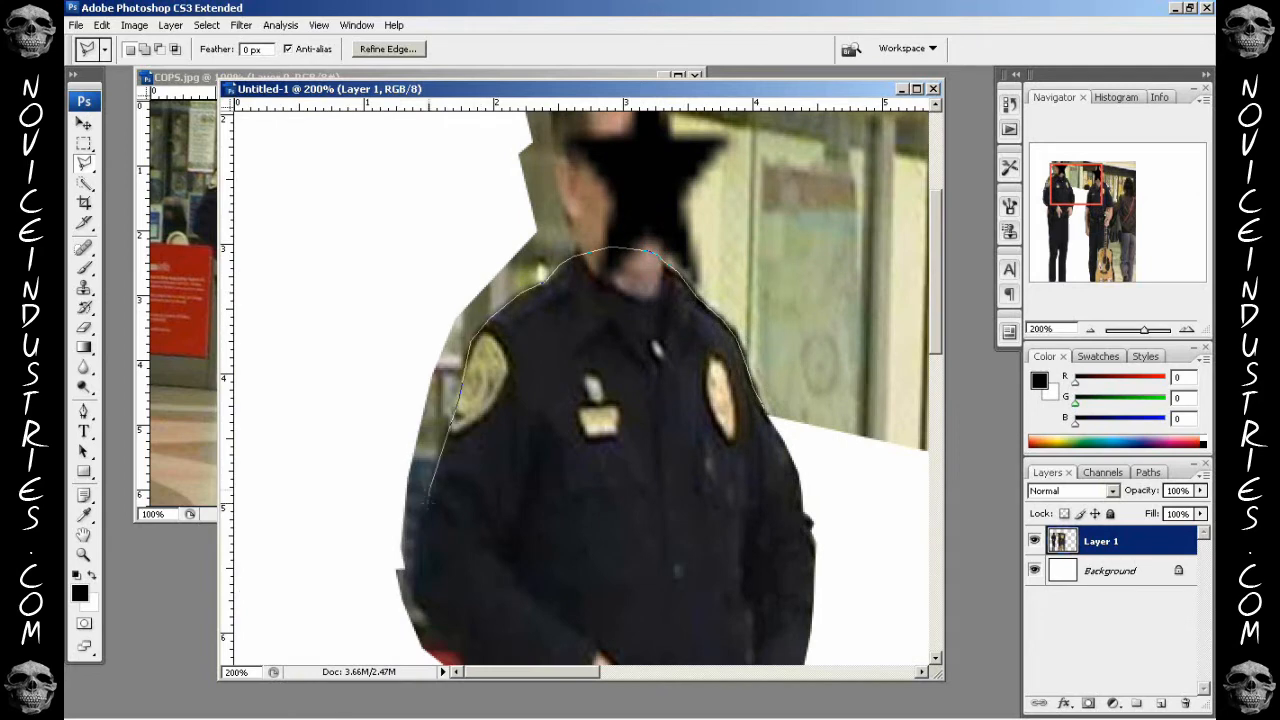
scroll("down", 3)
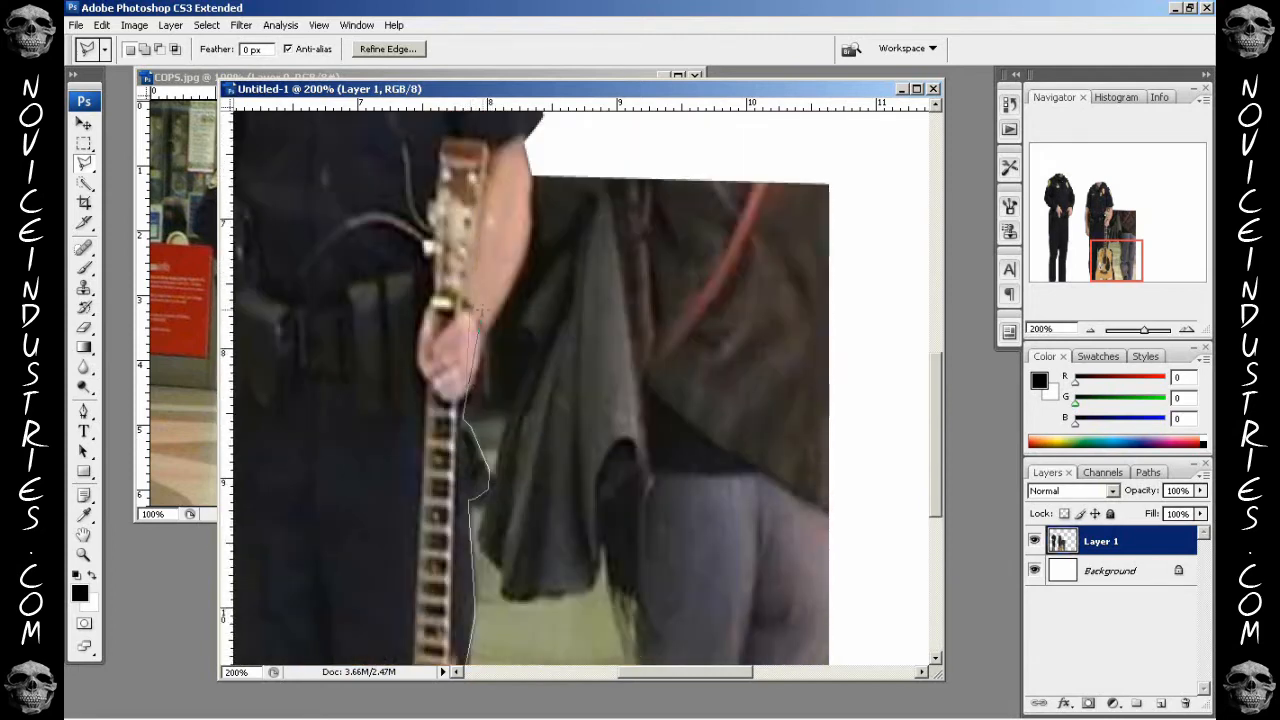
left_click(890, 190)
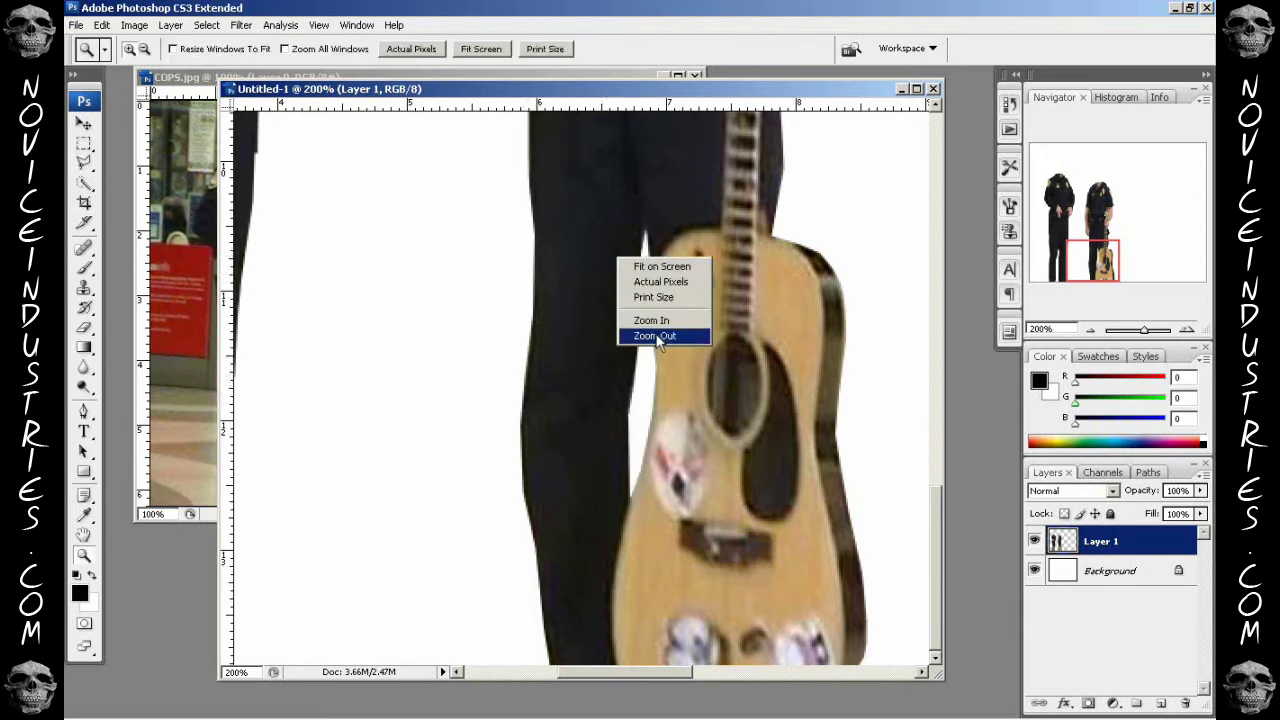
- Zoom out to the whole canvas, switch to the Move tool and start opening another image file
left_click(656, 336)
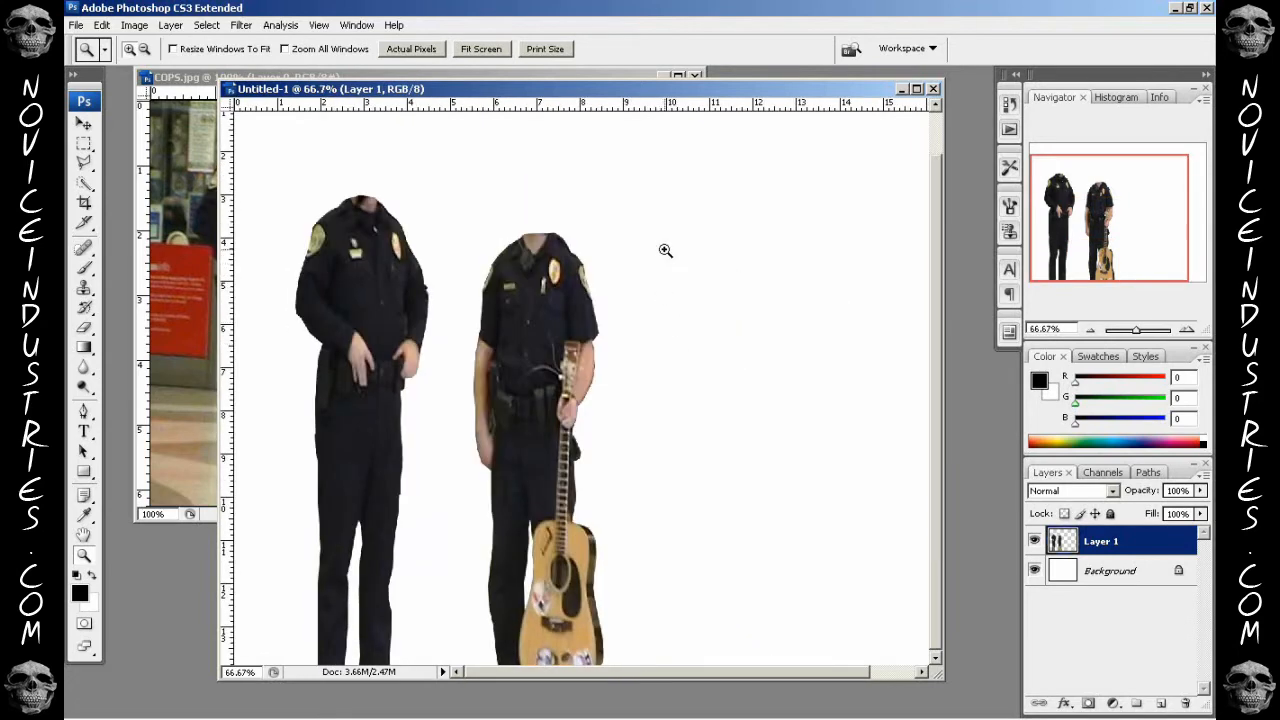
left_click(80, 122)
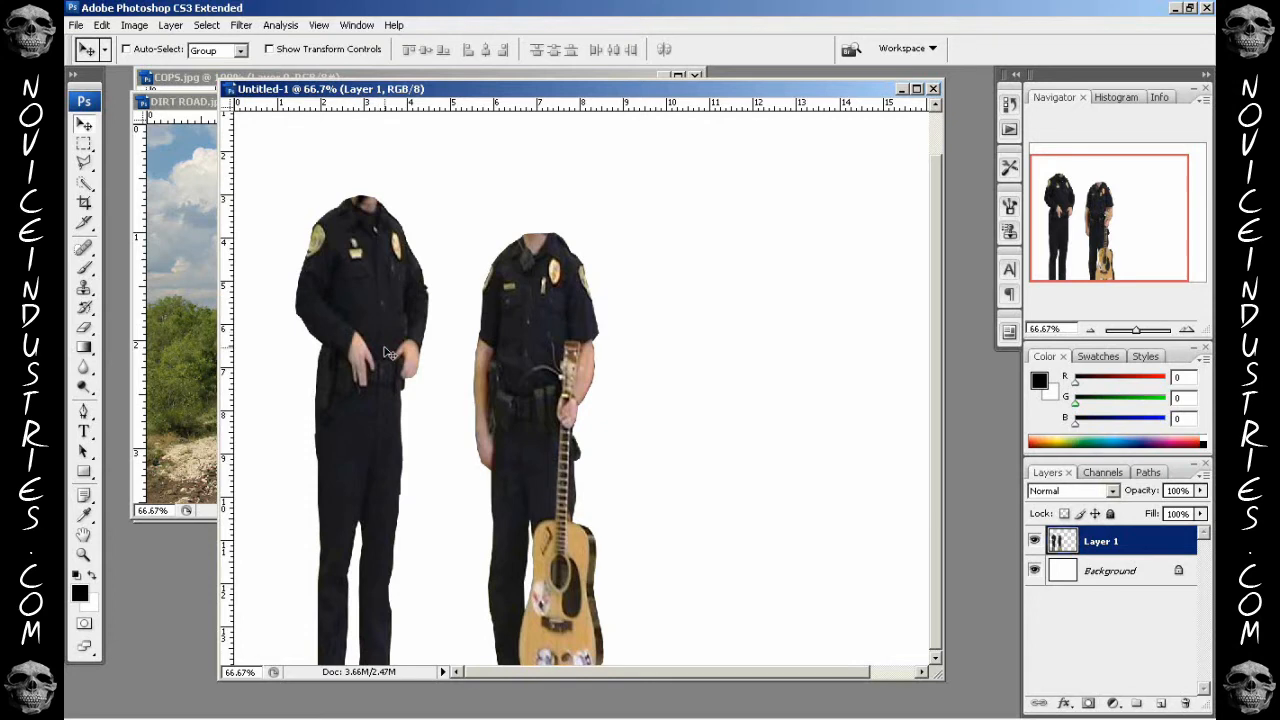
mouse_move(414, 324)
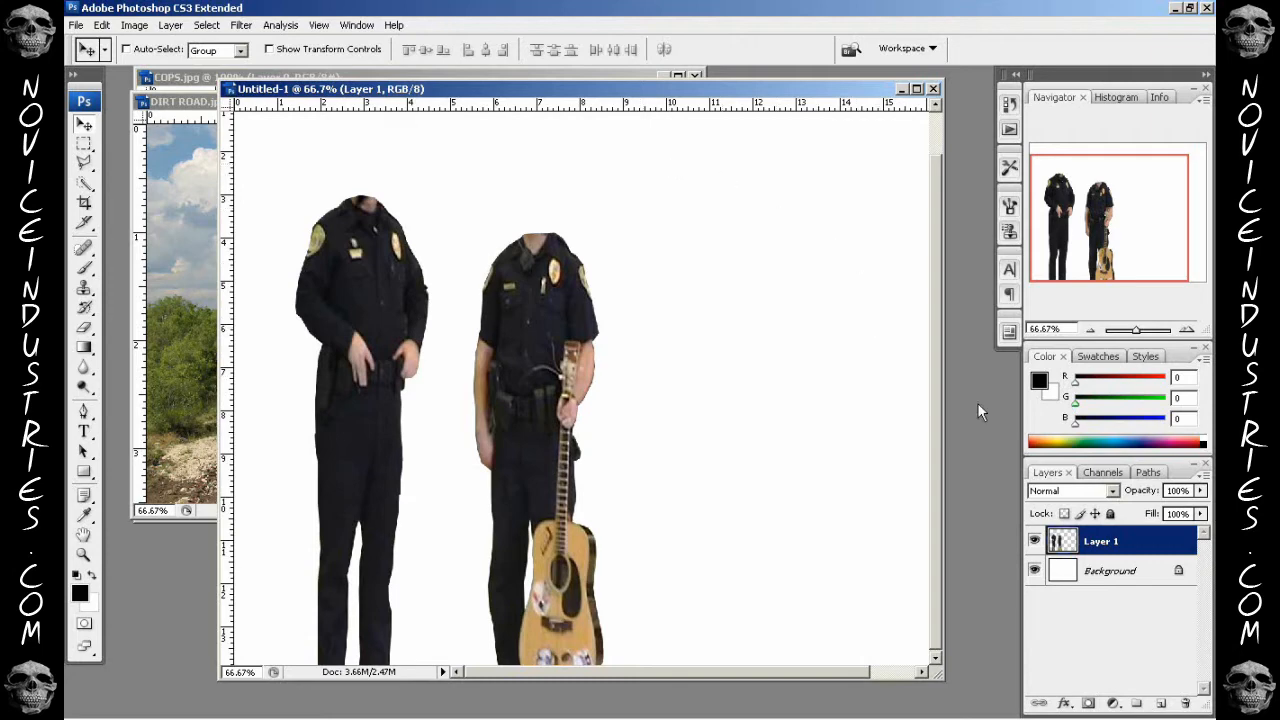
left_click(74, 24)
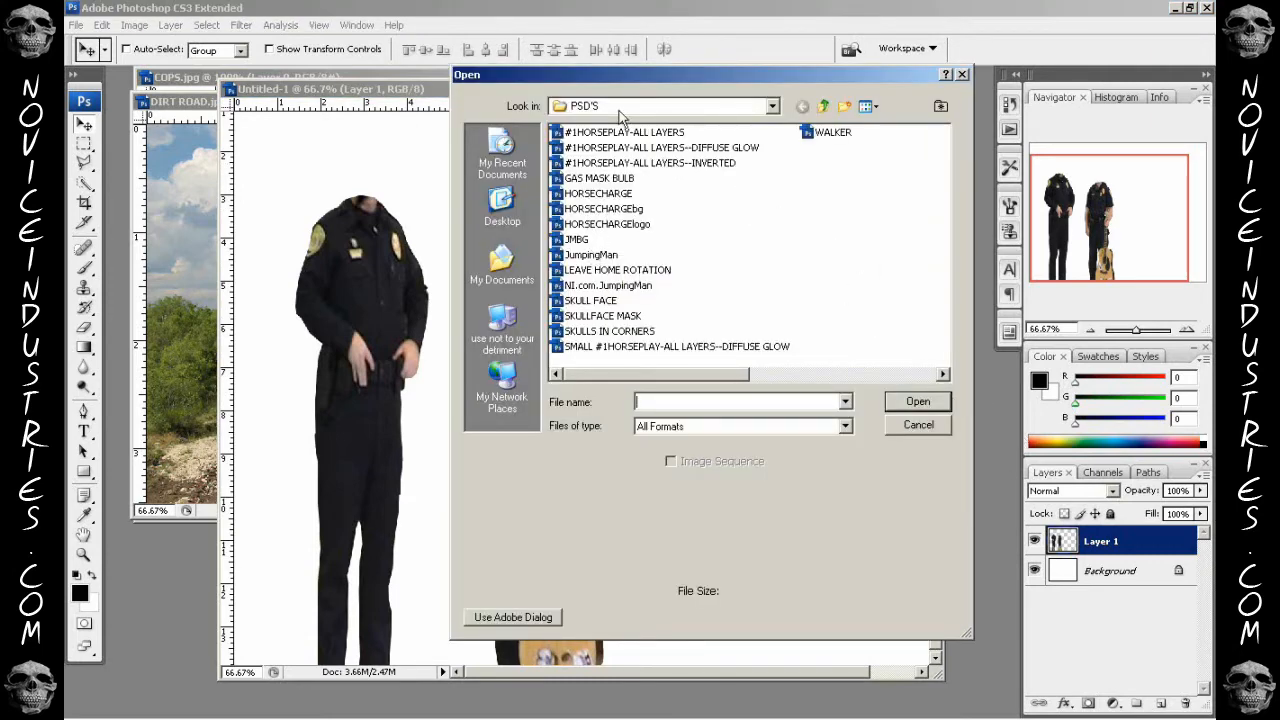
mouse_move(596, 244)
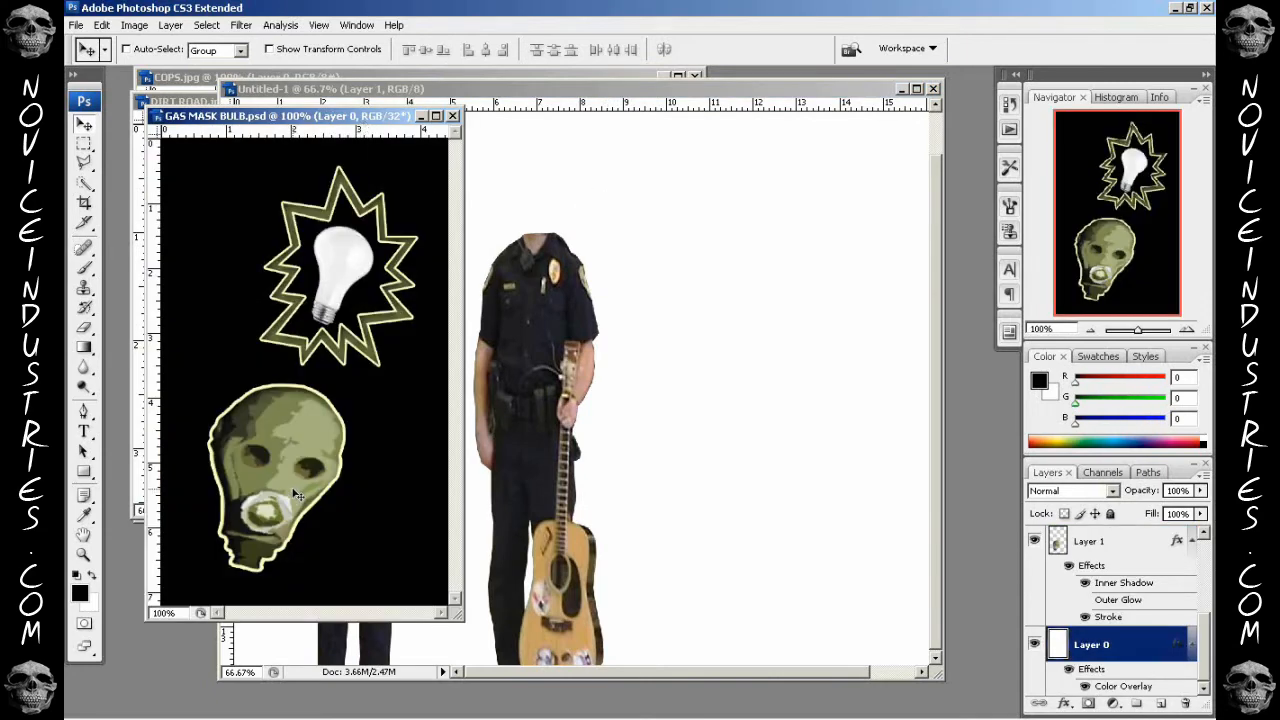
- Copy the gas mask artwork across despite the depth mismatch and remove its bright outline
left_click(1088, 540)
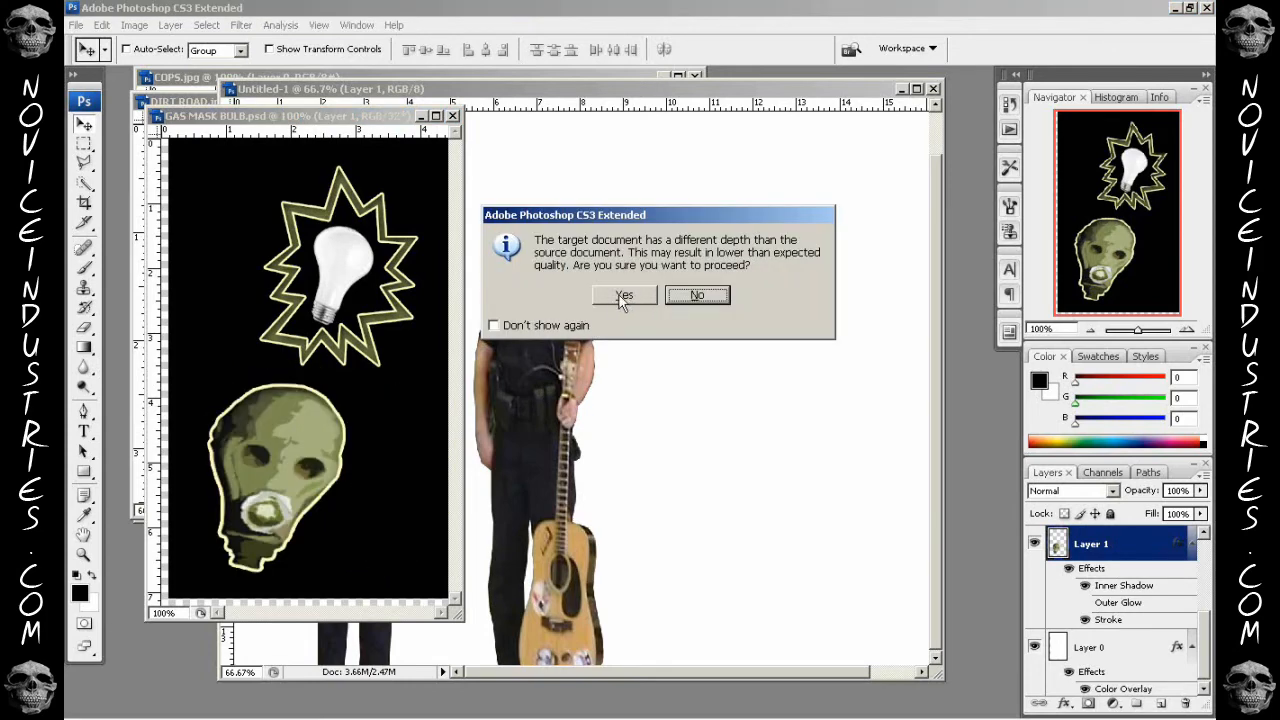
left_click(624, 296)
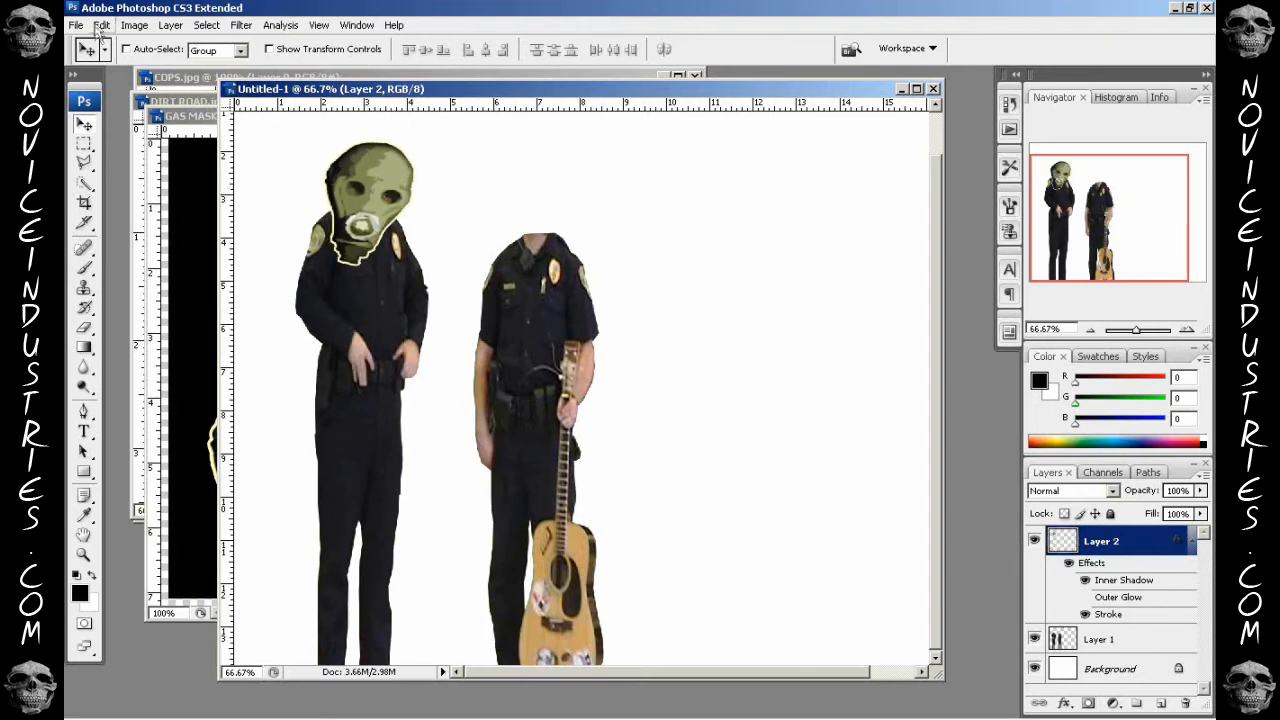
left_click(96, 24)
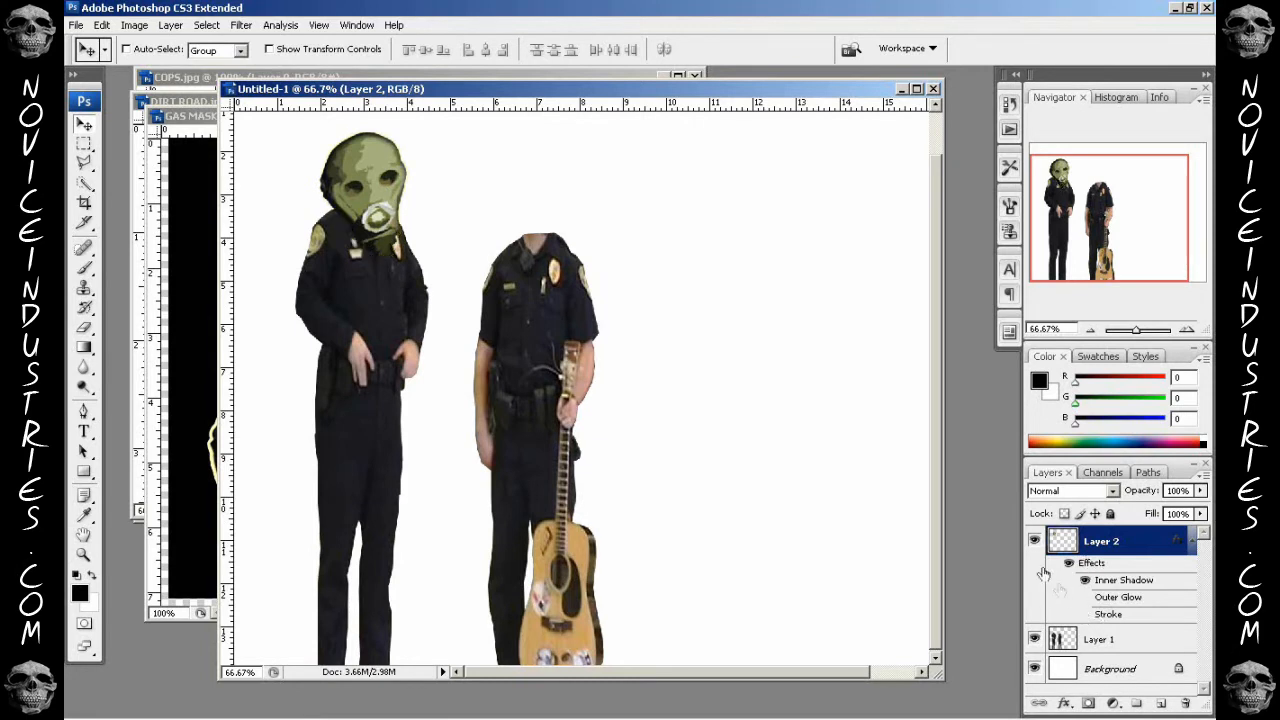
- Duplicate the gas-mask head layer (Layer 2) to get a second head
right_click(1110, 542)
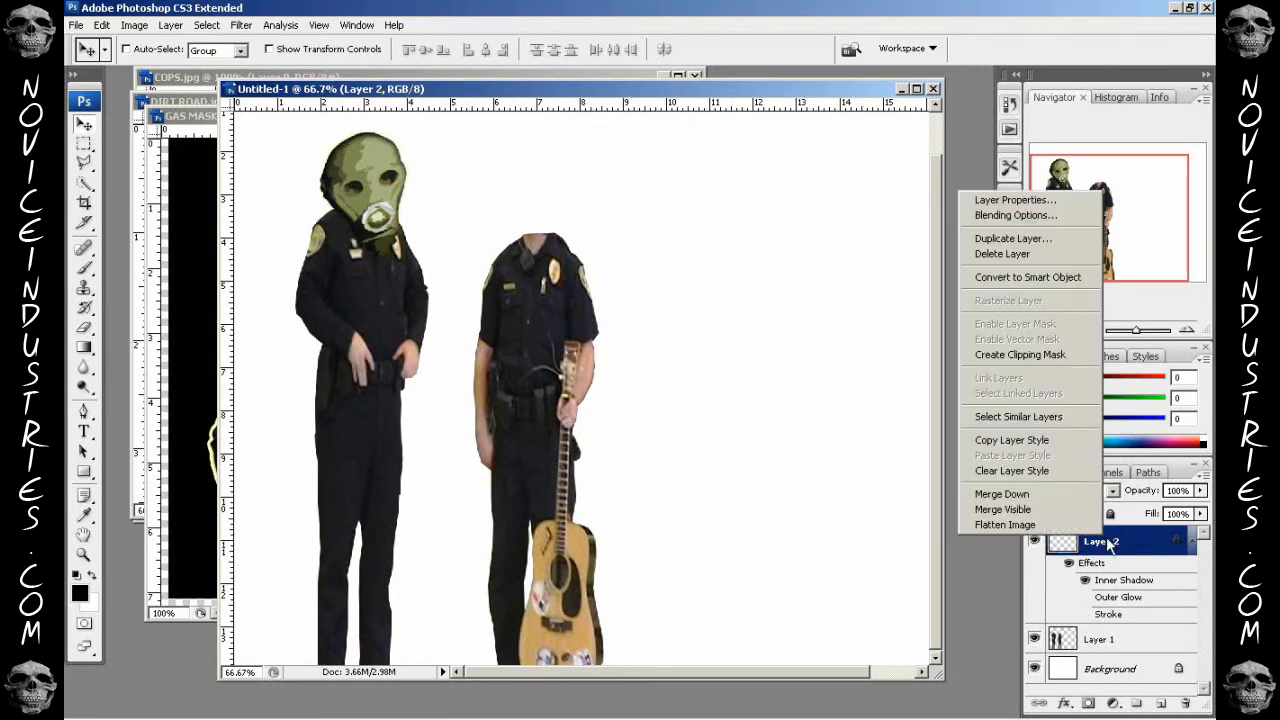
mouse_move(1022, 354)
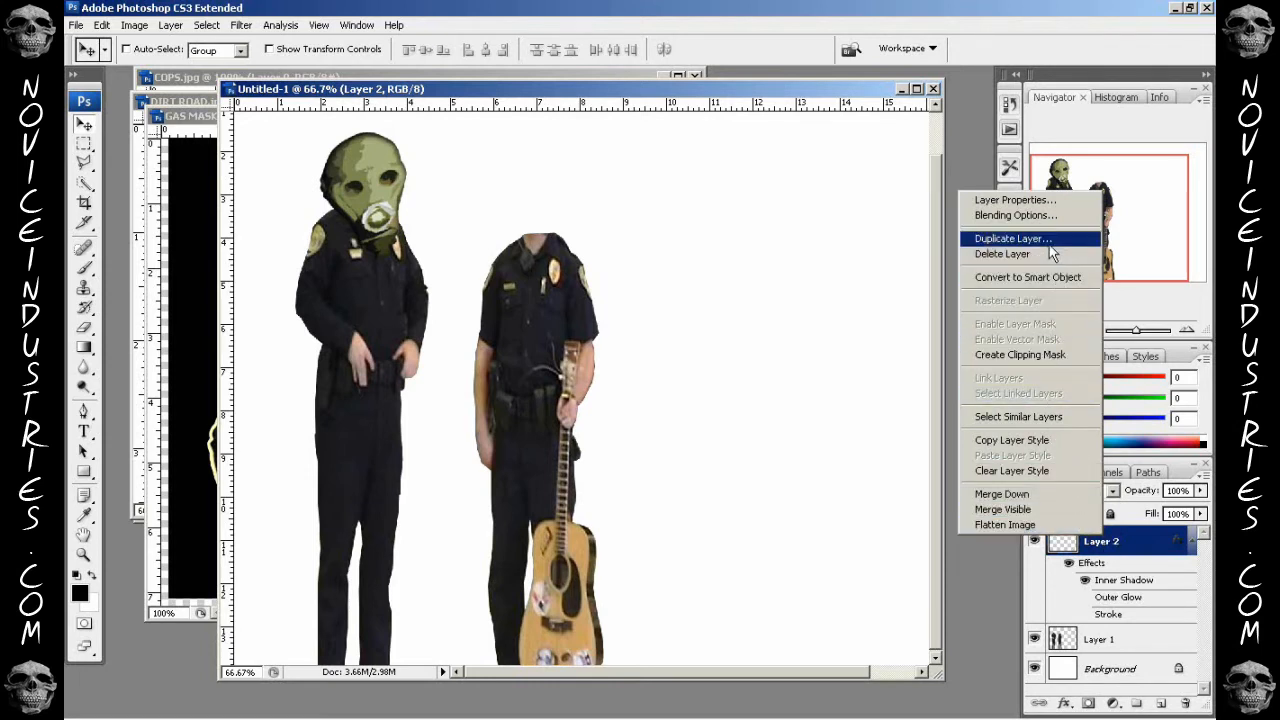
left_click(1012, 238)
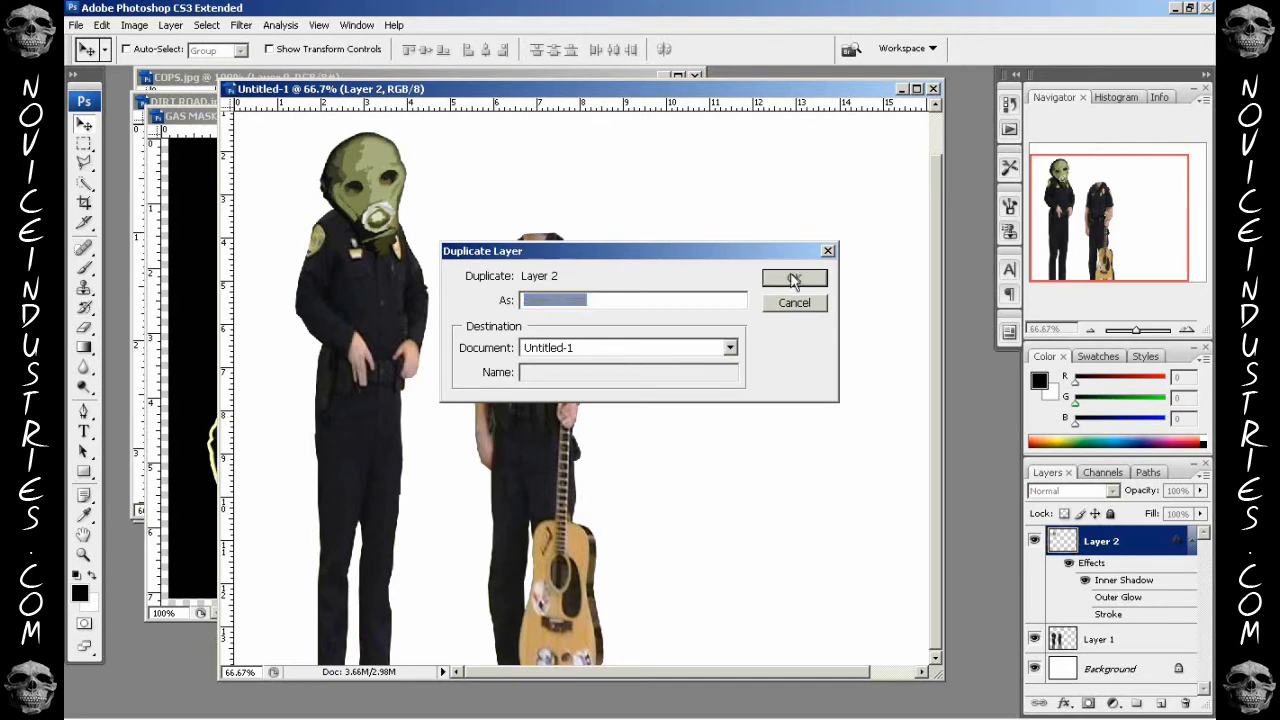
left_click(794, 276)
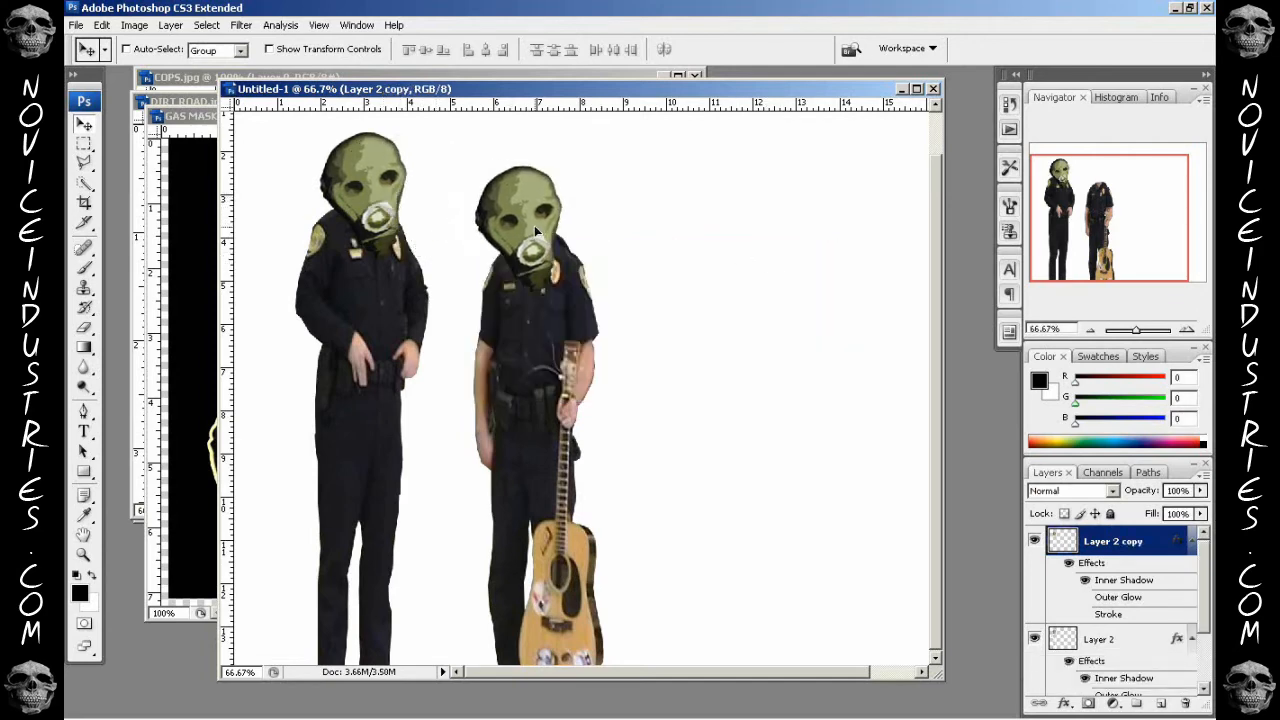
- Flip the copied head horizontally and position it on the second officer
left_click(100, 24)
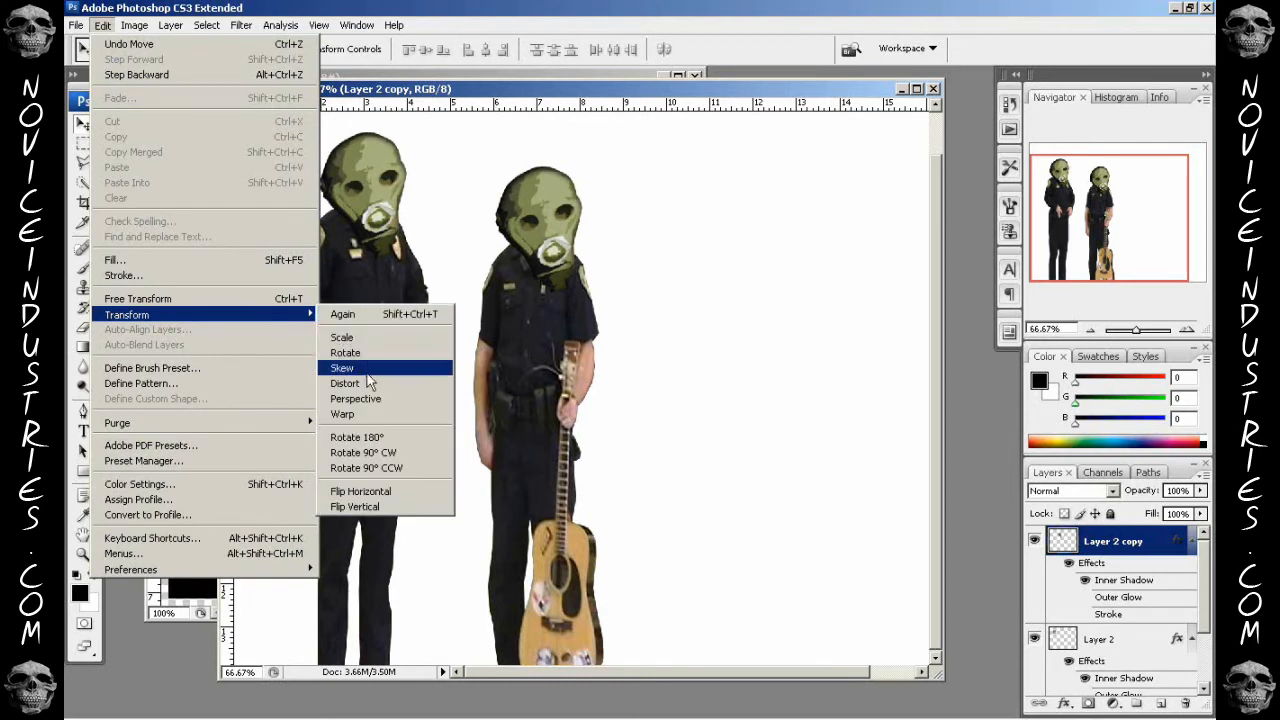
mouse_move(360, 492)
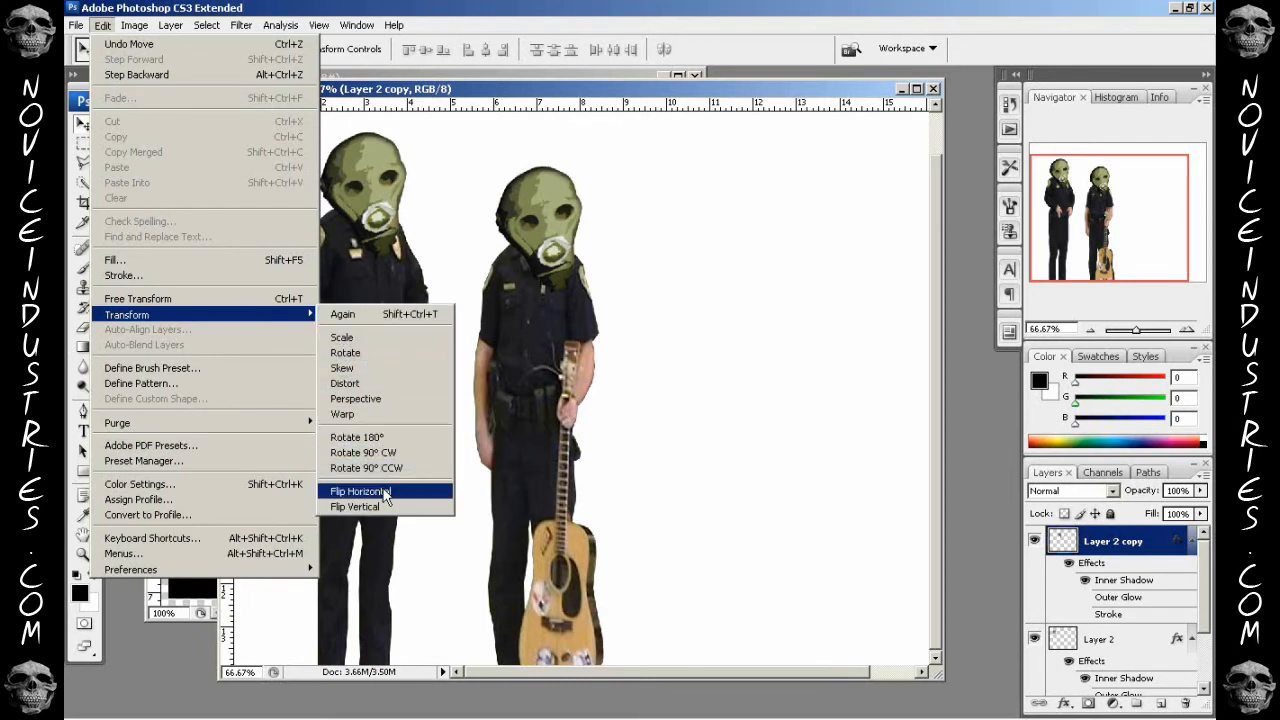
mouse_move(388, 496)
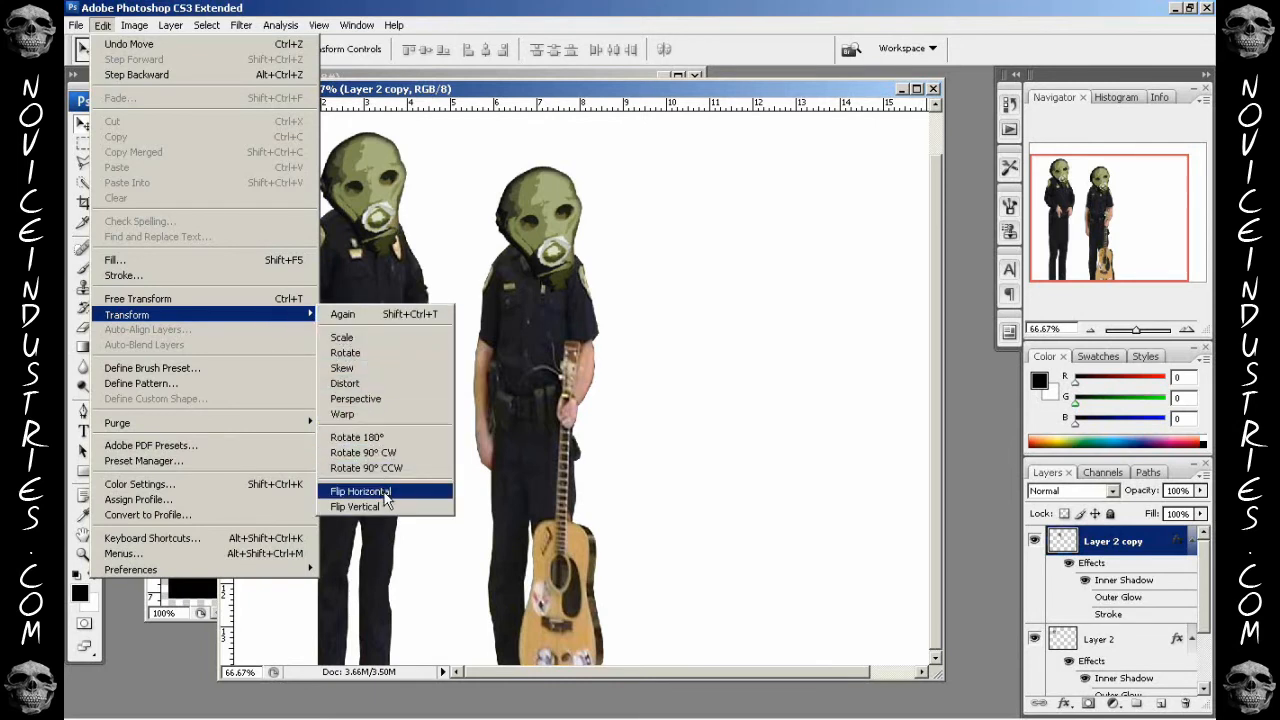
left_click(360, 492)
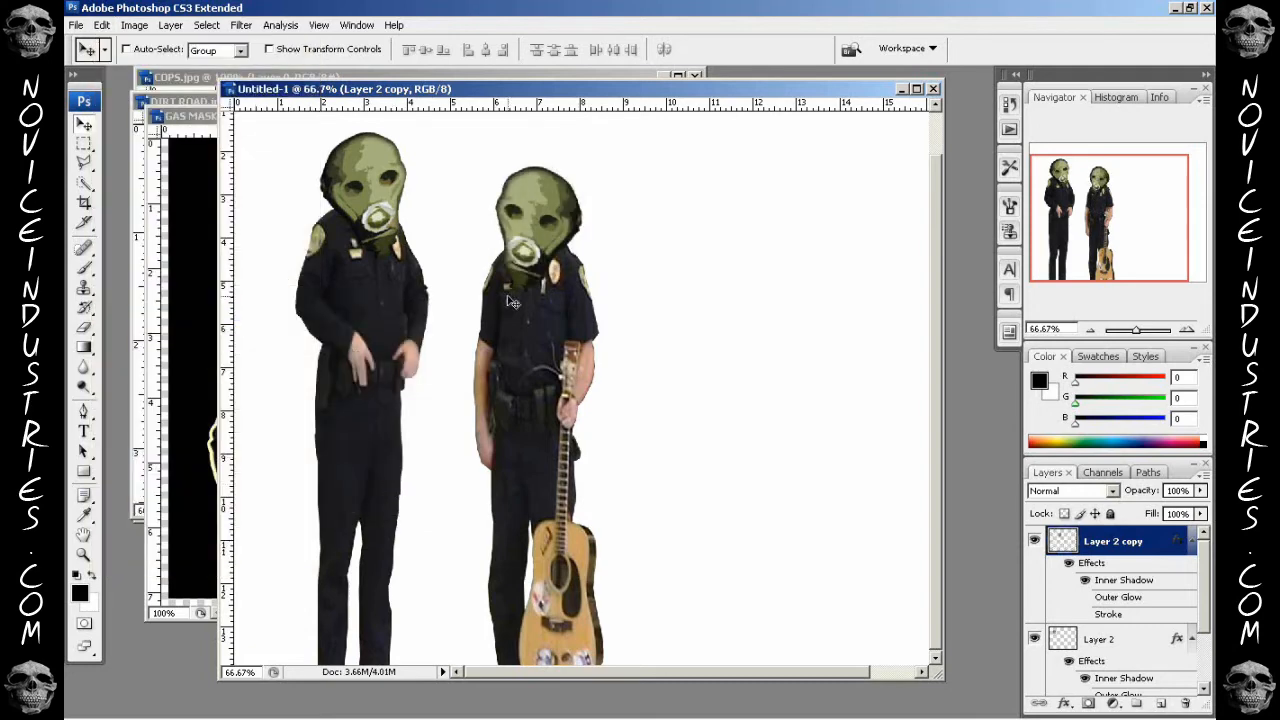
left_click_drag(512, 300, 532, 228)
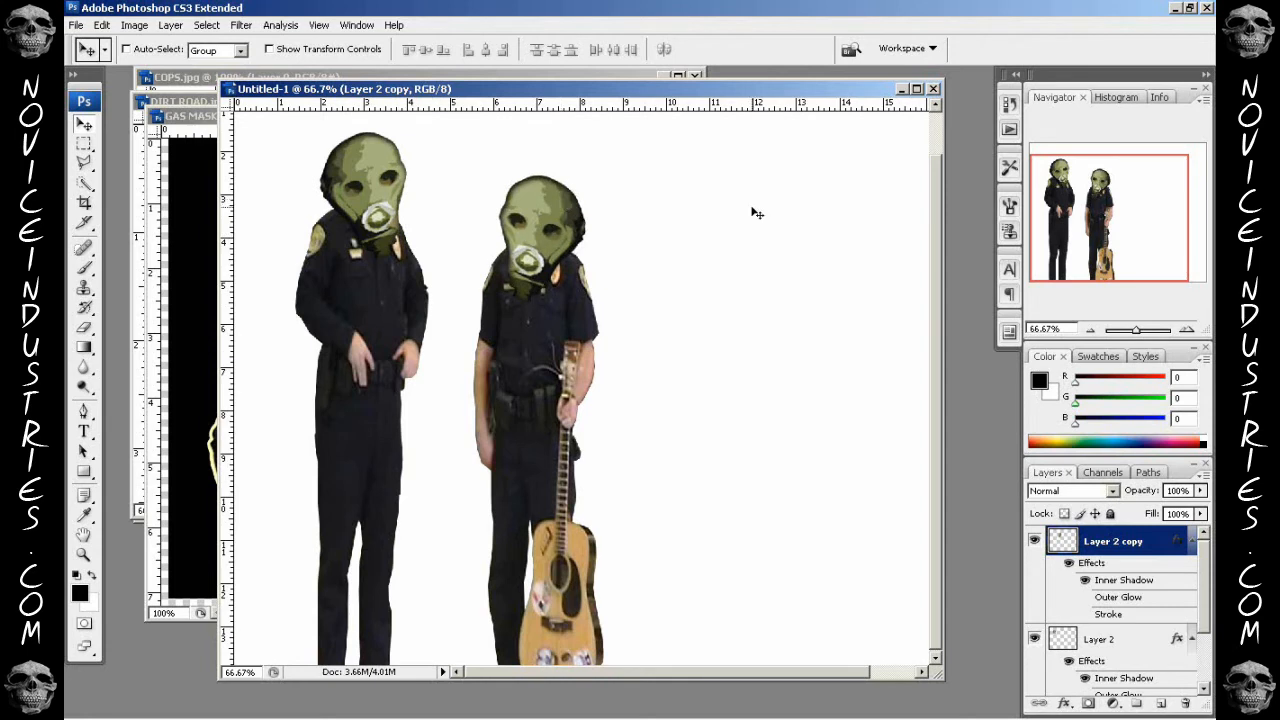
mouse_move(1084, 584)
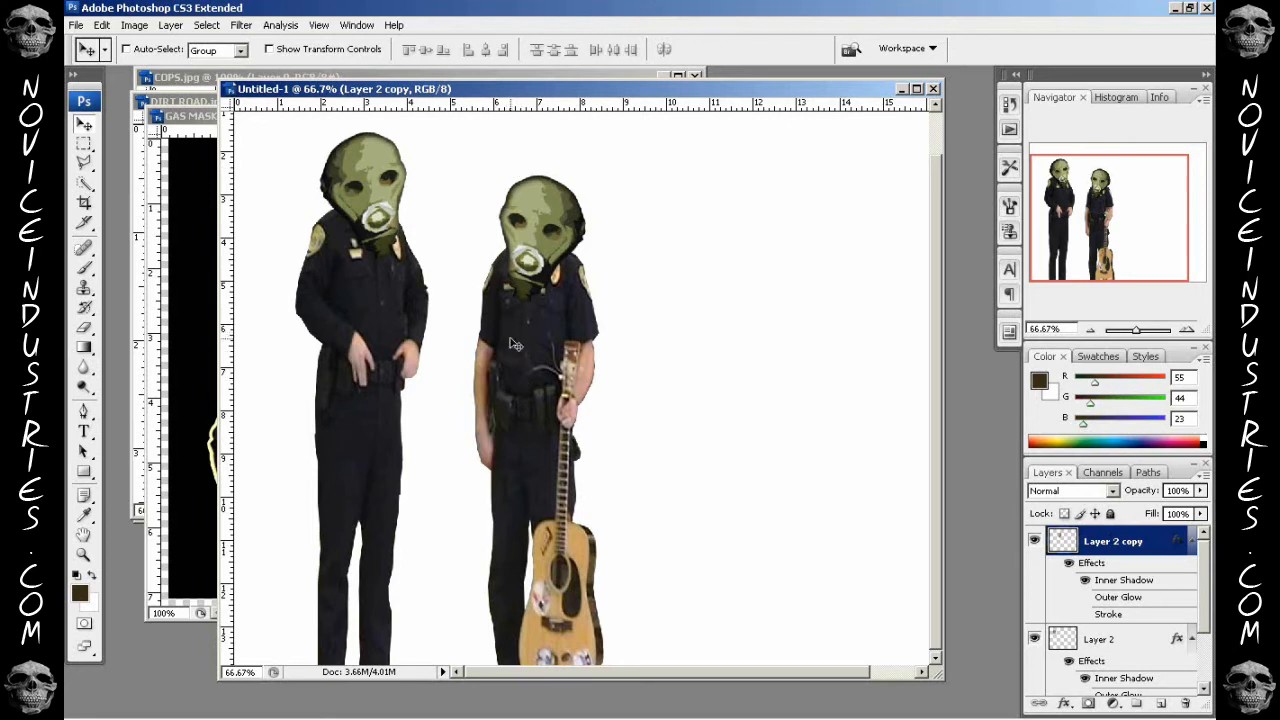
mouse_move(404, 344)
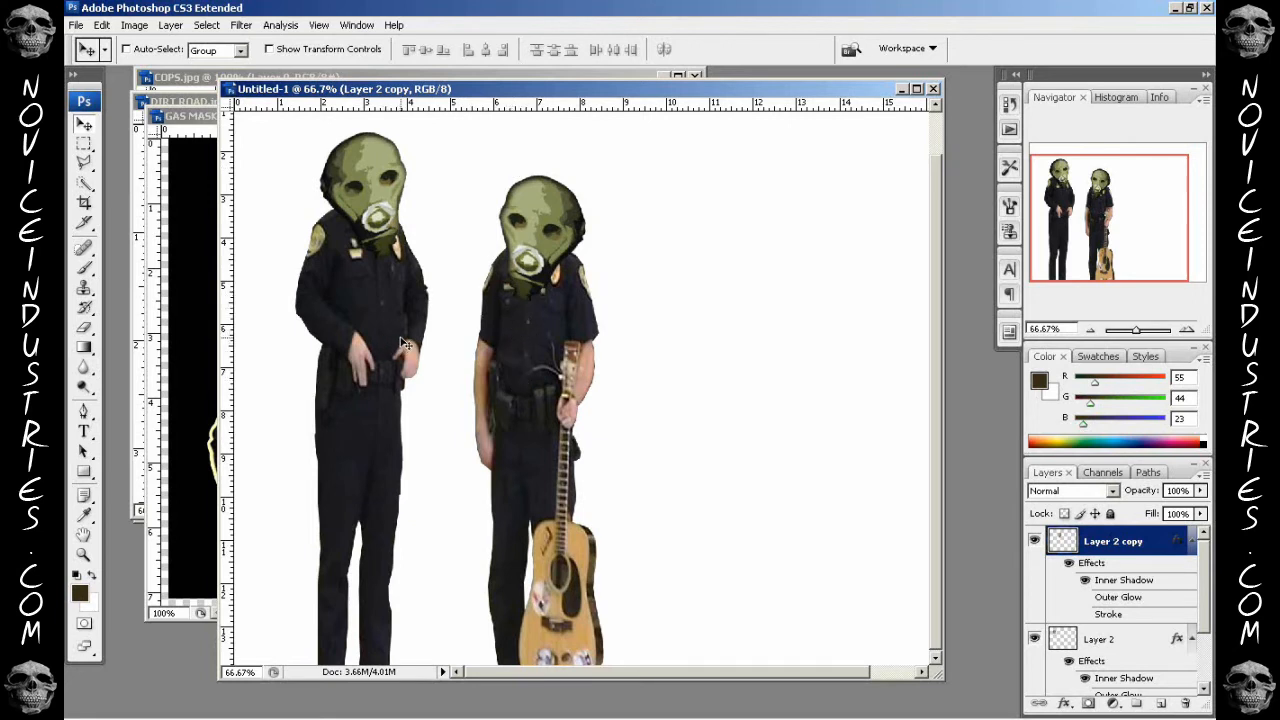
mouse_move(380, 204)
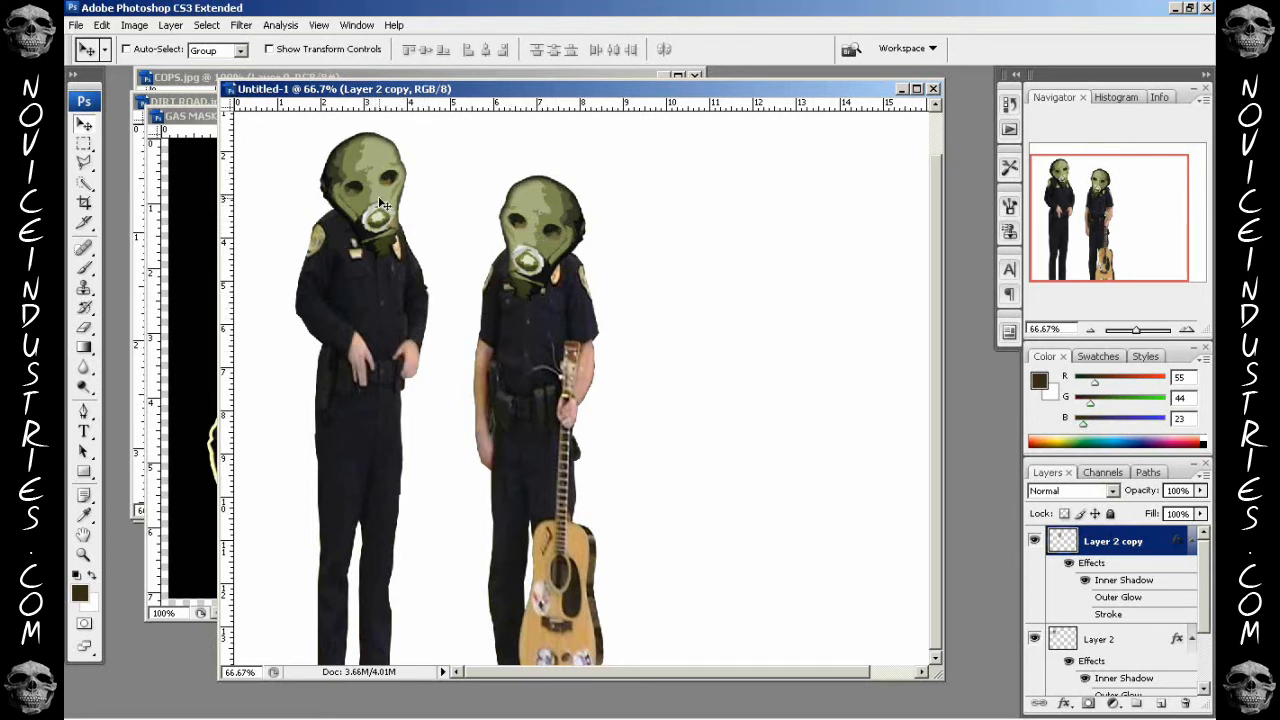
mouse_move(484, 304)
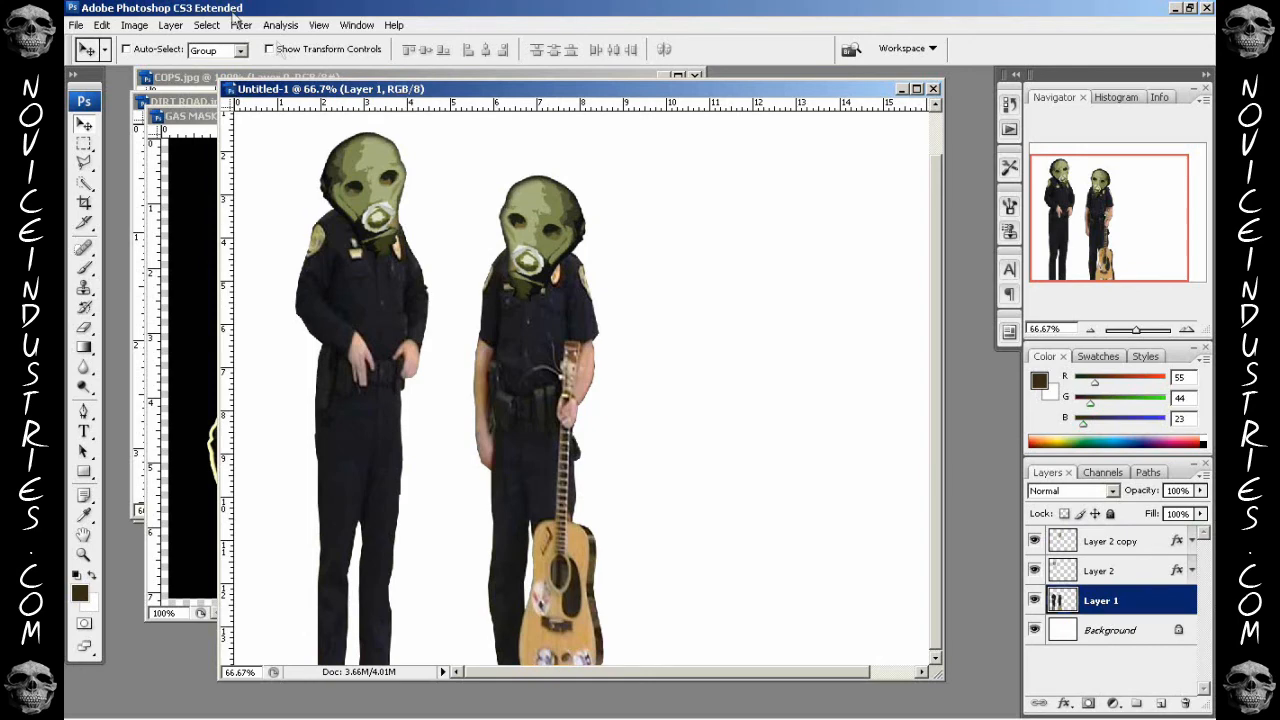
- Apply the Artistic Cutout filter to the officers' bodies on Layer 1
left_click(242, 24)
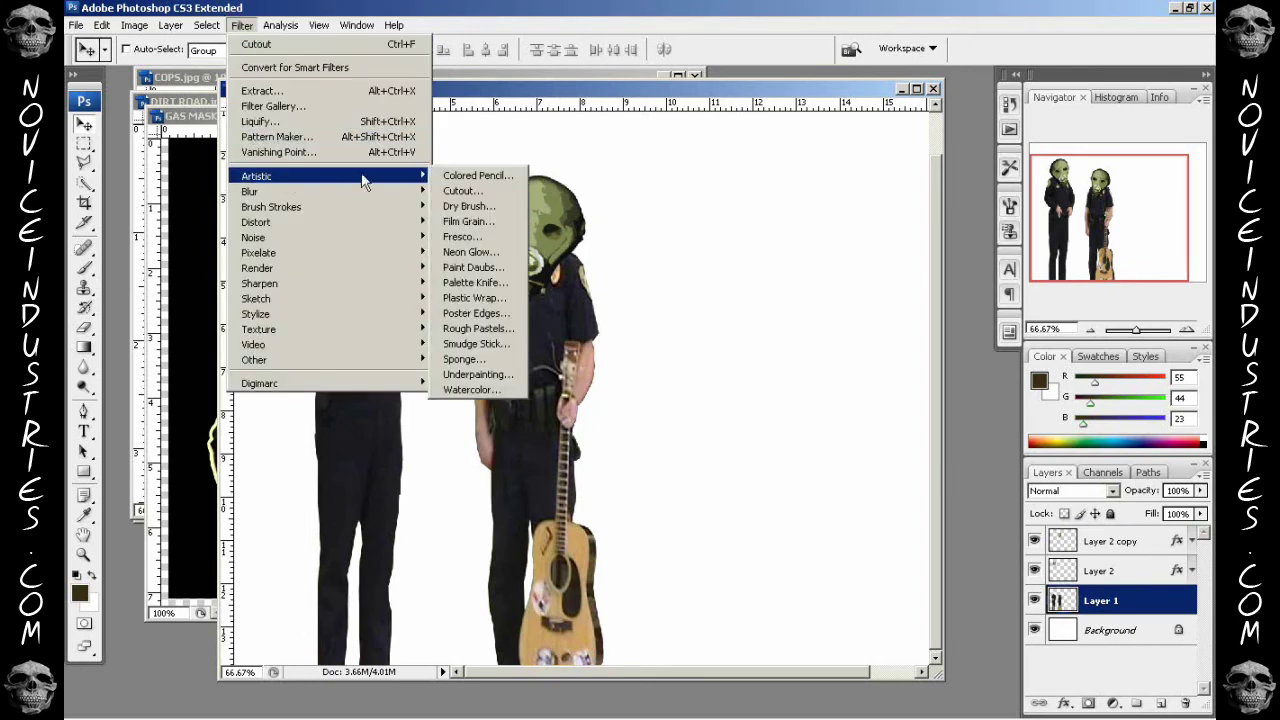
left_click(462, 190)
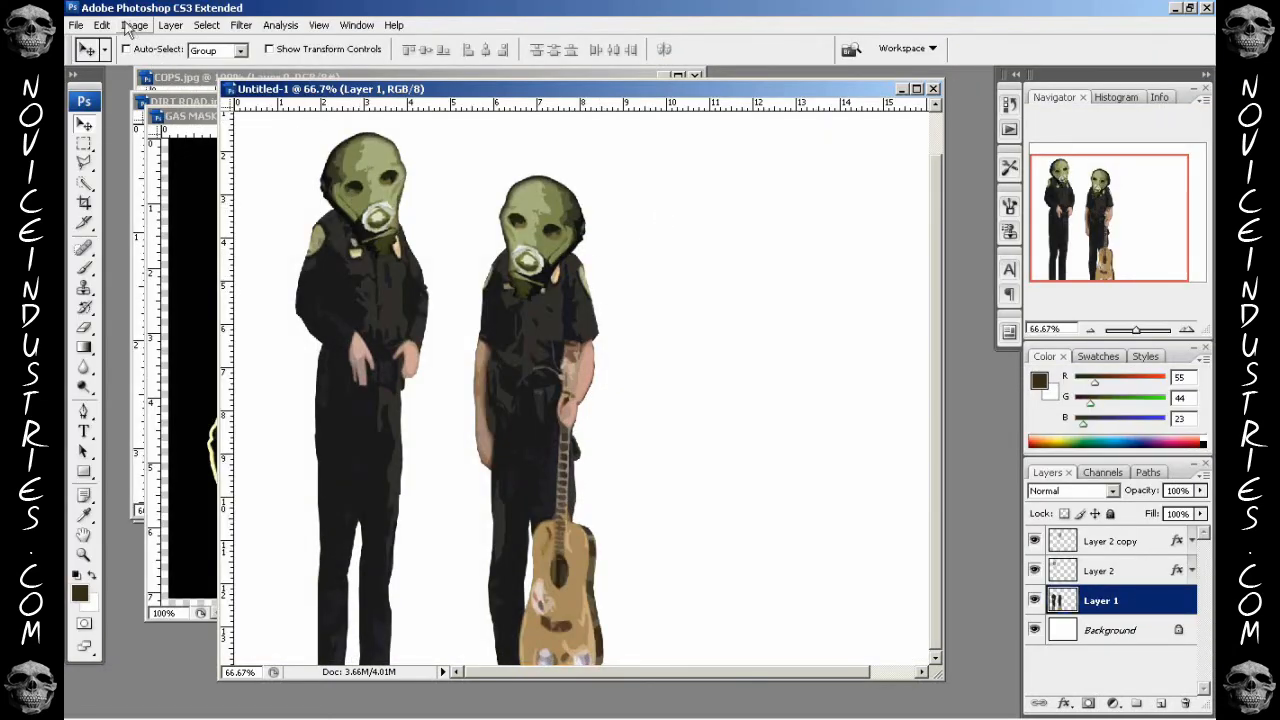
- Raise the bodies' Exposure and nudge the Offset for stronger contrast, then confirm
left_click(126, 24)
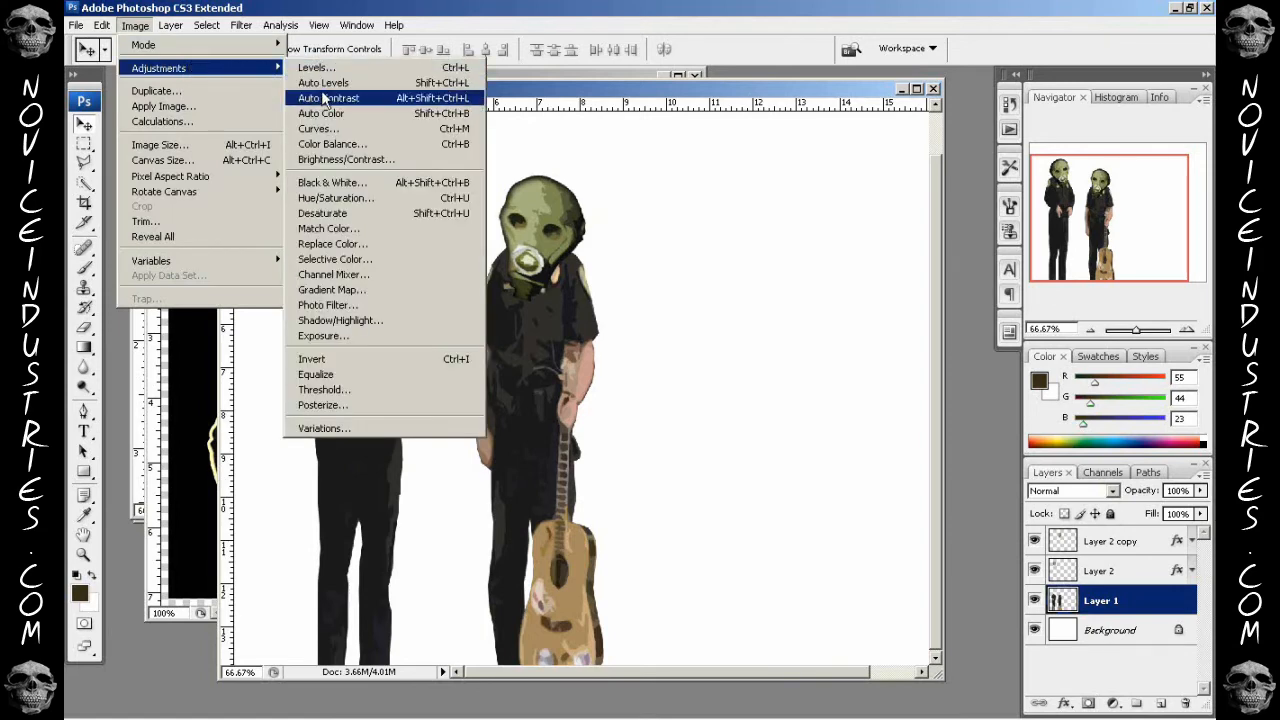
left_click(322, 336)
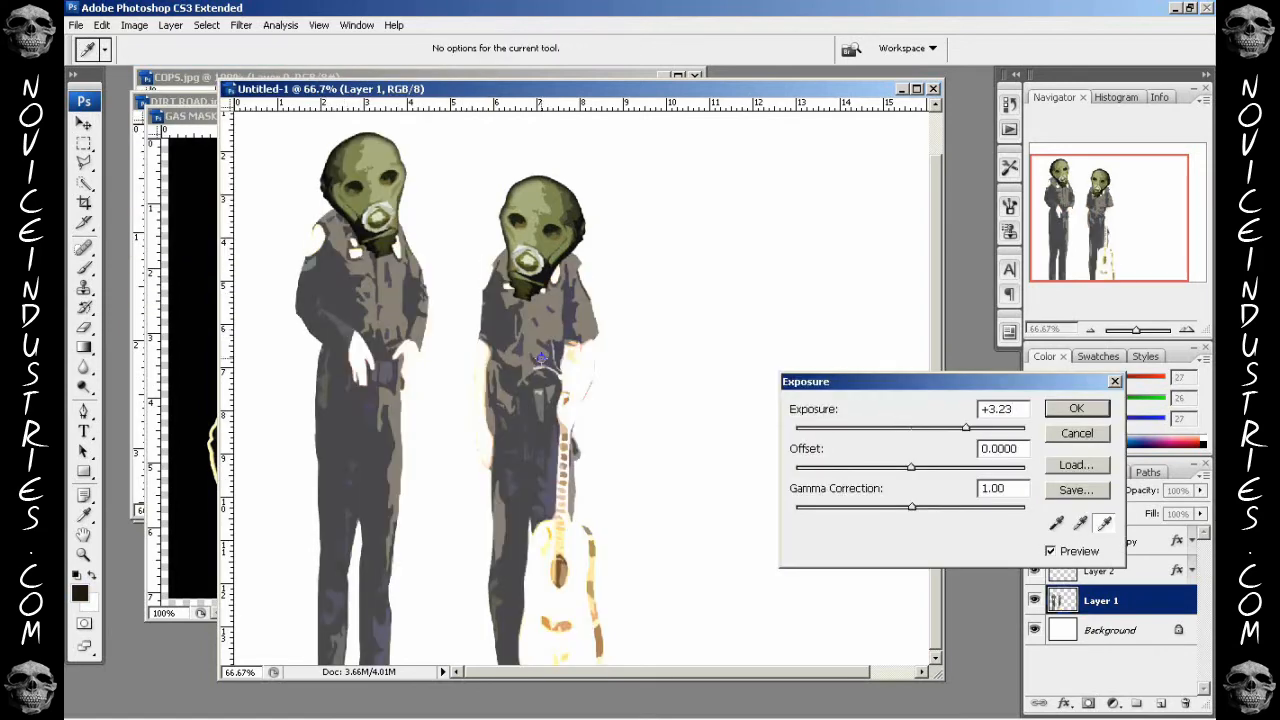
left_click_drag(964, 428, 948, 428)
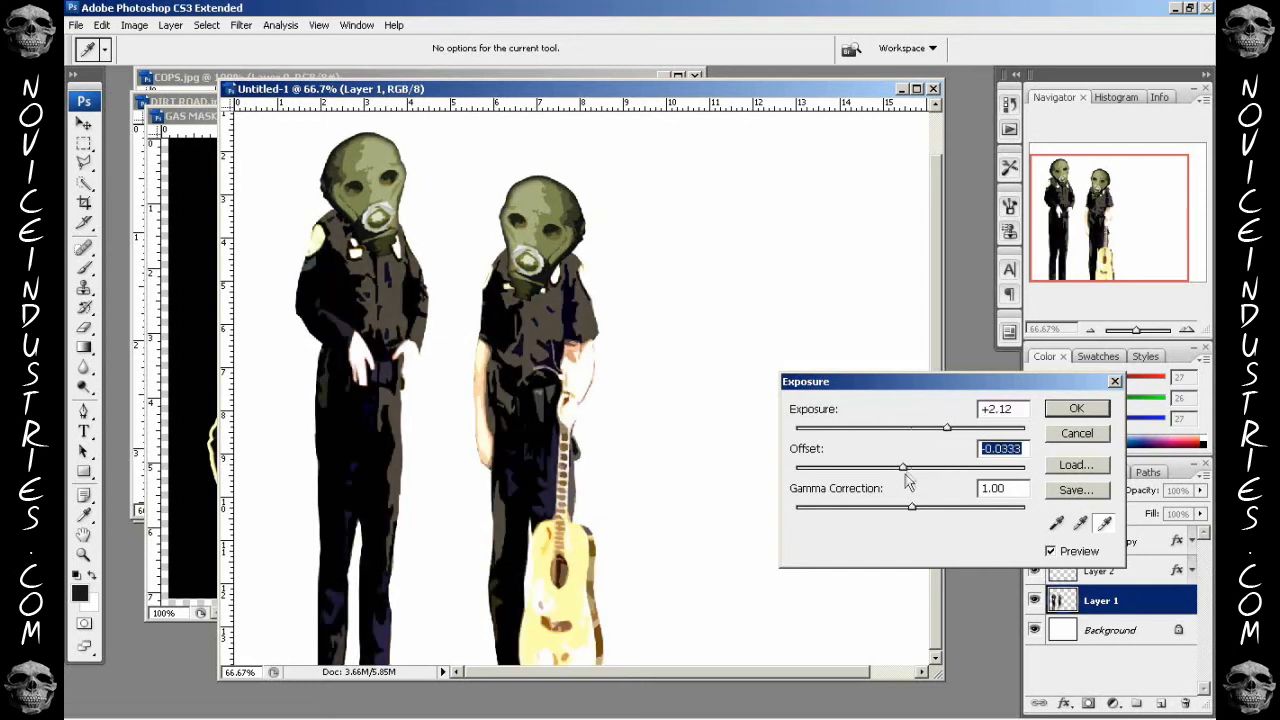
left_click_drag(904, 468, 906, 468)
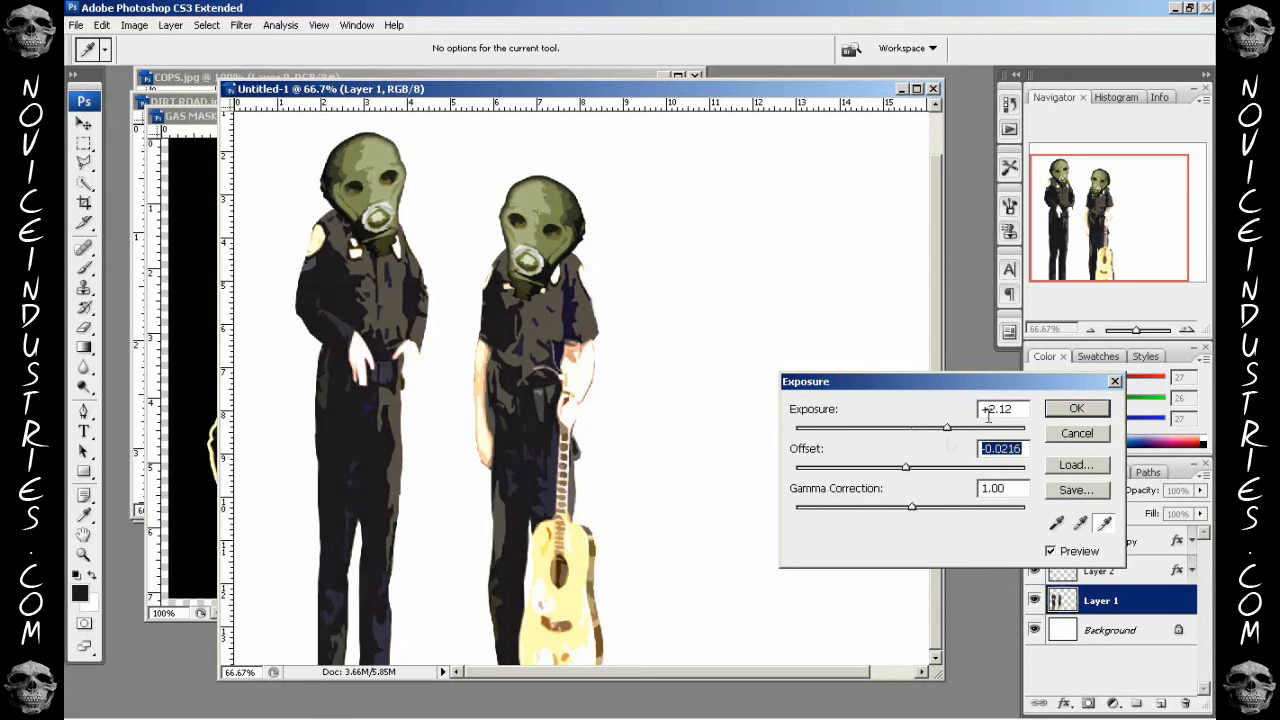
left_click(136, 24)
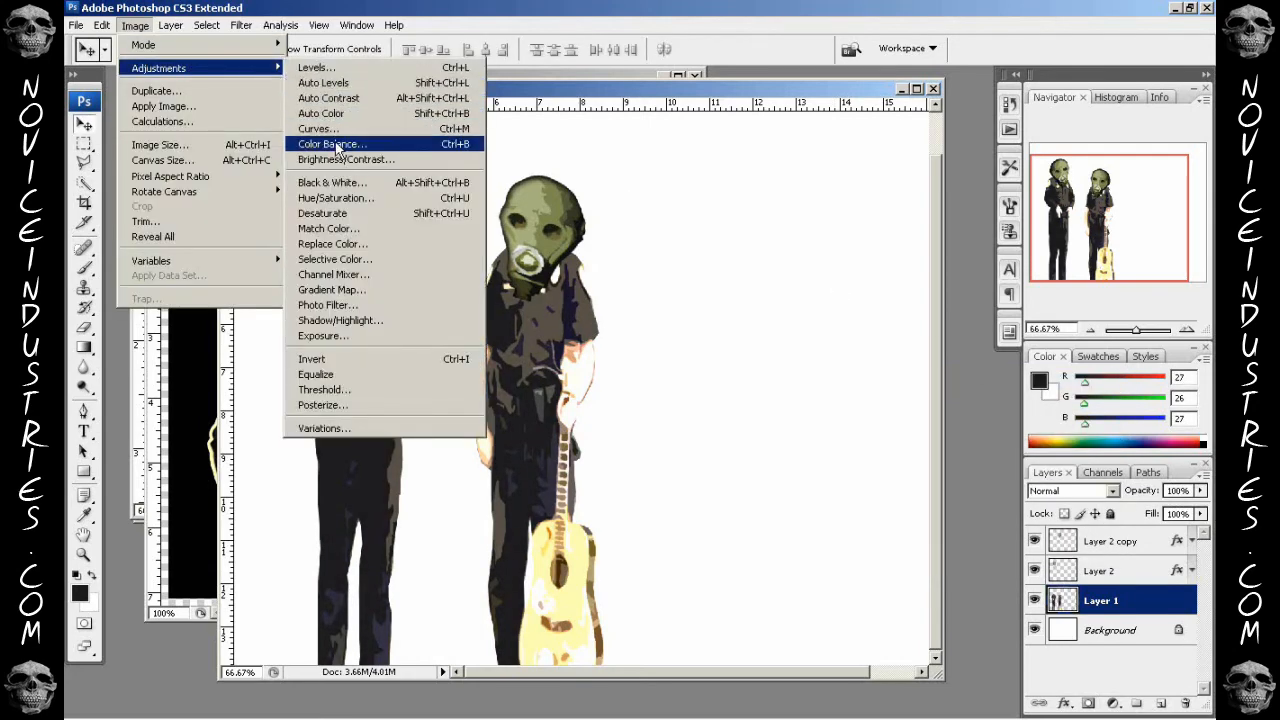
left_click(332, 244)
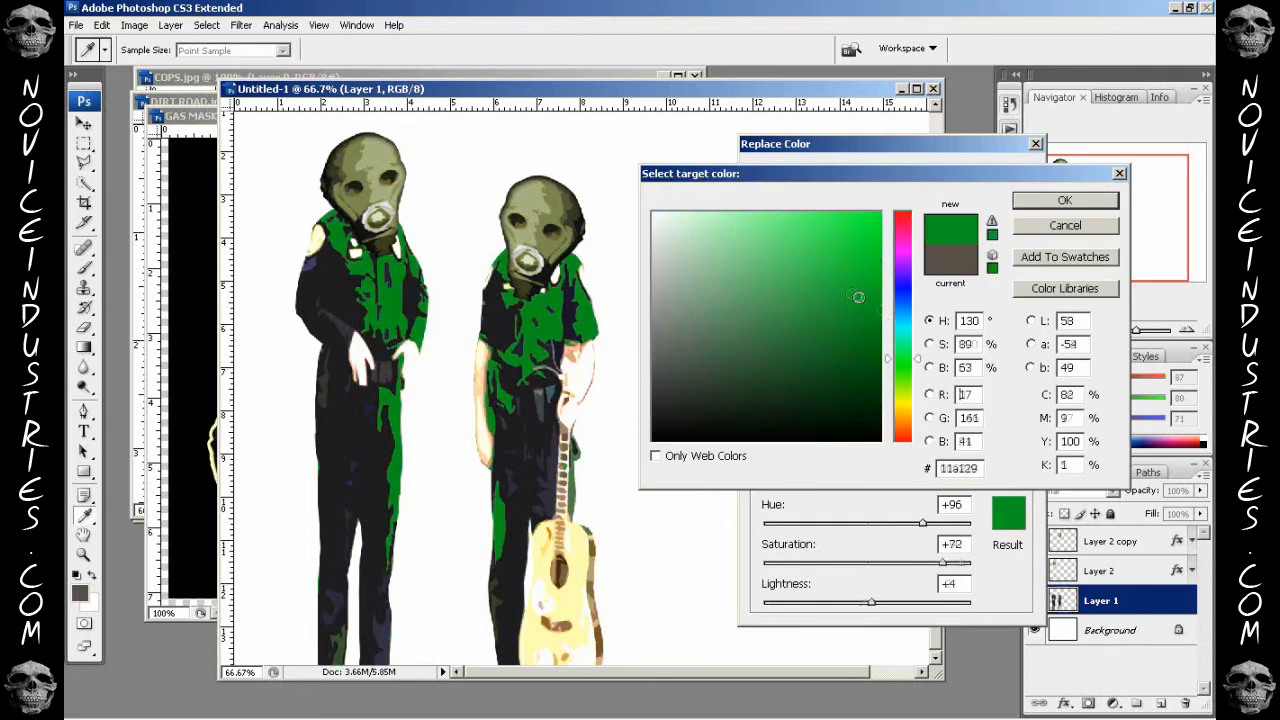
left_click(878, 340)
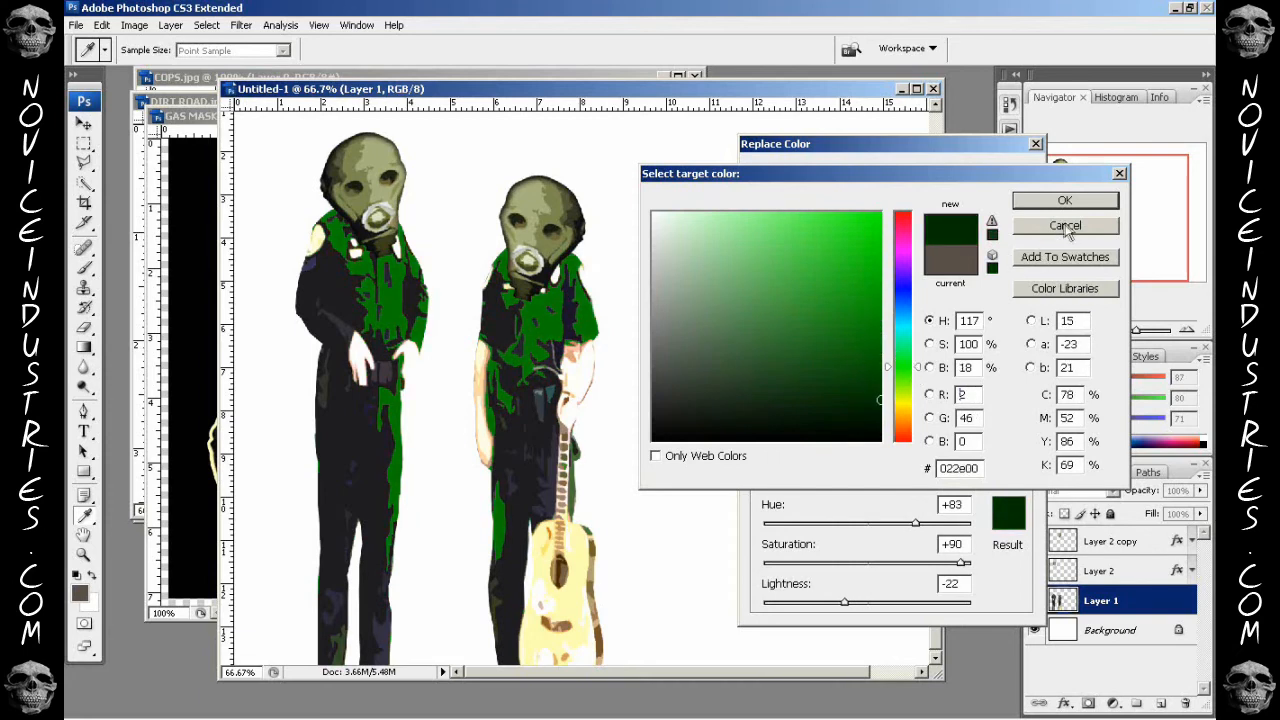
left_click(1064, 224)
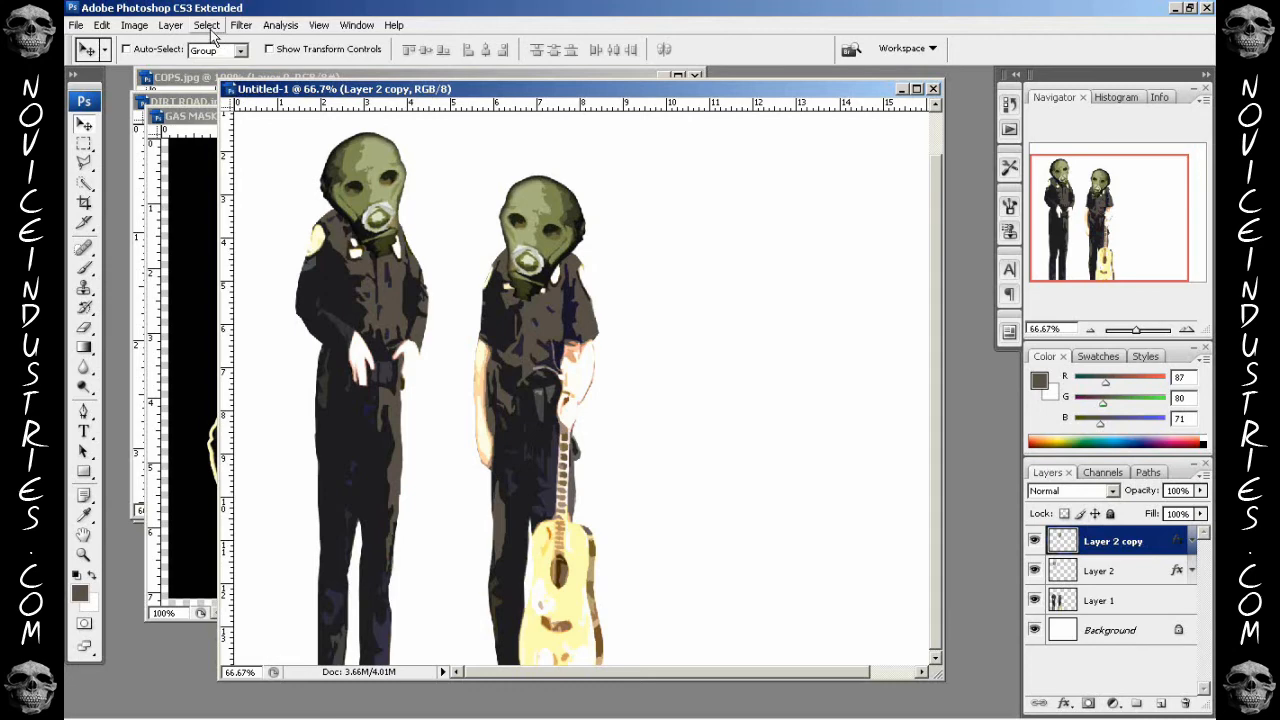
- From Replace Color's swatch, copy the hex code of the gas masks' olive green
left_click(152, 24)
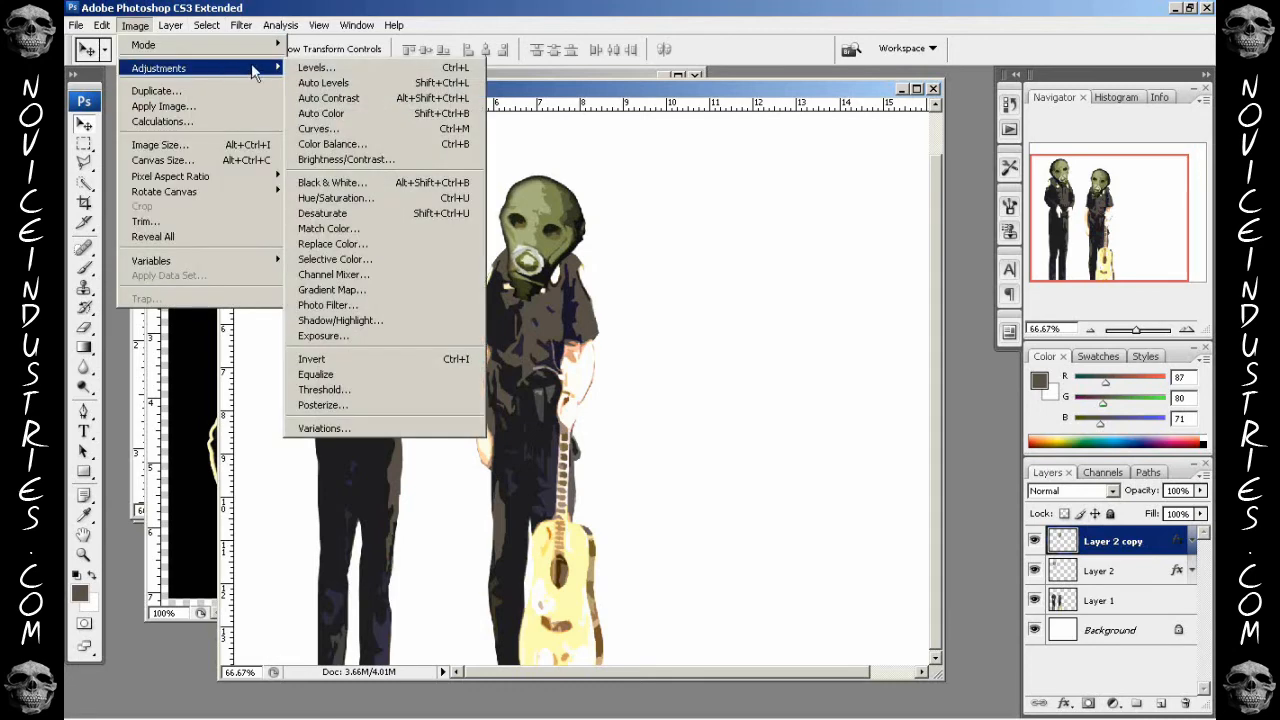
left_click(334, 244)
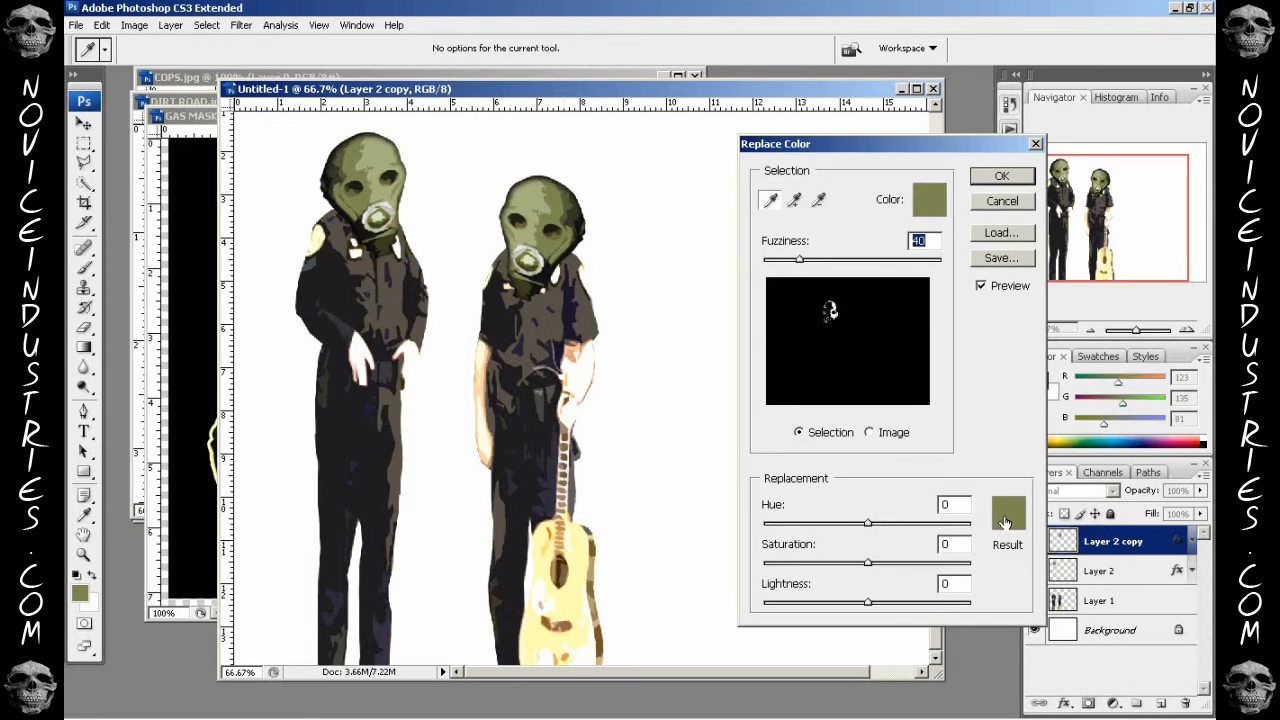
left_click(1008, 520)
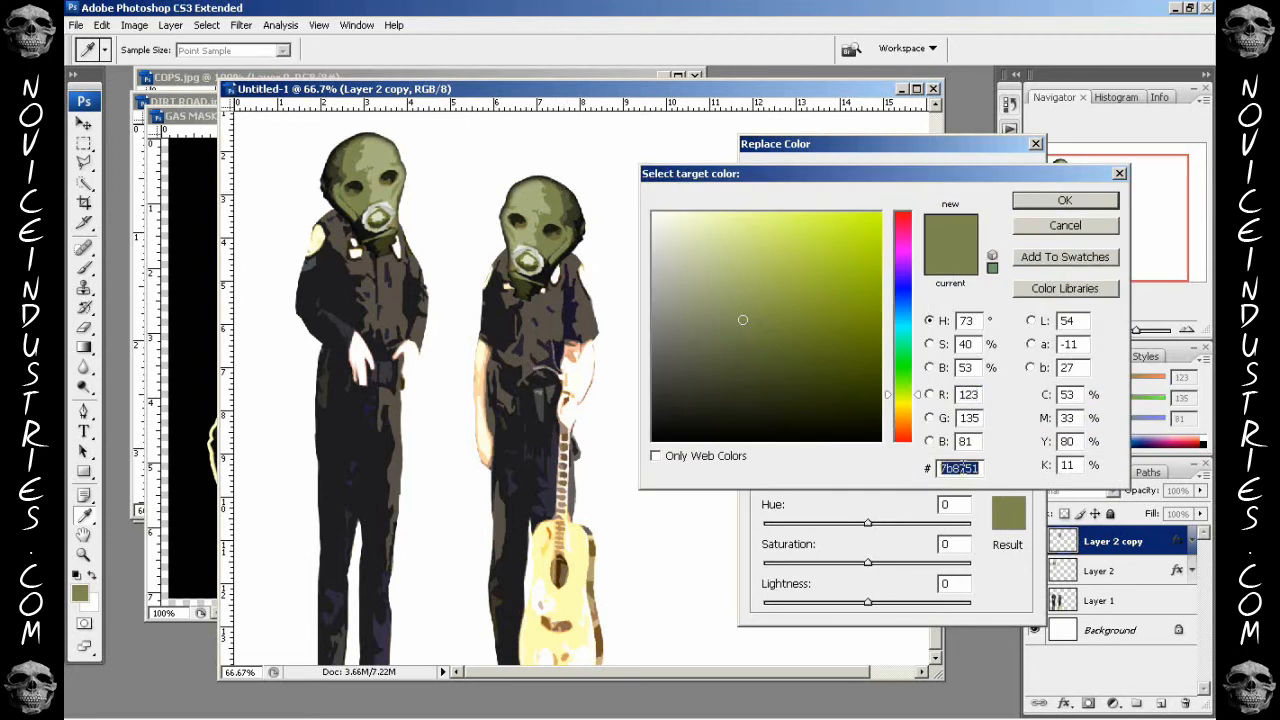
right_click(960, 466)
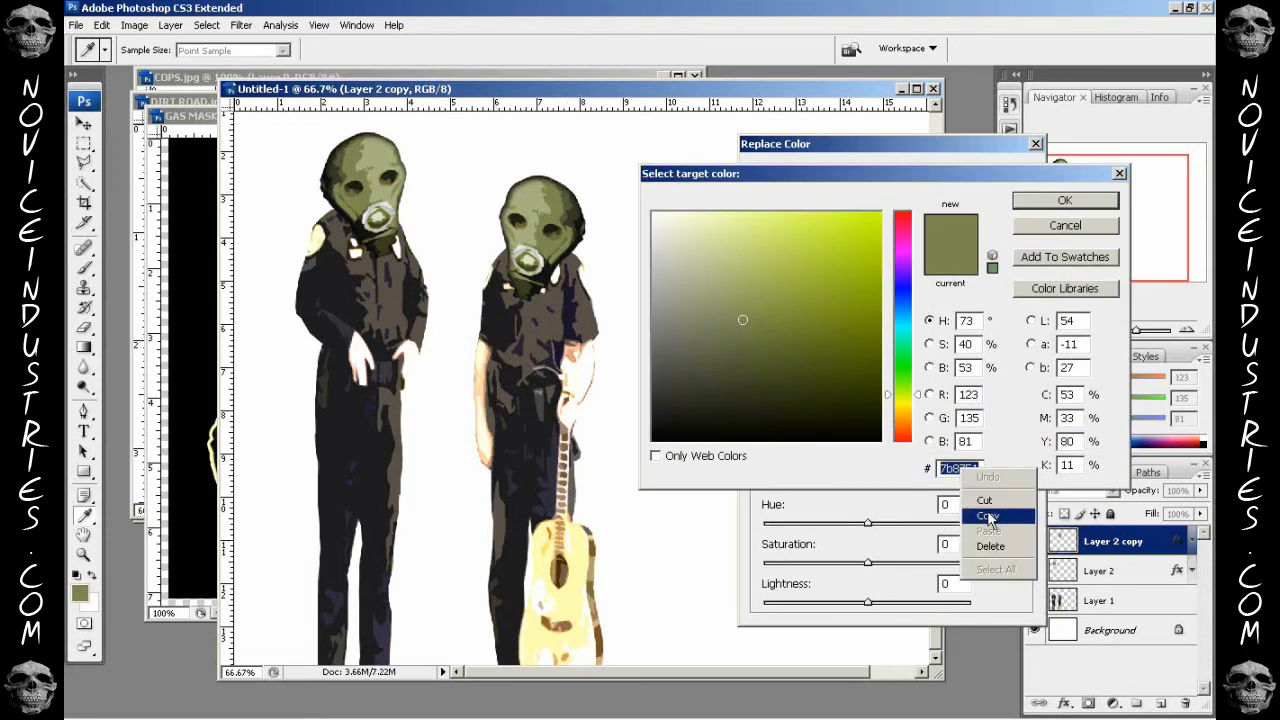
left_click(1064, 200)
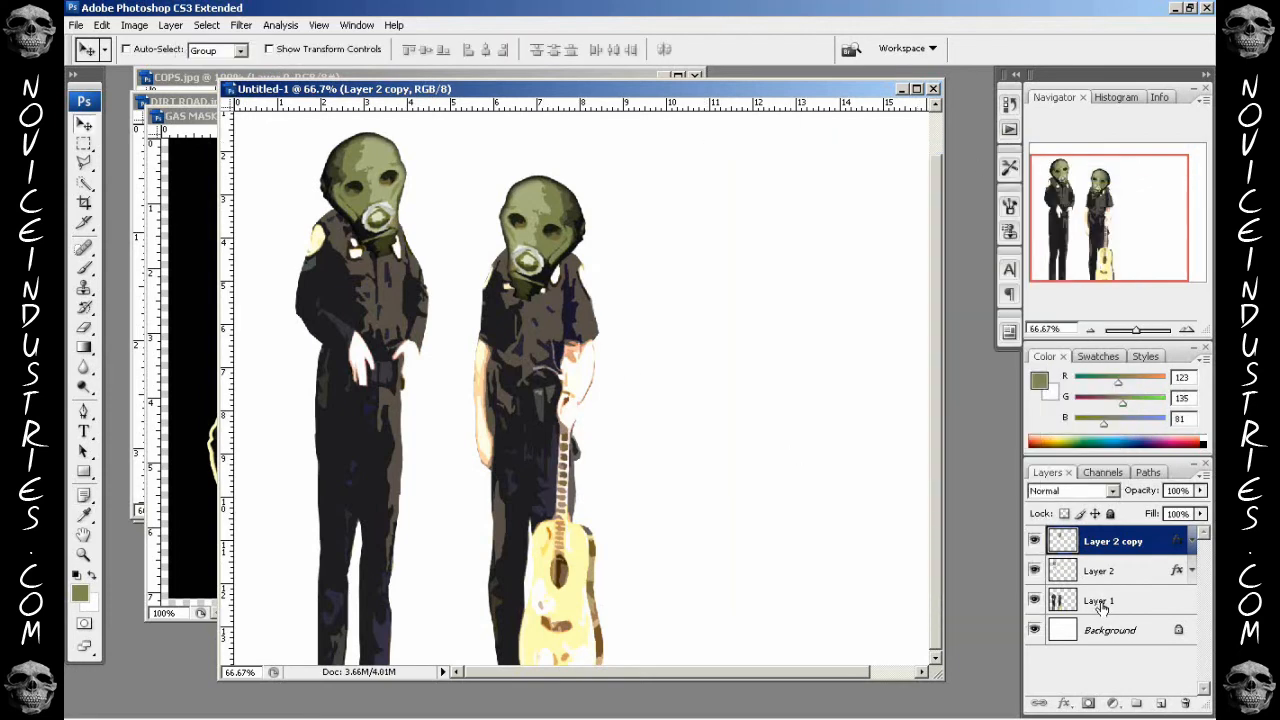
- On Layer 1, start Replace Color with the copied gas-mask green as the result colour
left_click(126, 24)
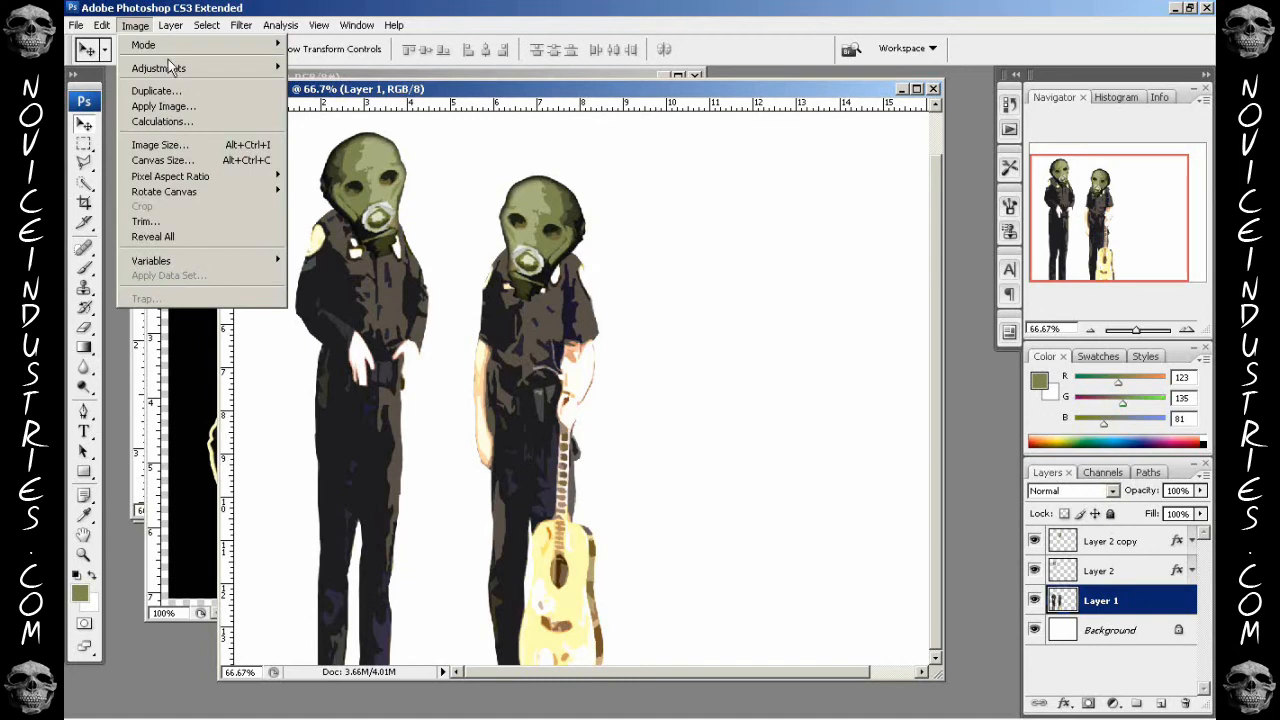
left_click(168, 68)
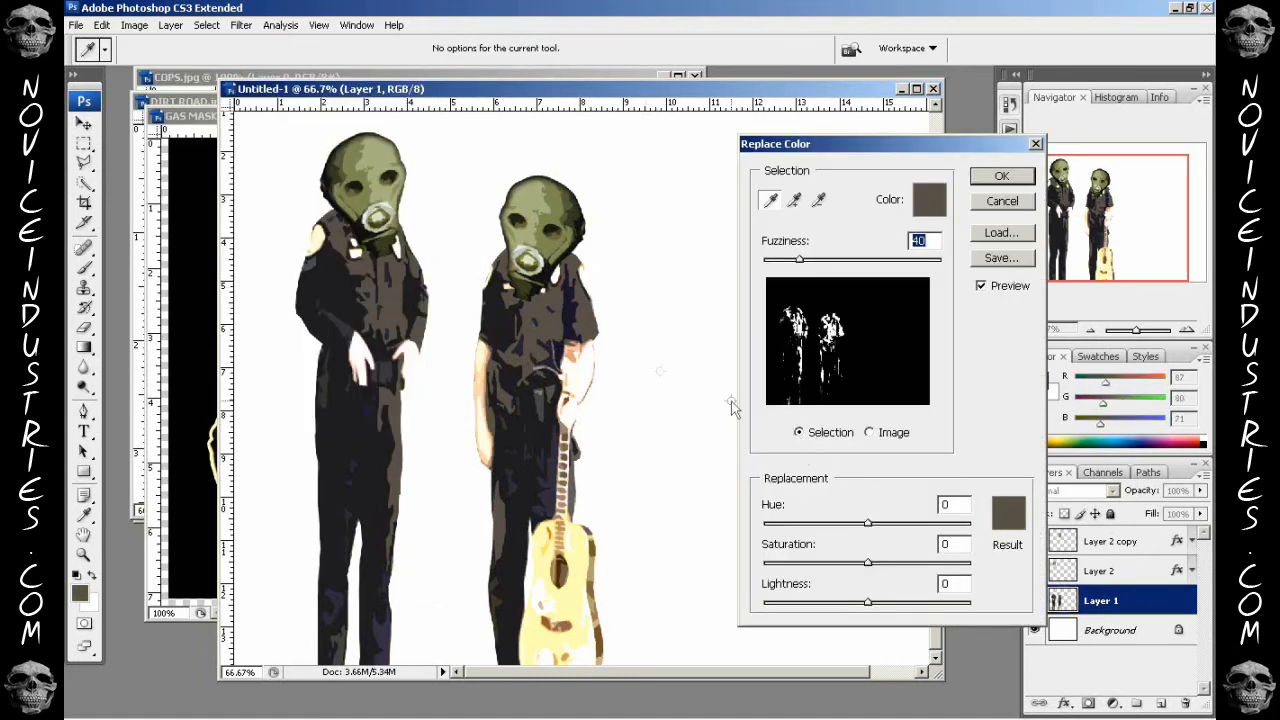
left_click(928, 200)
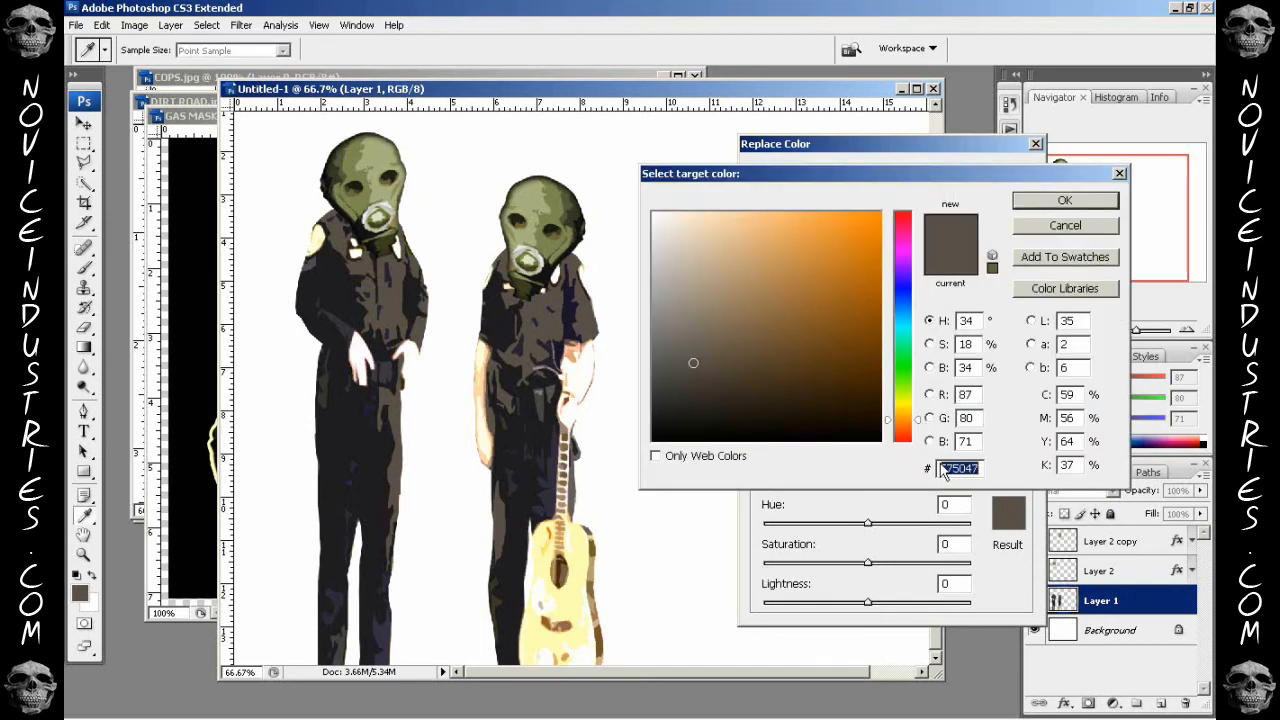
left_click(744, 320)
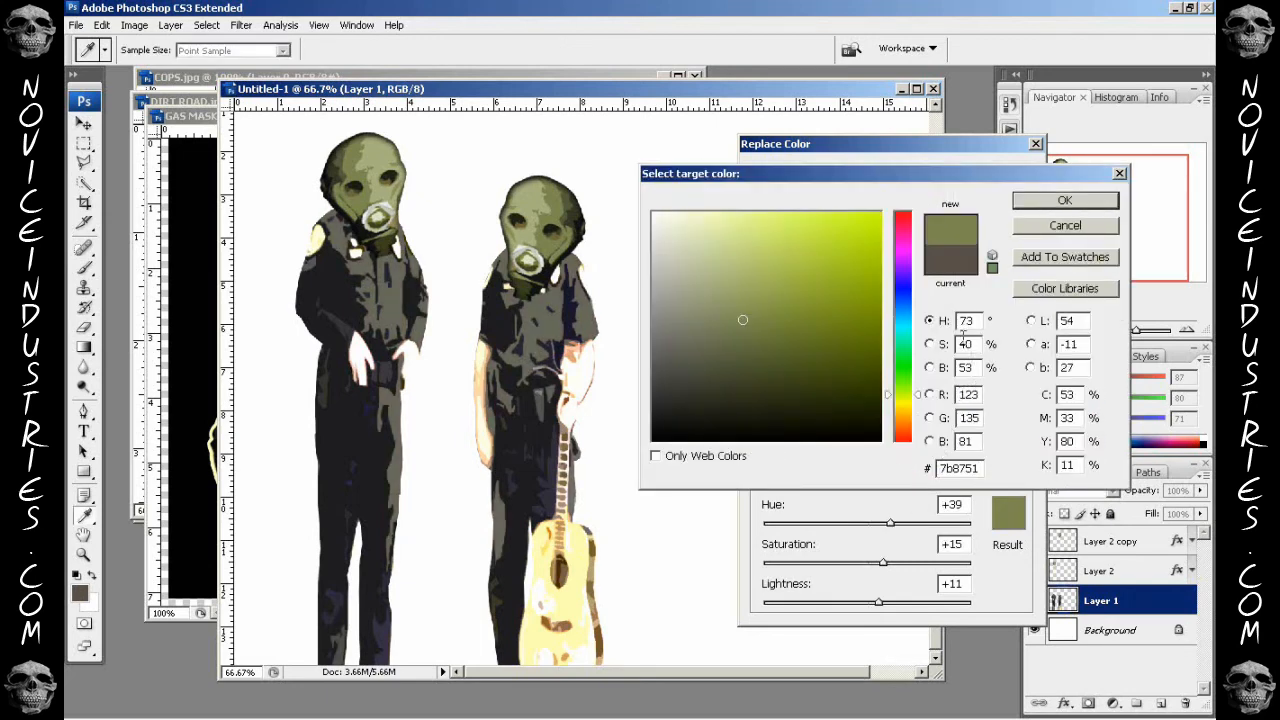
- Brighten the result to a vivid pure green and apply it to the uniforms
left_click(776, 304)
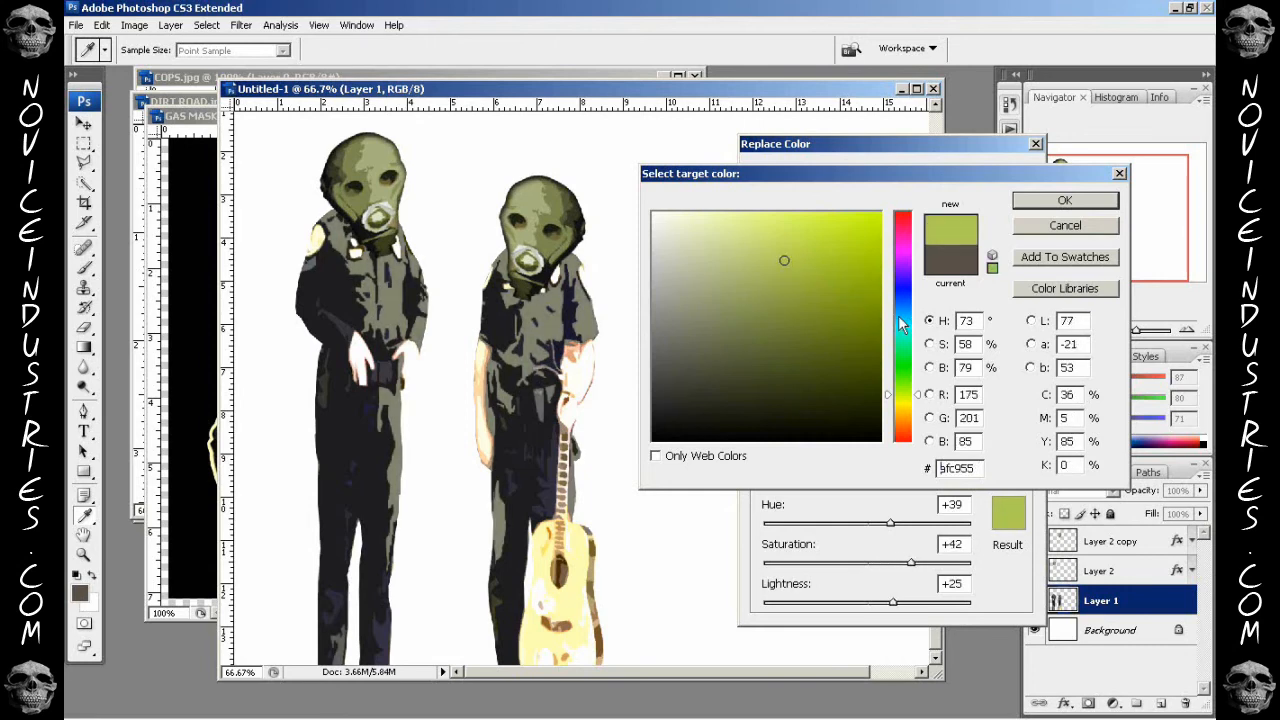
left_click(844, 248)
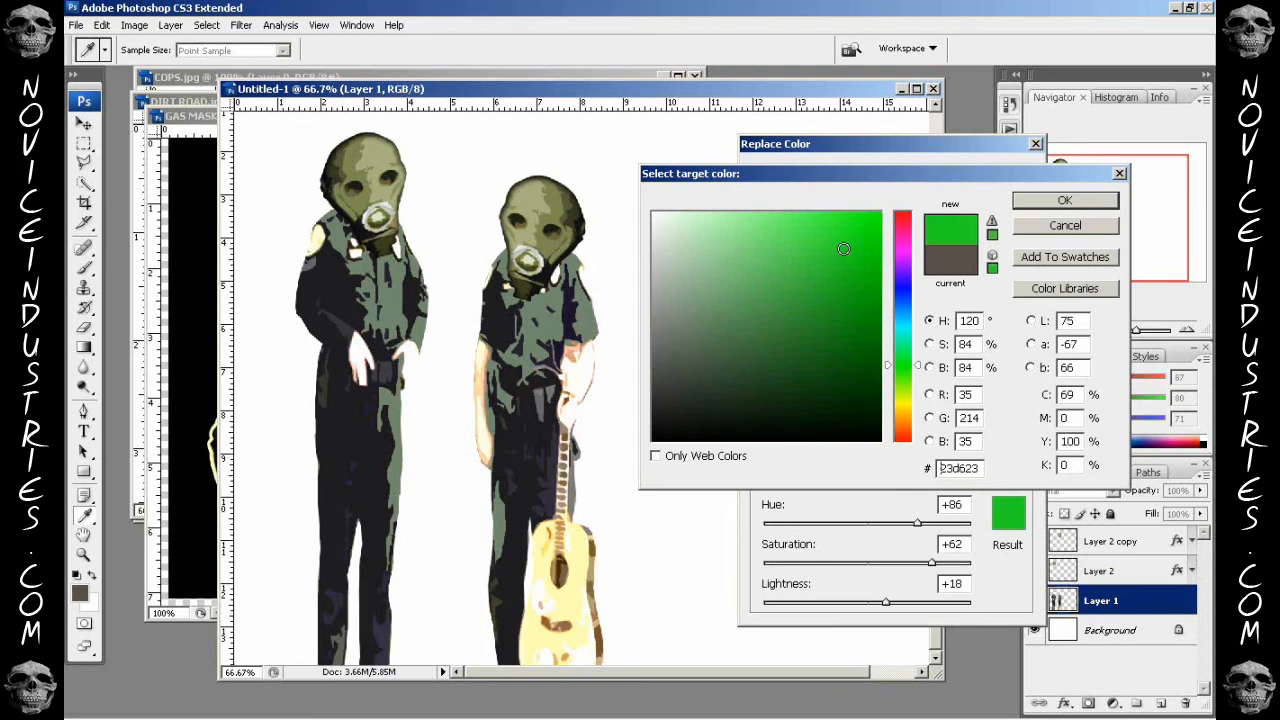
left_click(834, 264)
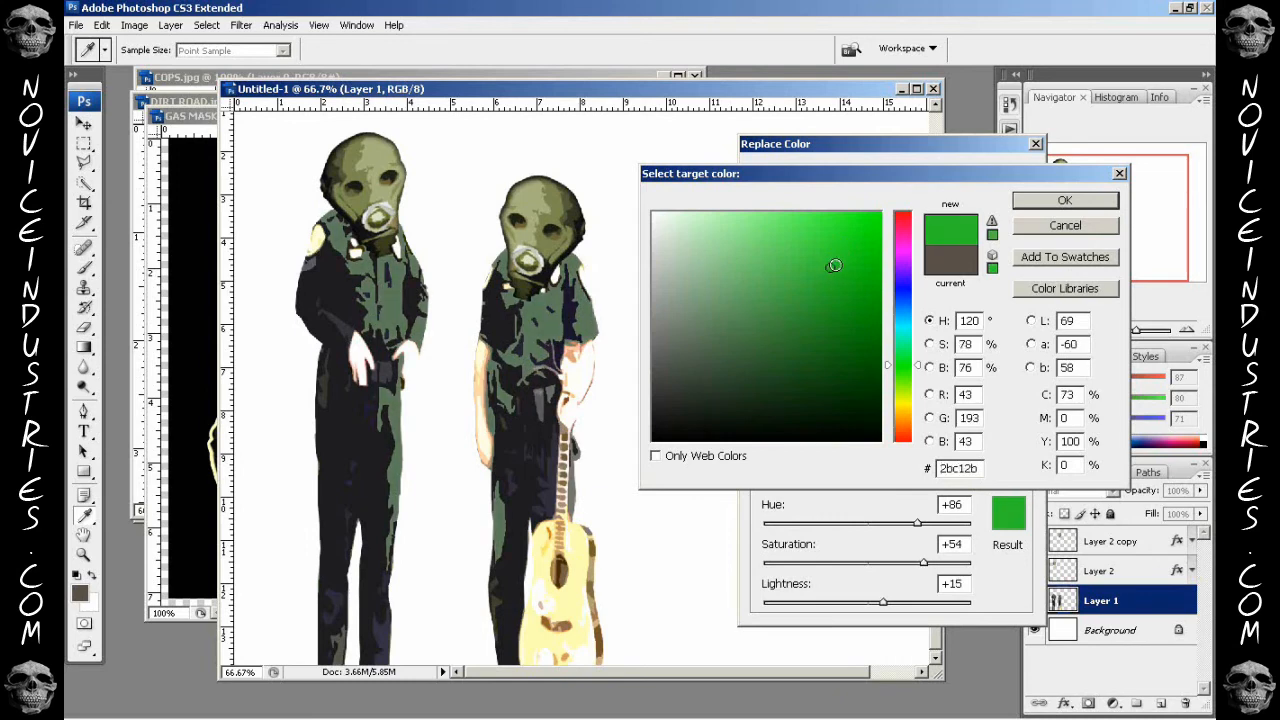
left_click(1064, 200)
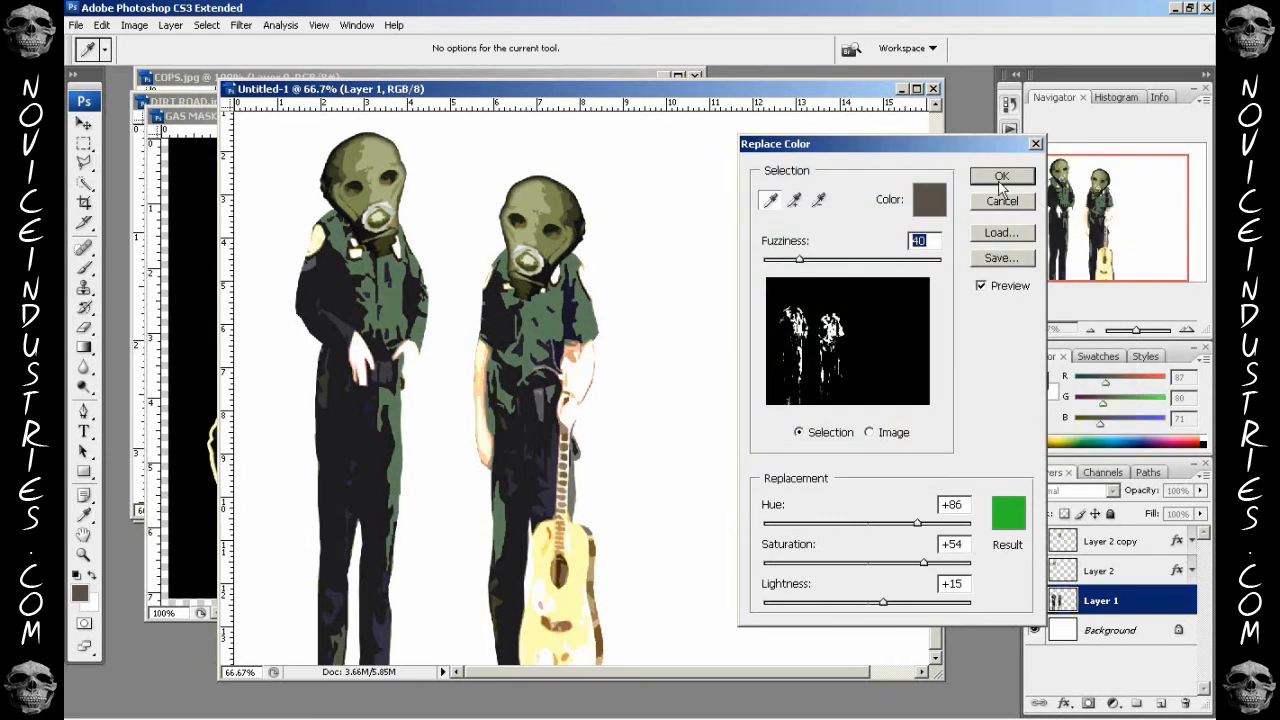
left_click(1002, 176)
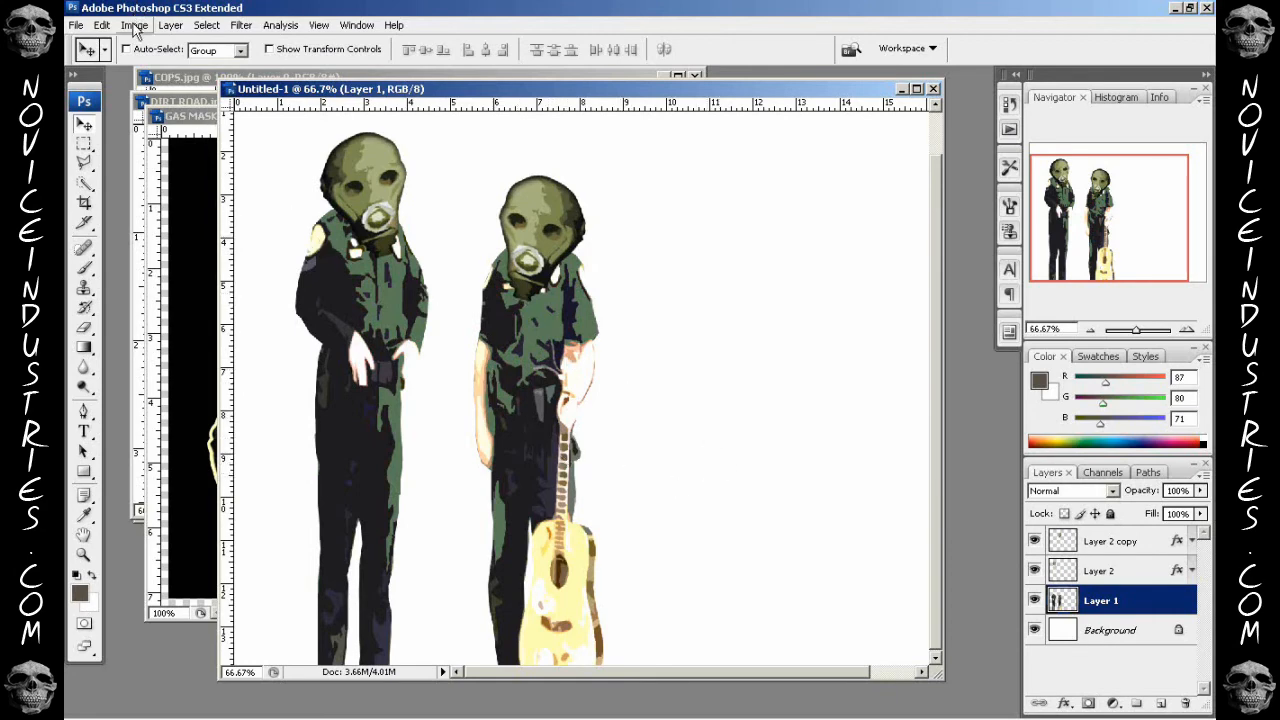
- Lower the bodies' Exposure to -0.65 with a slight Offset nudge and apply it
left_click(136, 24)
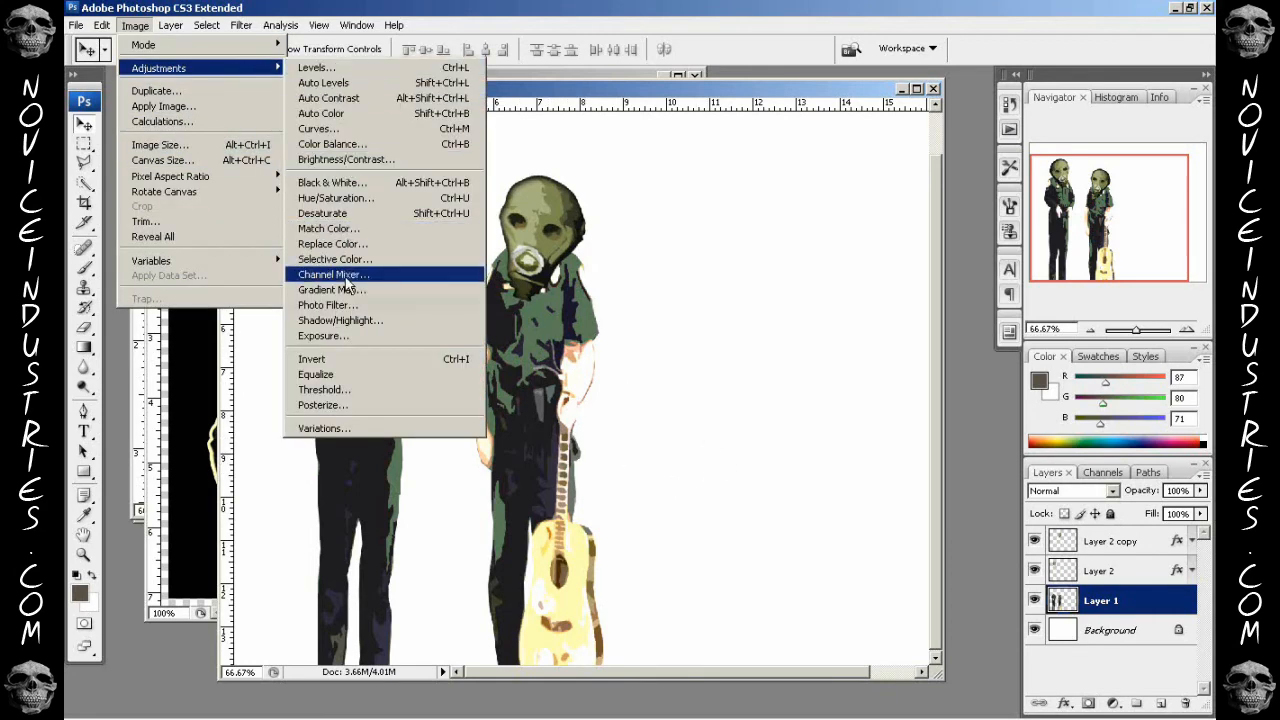
left_click(322, 336)
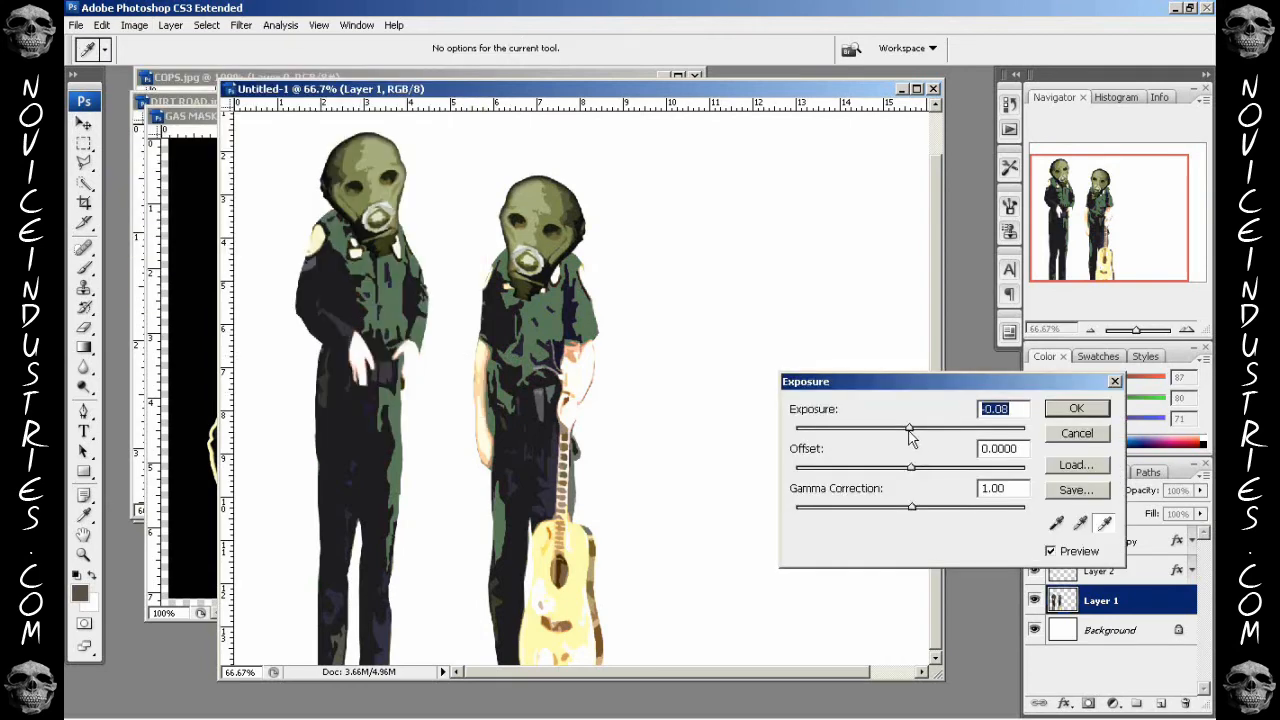
left_click_drag(908, 428, 900, 428)
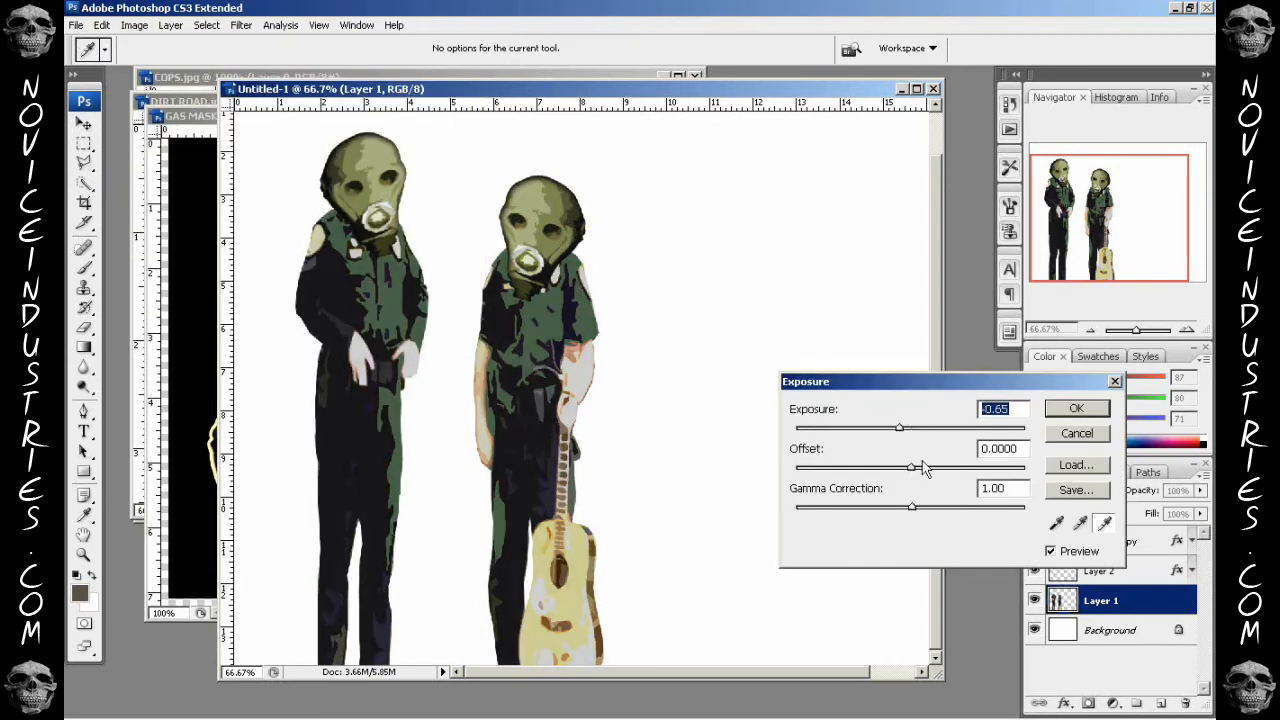
left_click_drag(912, 468, 896, 468)
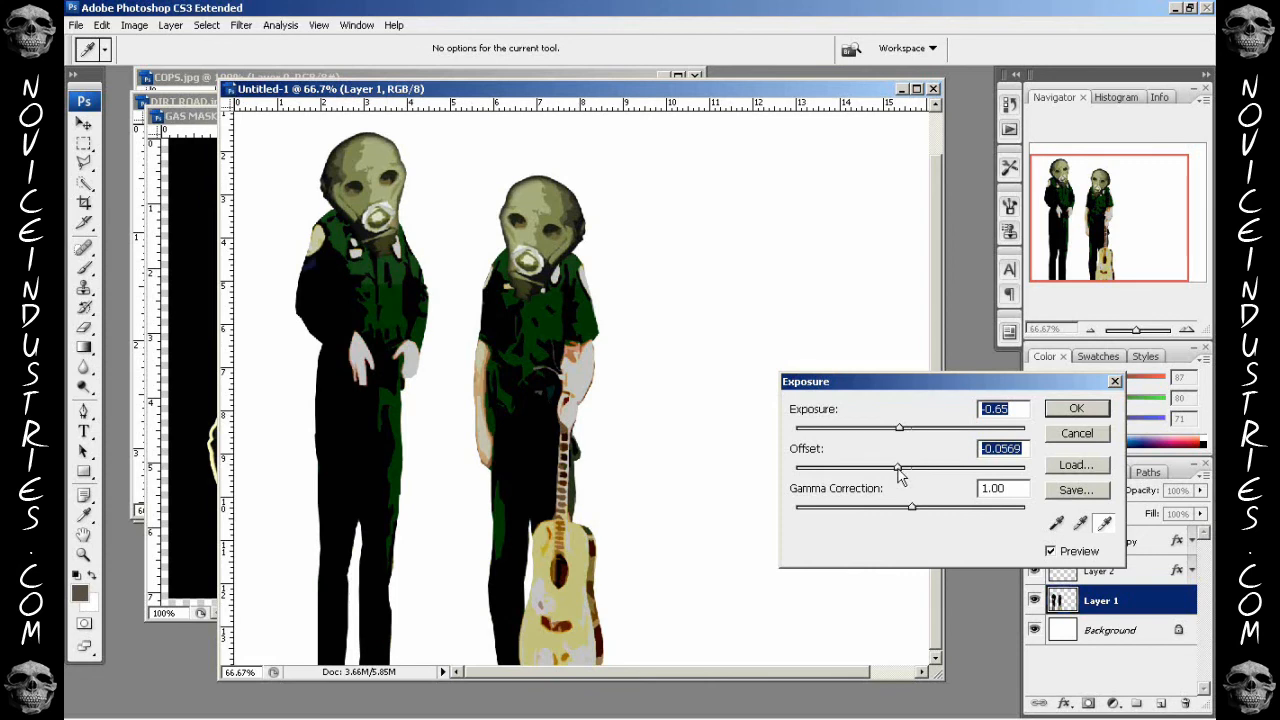
left_click_drag(898, 468, 908, 468)
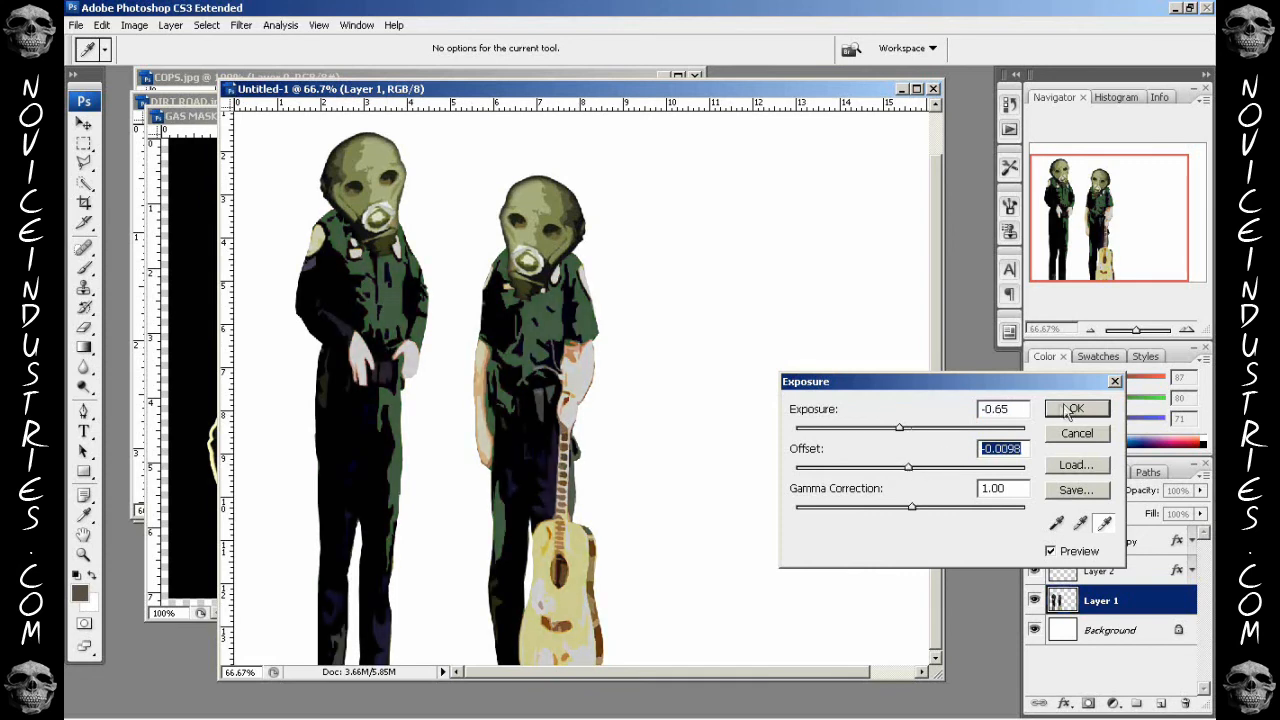
left_click(1076, 408)
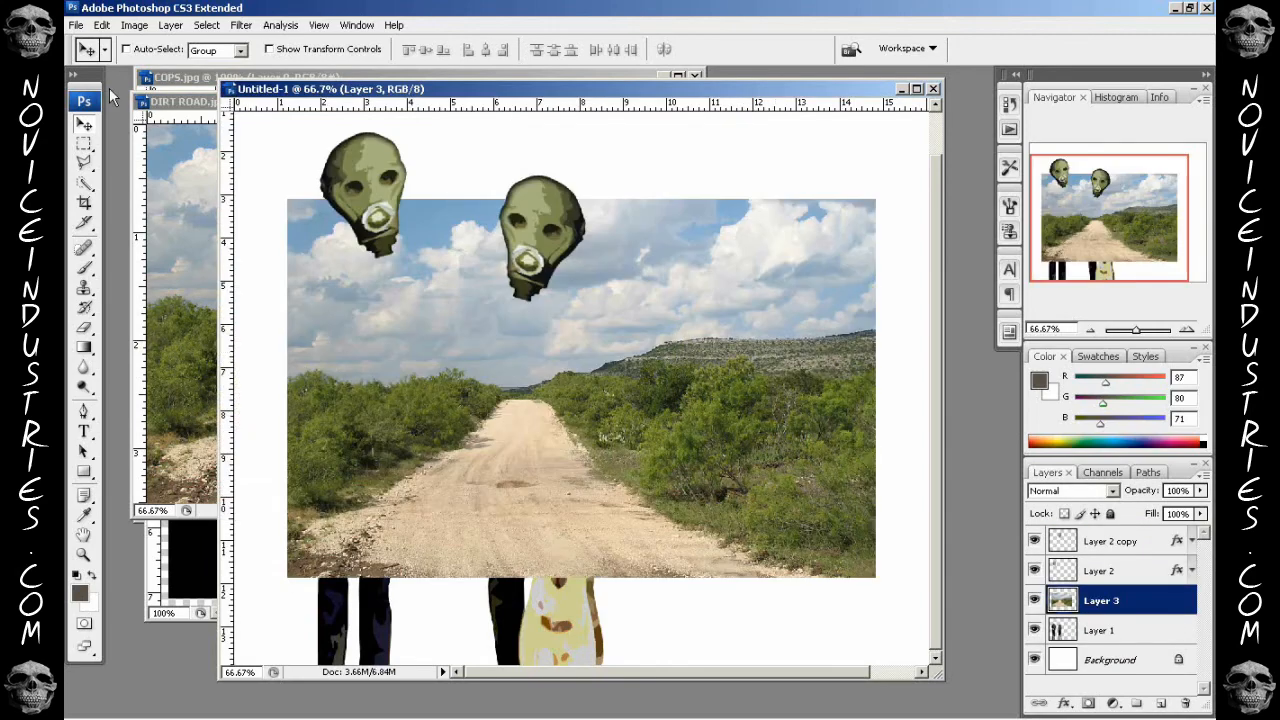
- Scale the dirt road photo on Layer 3 to fill the canvas
left_click(96, 24)
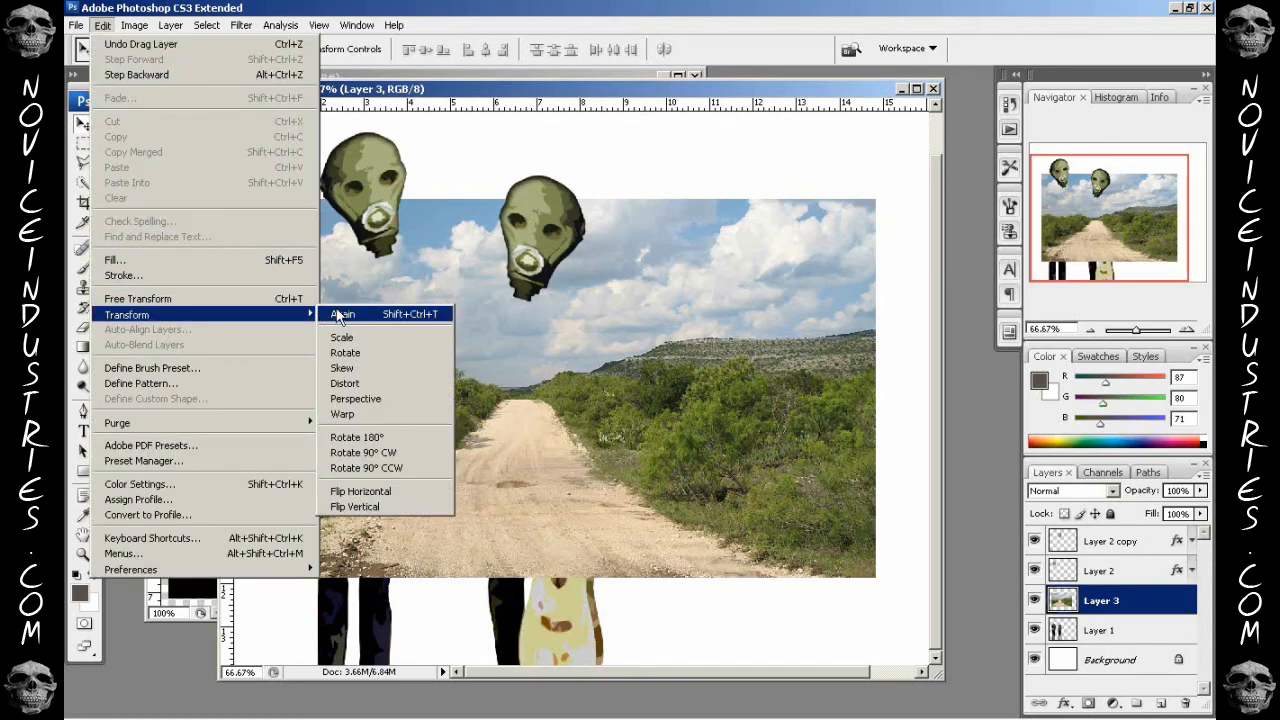
left_click(342, 312)
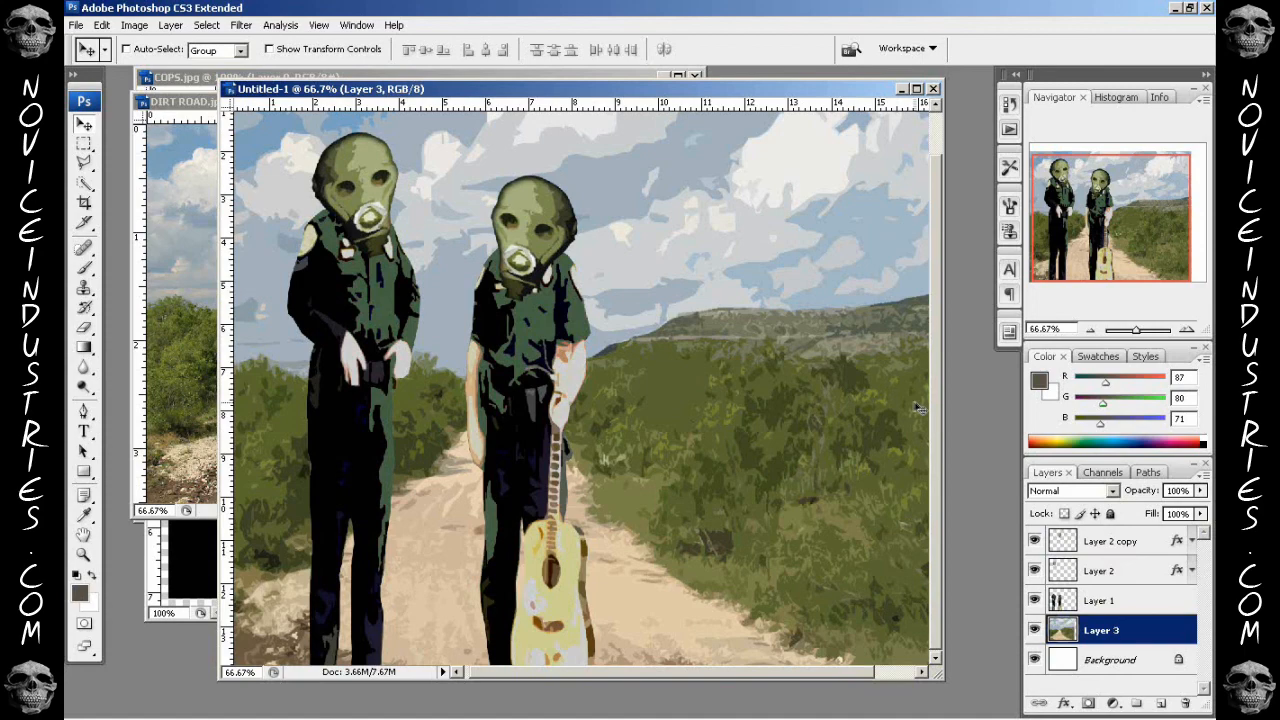
mouse_move(944, 414)
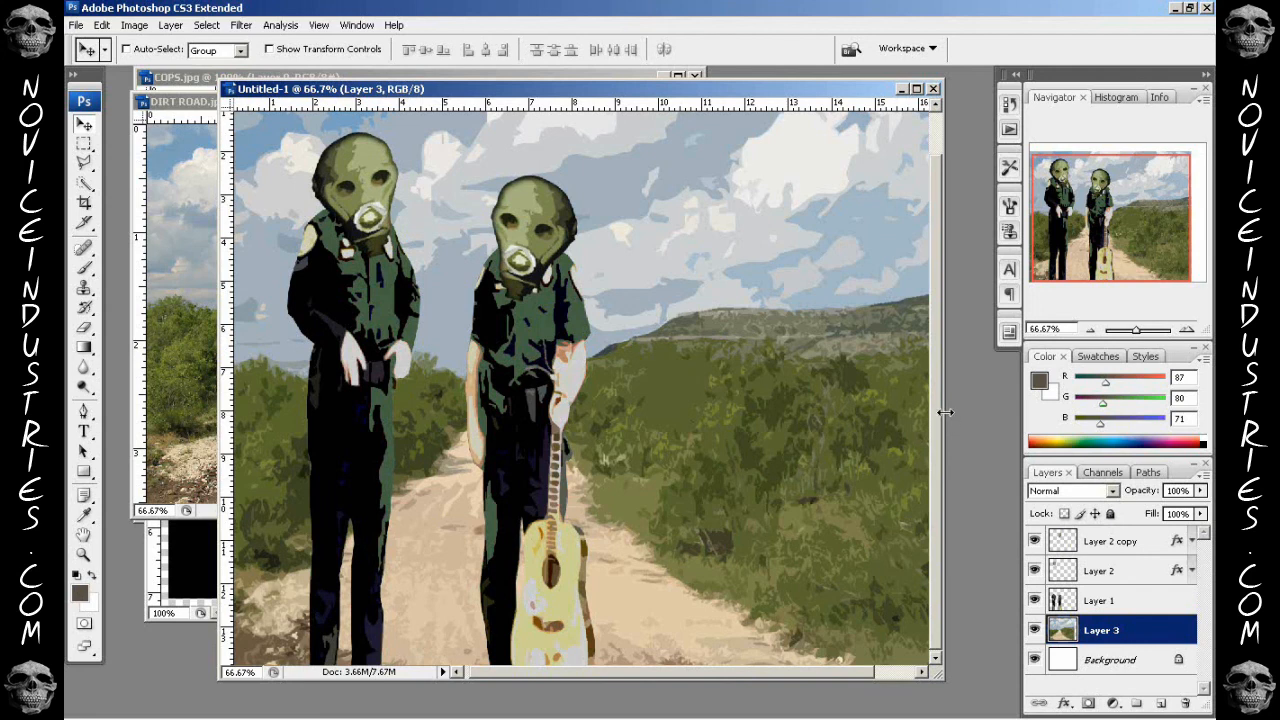
mouse_move(952, 418)
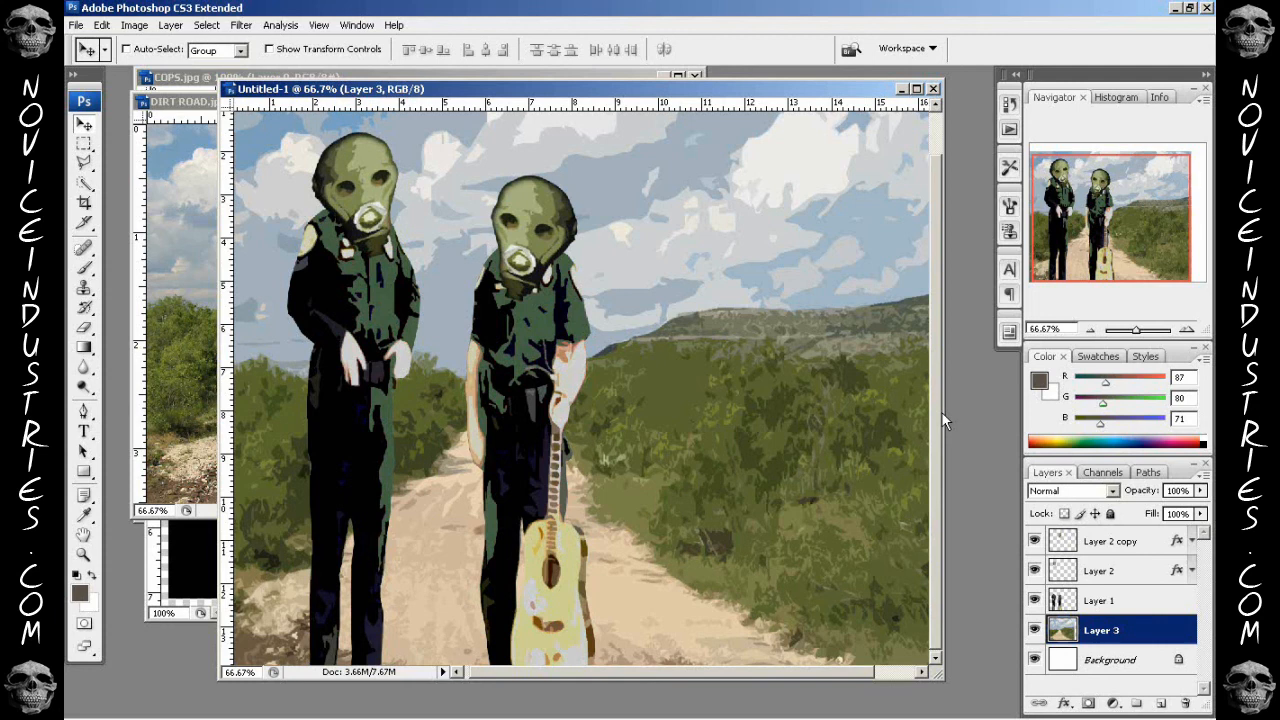
mouse_move(942, 412)
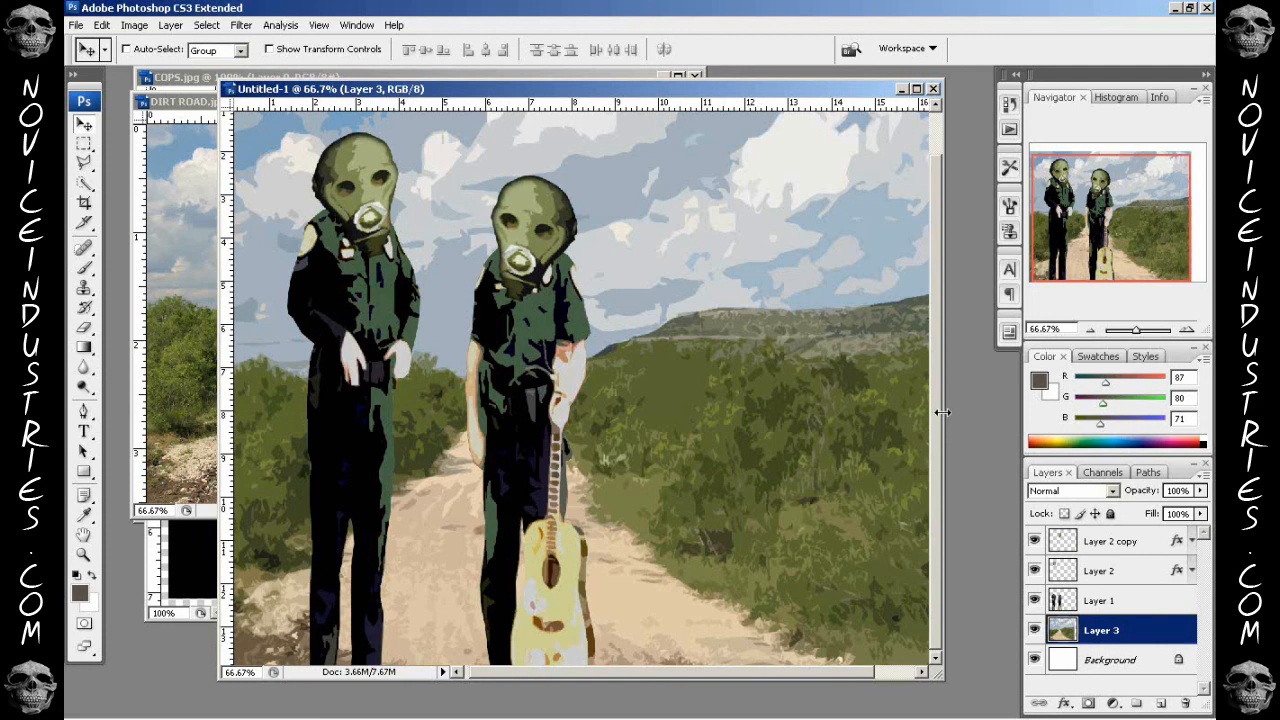
mouse_move(942, 412)
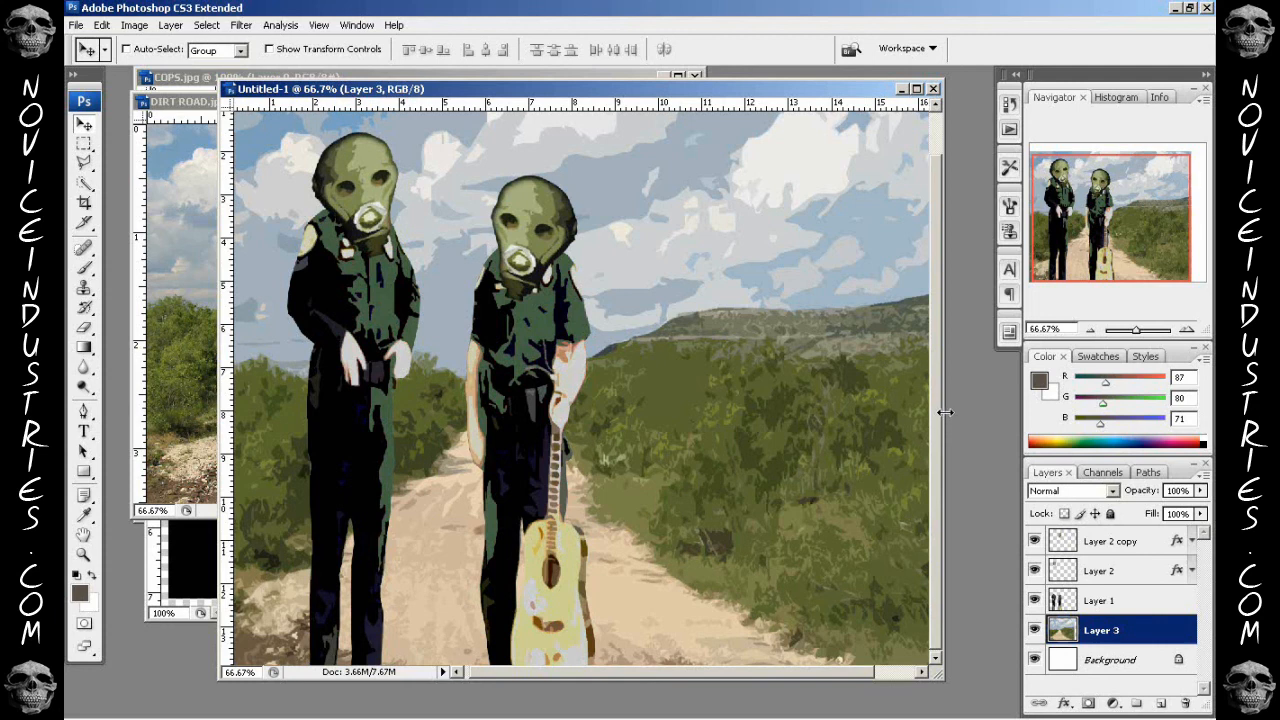
mouse_move(950, 420)
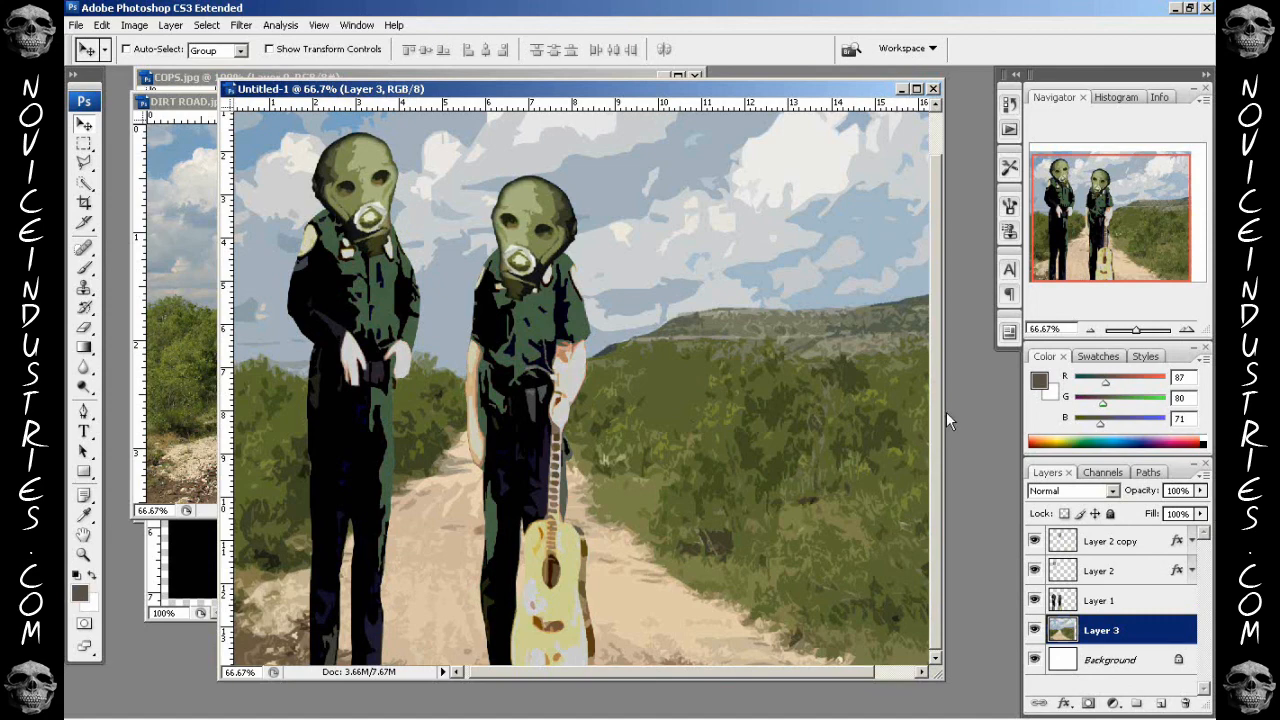